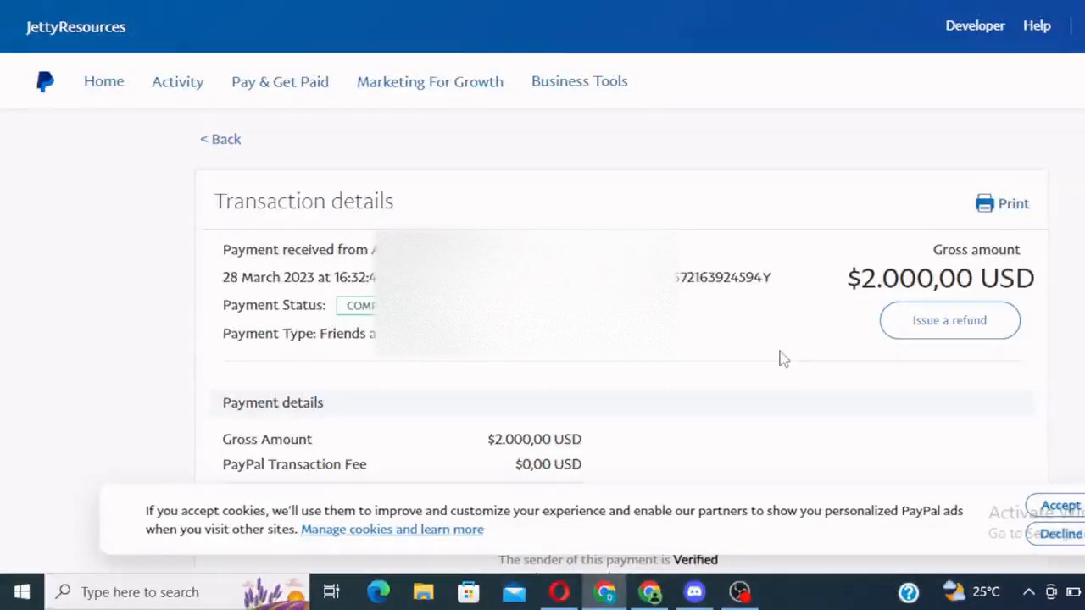
mouse_move(847, 285)
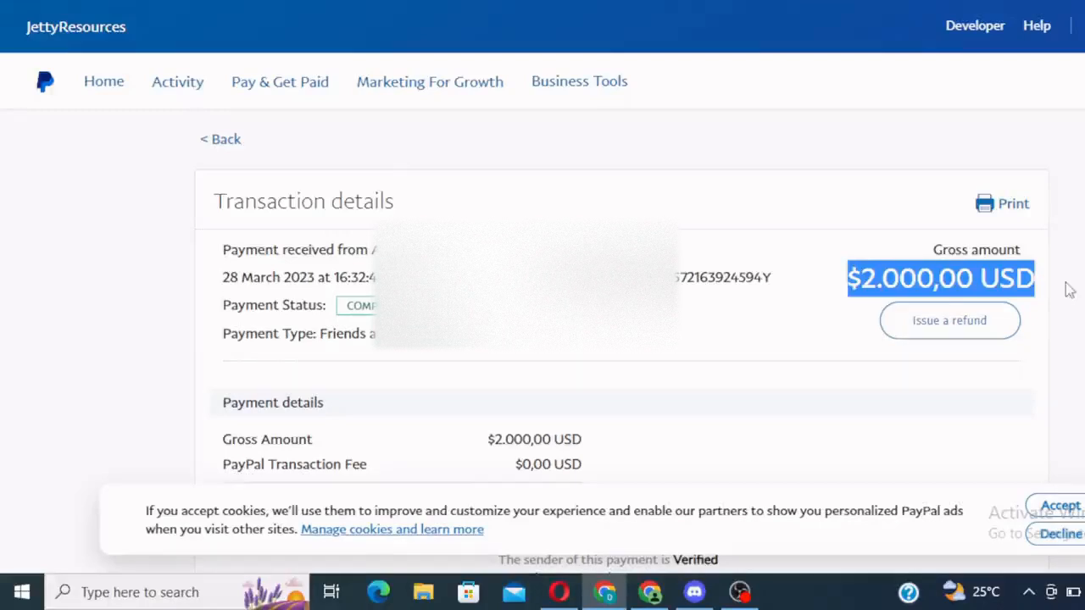
Highlight the gross payment amount and payment-received wording in the transaction details
double_click(244, 250)
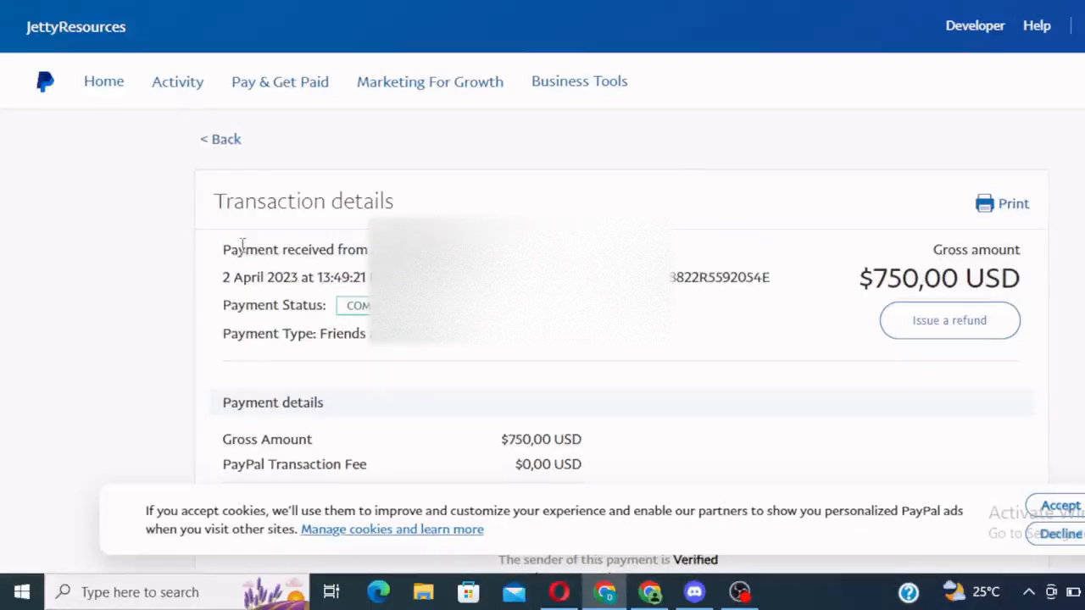
double_click(273, 249)
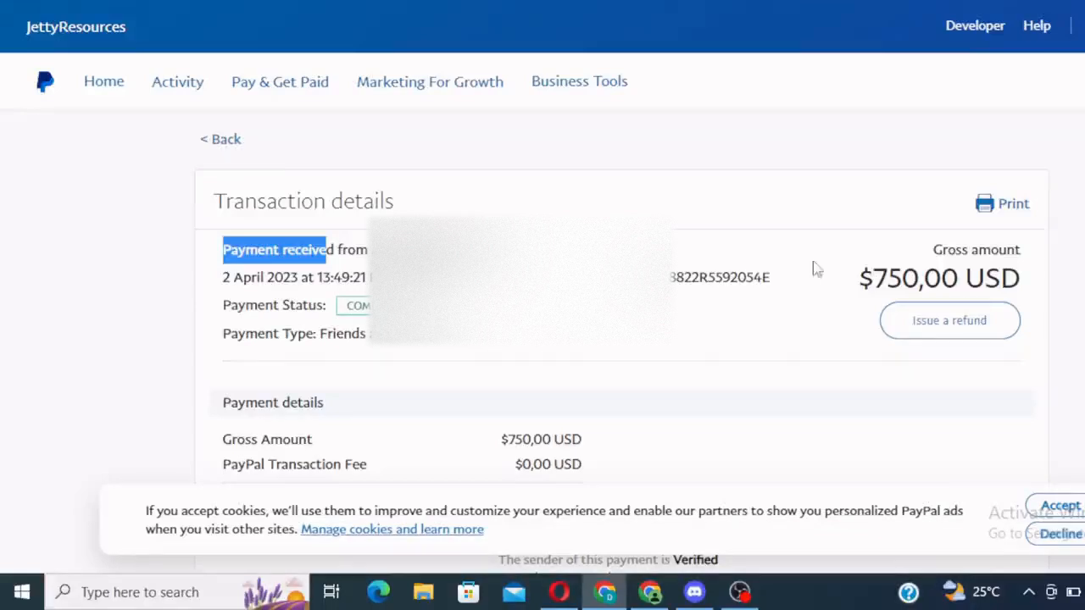
left_click(220, 139)
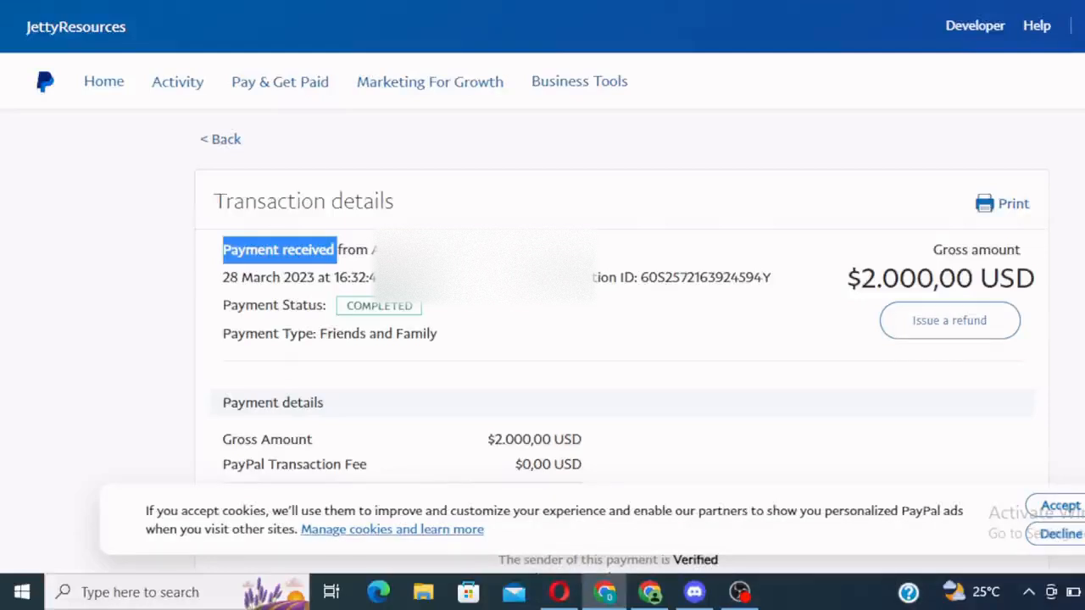
mouse_move(743, 297)
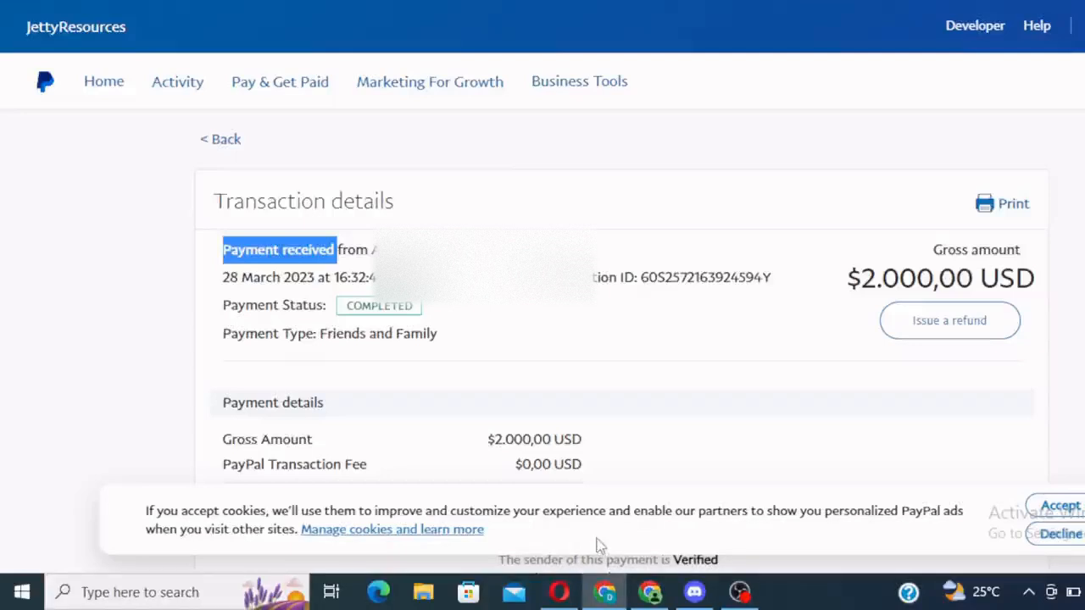
mouse_move(650, 591)
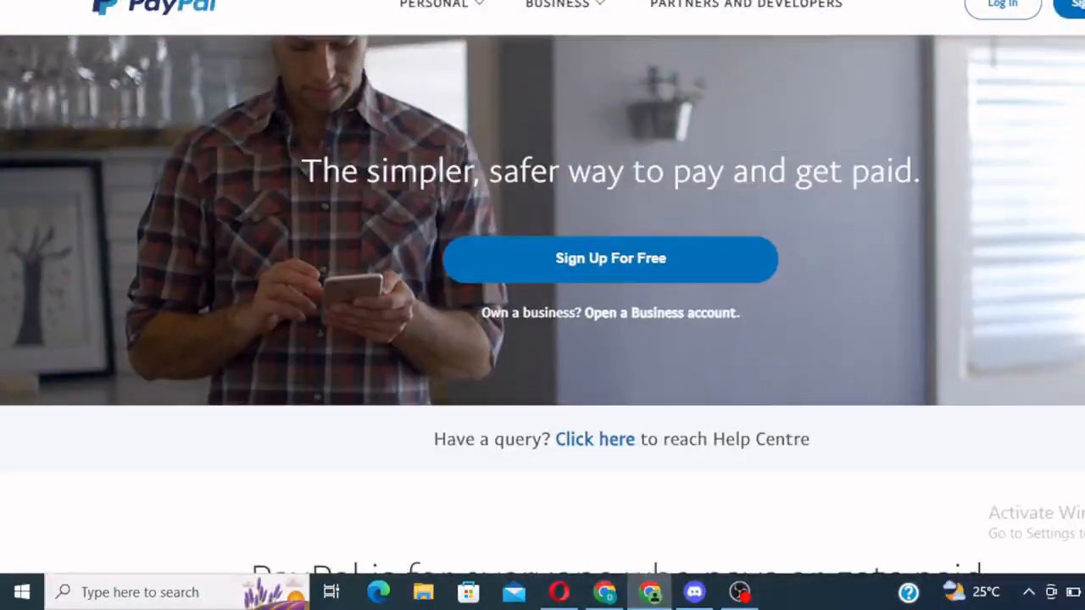
Bring up a fresh tab with 'paypal' in the address bar showing PayPal address suggestions
left_click(787, 591)
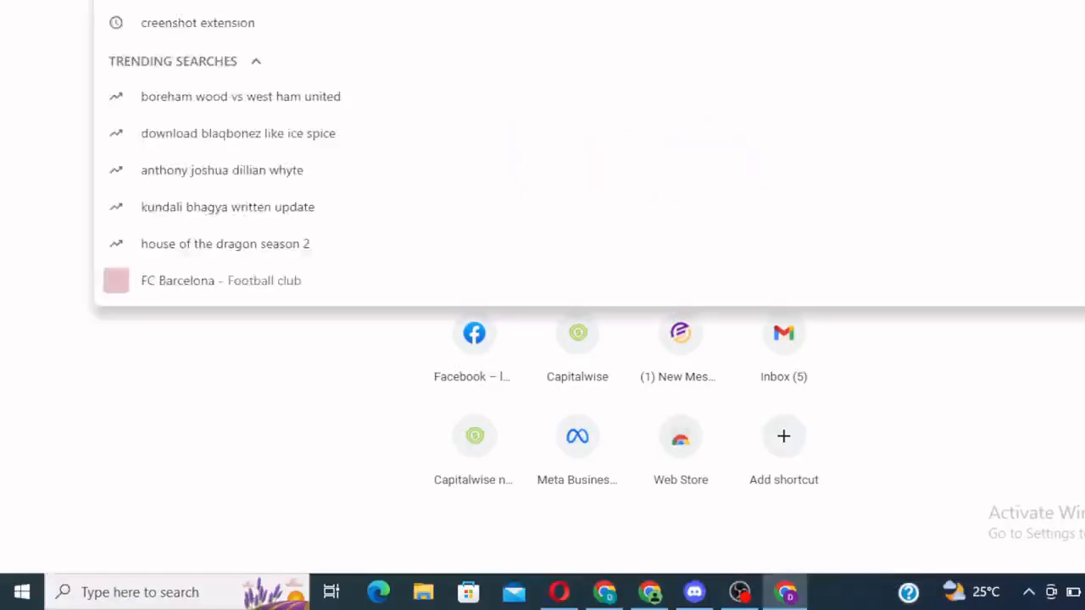
type("paypal")
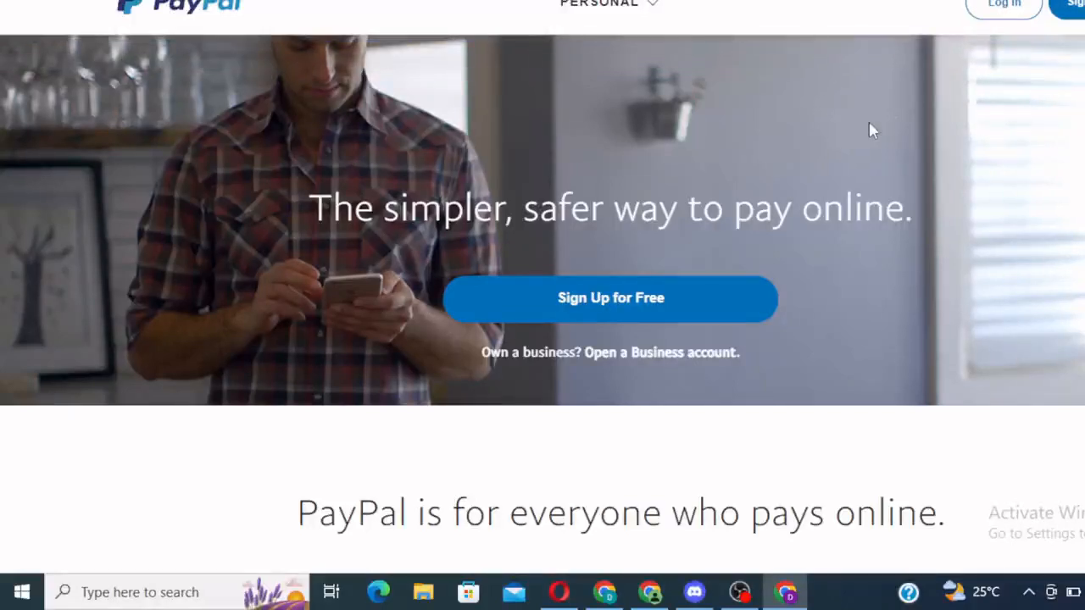
mouse_move(866, 128)
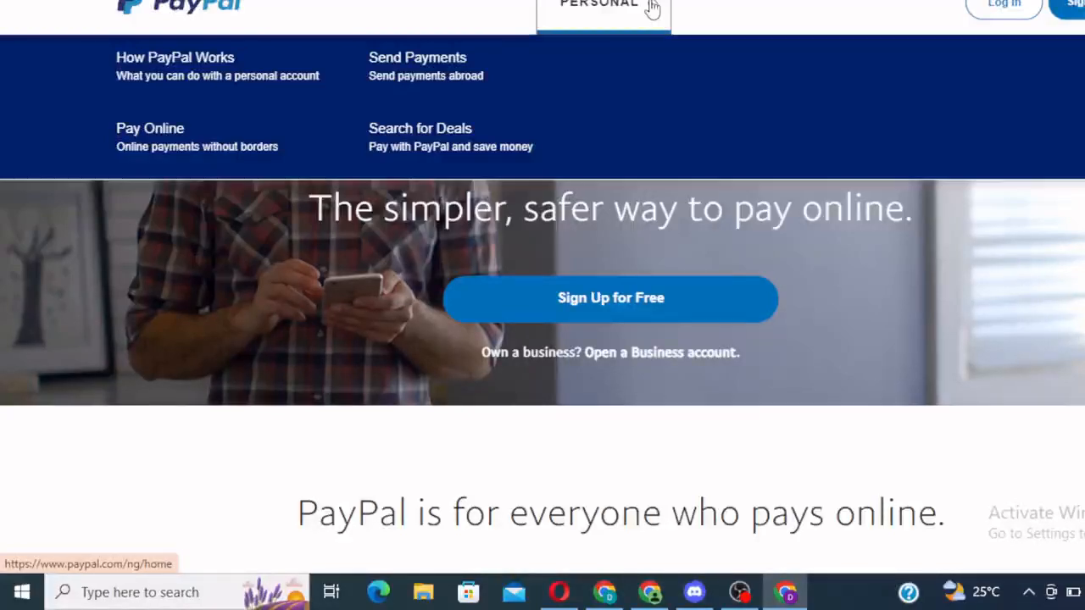
mouse_move(529, 97)
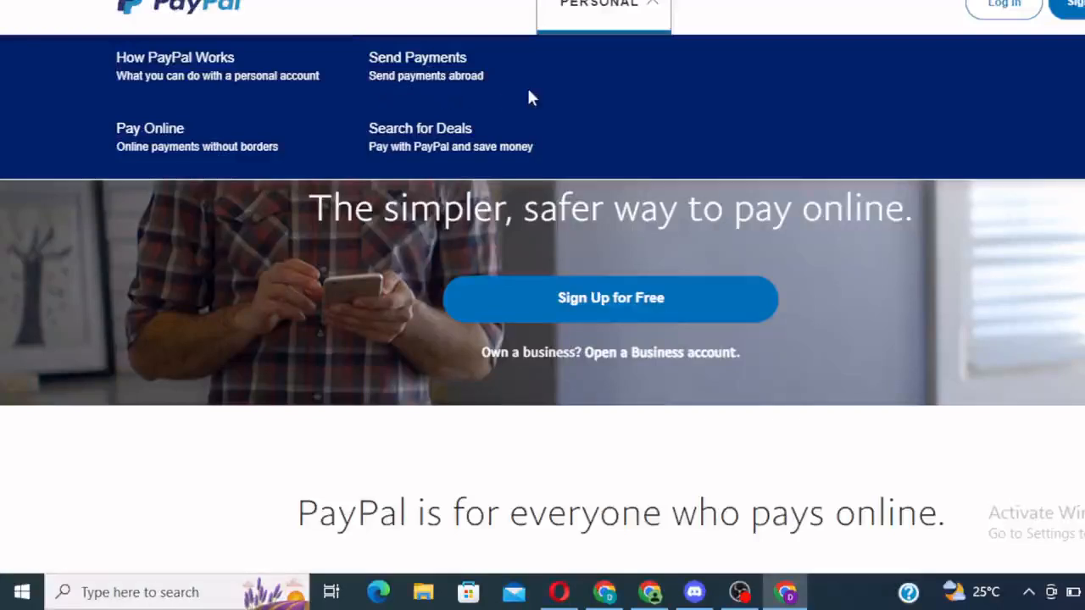
mouse_move(149, 135)
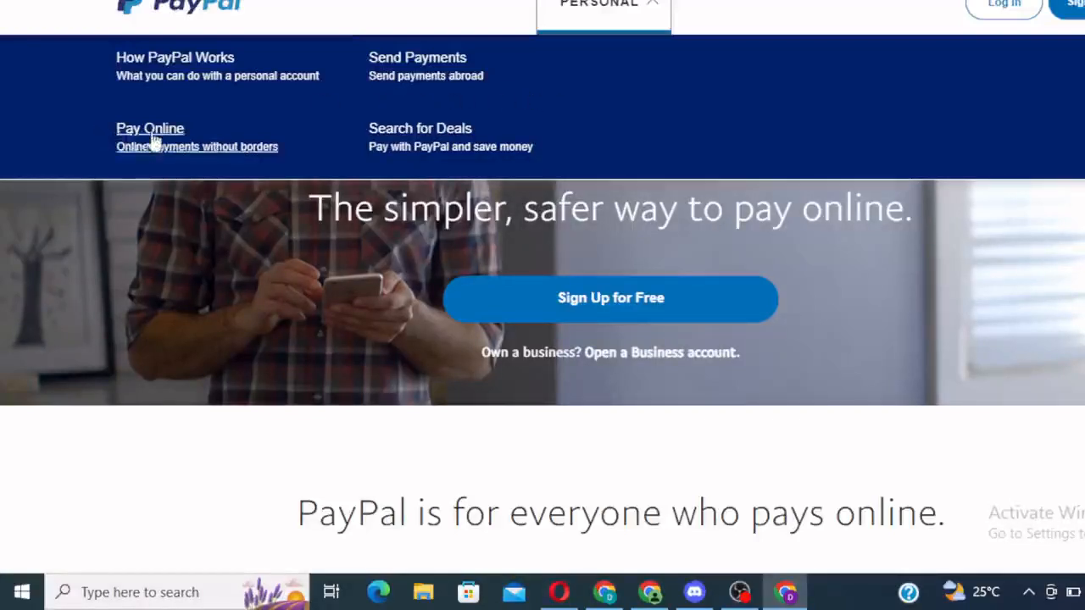
mouse_move(149, 129)
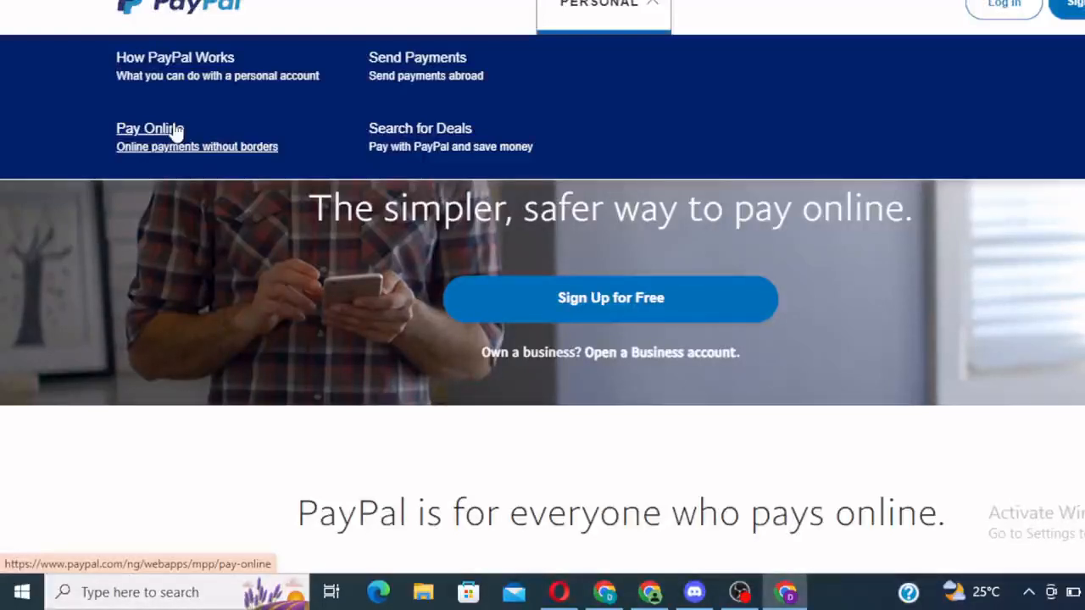
mouse_move(229, 9)
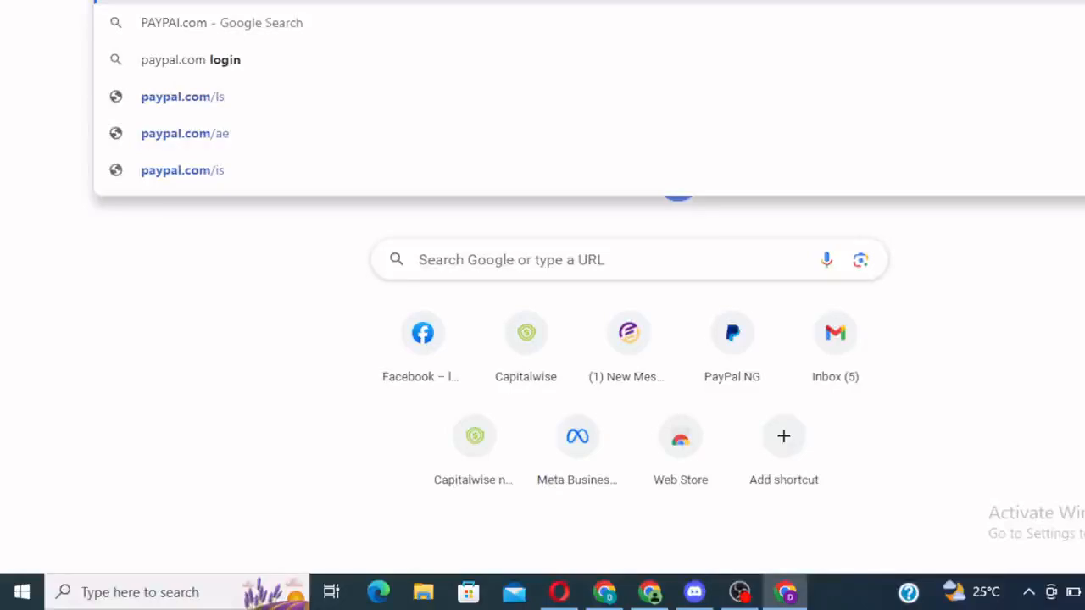
Dismiss the address suggestions and switch to the YouTube channel's video library
left_click(184, 133)
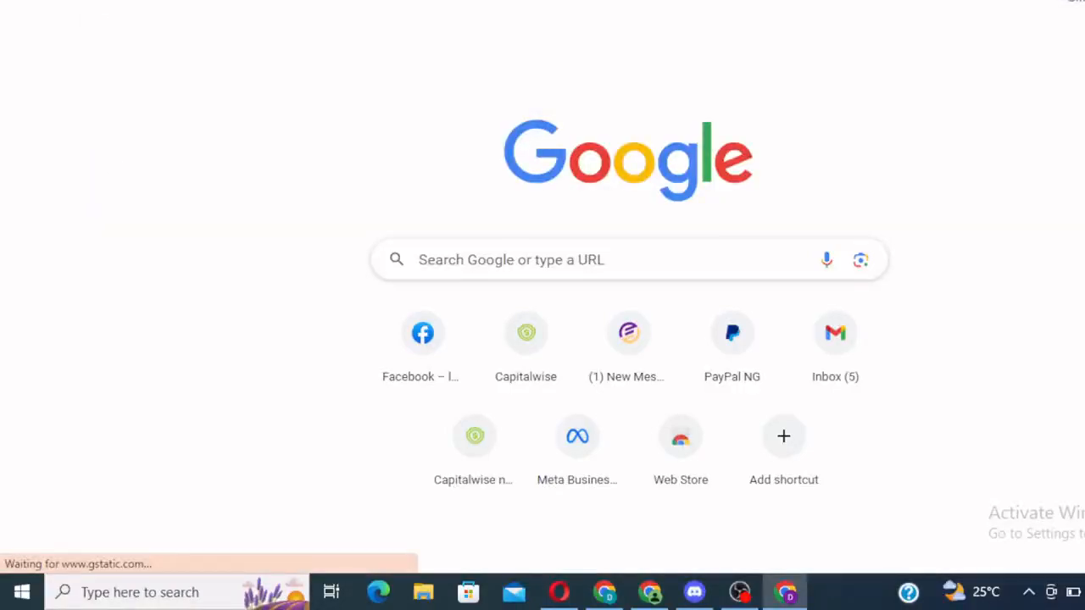
left_click(733, 332)
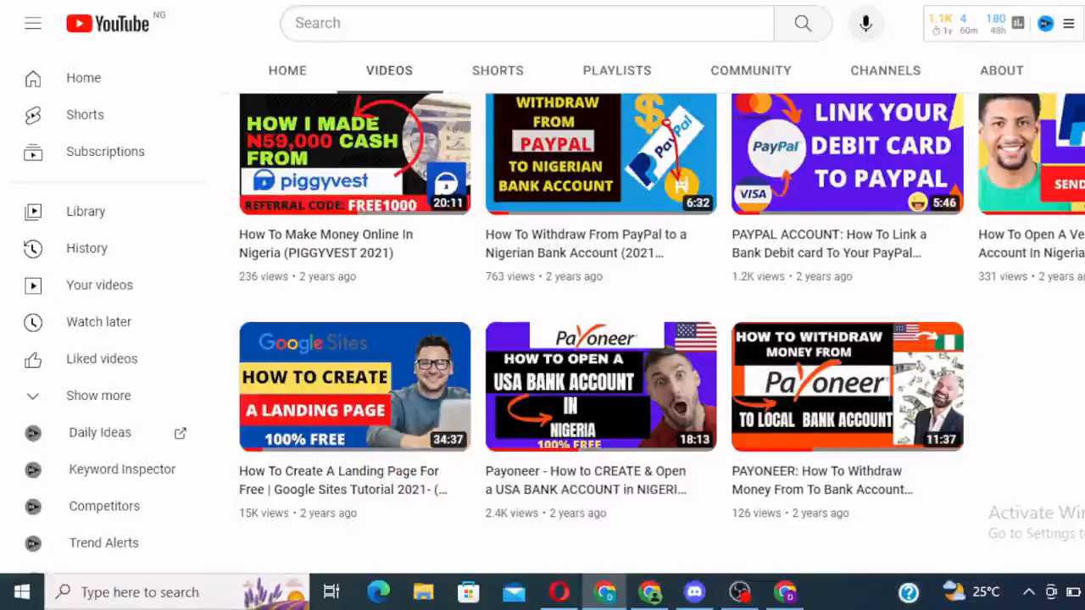
scroll("up", 3)
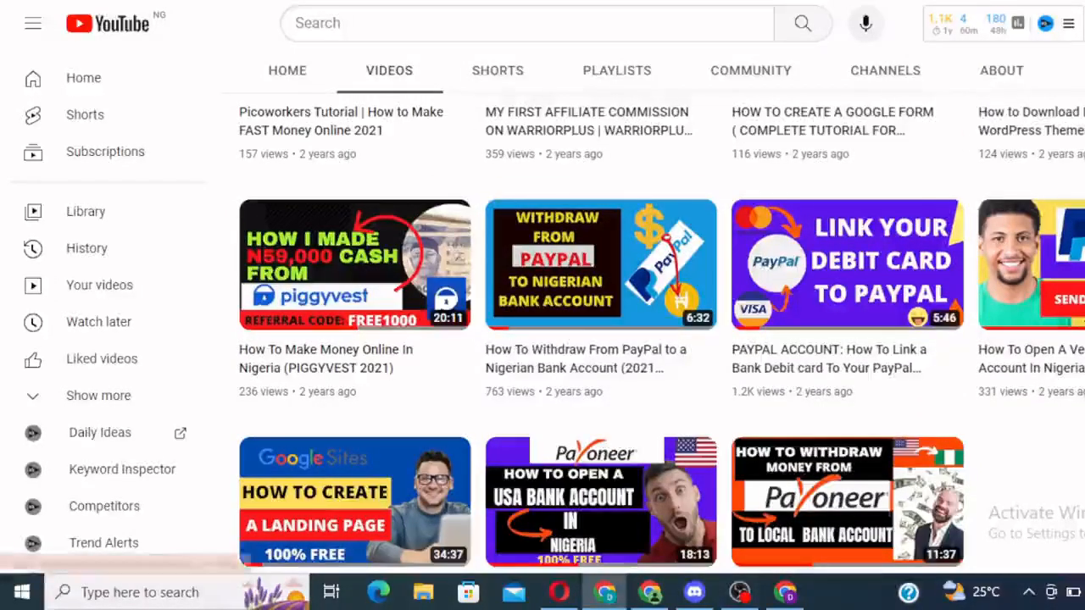
mouse_move(846, 288)
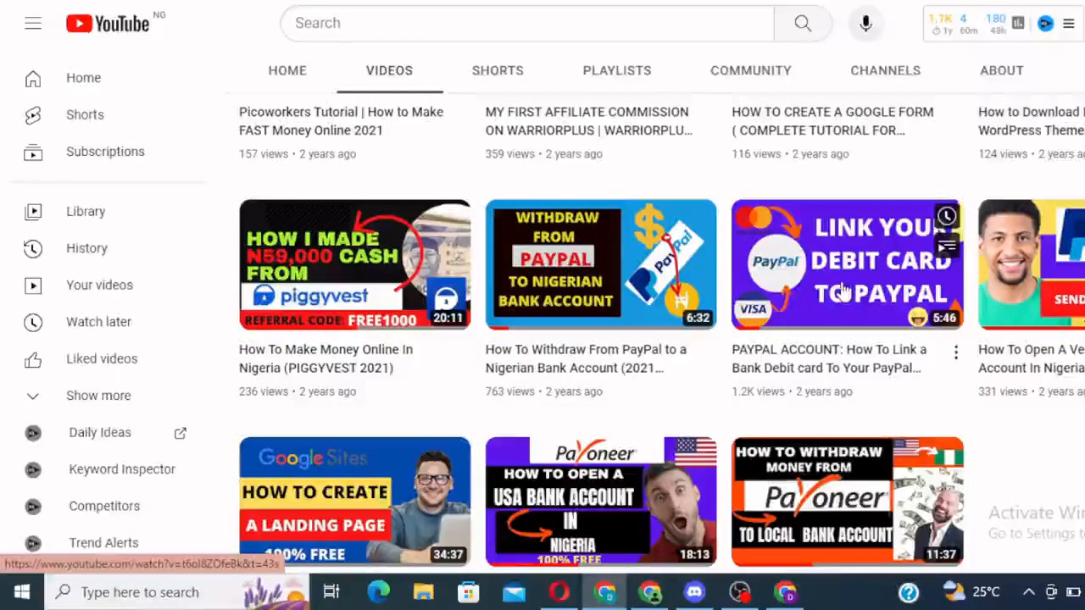
mouse_move(778, 382)
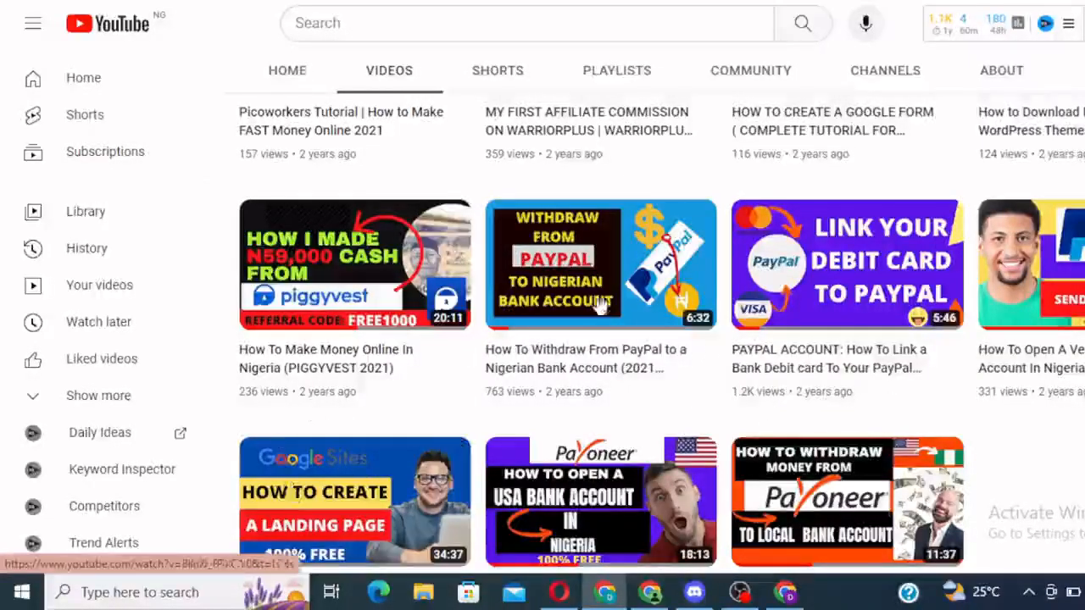
mouse_move(593, 297)
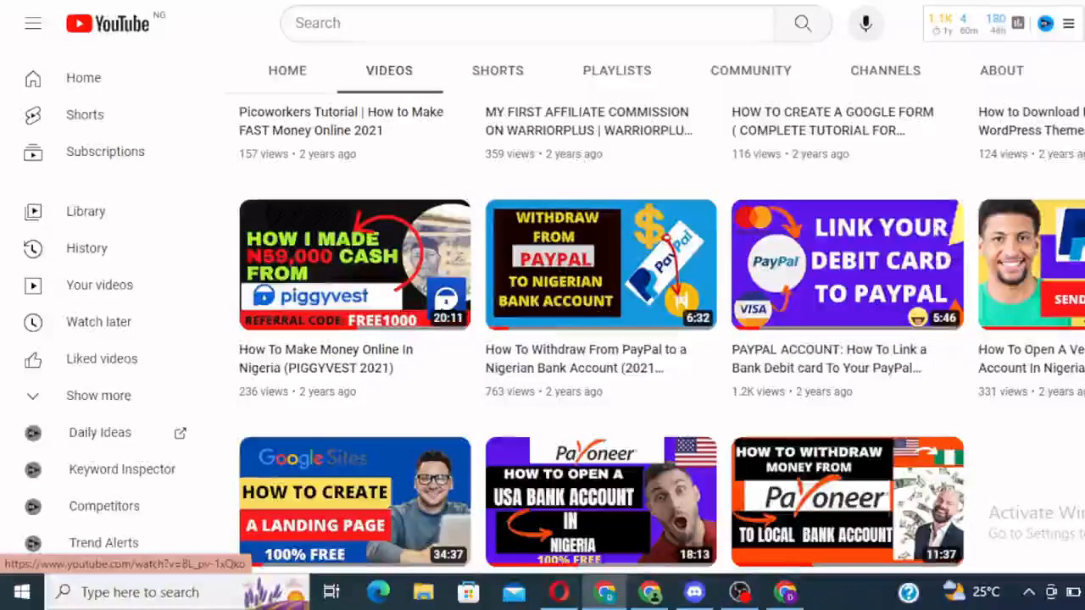
scroll("up", 3)
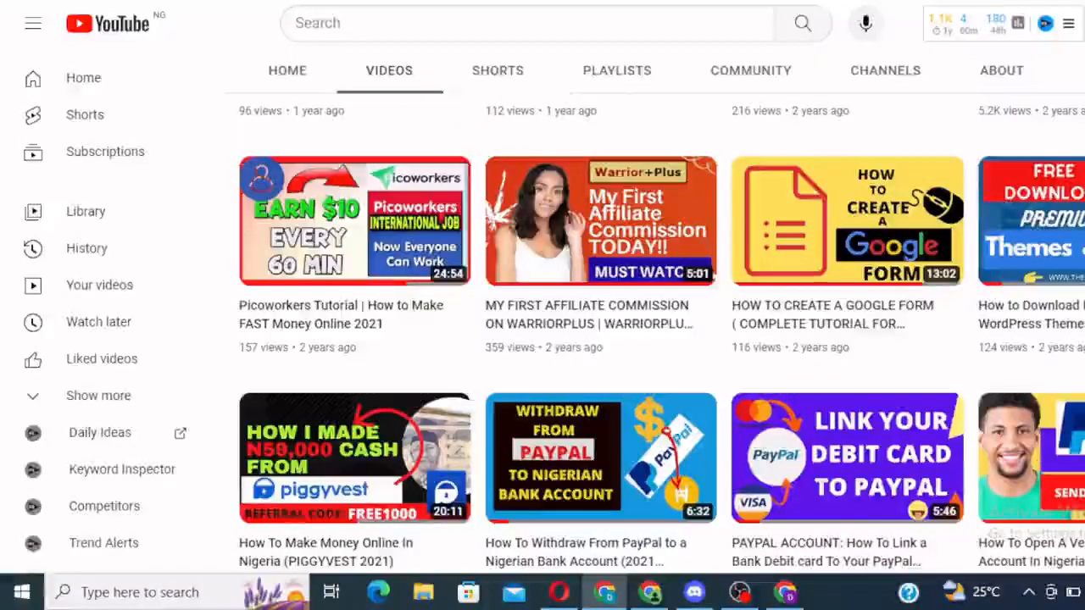
scroll("down", 3)
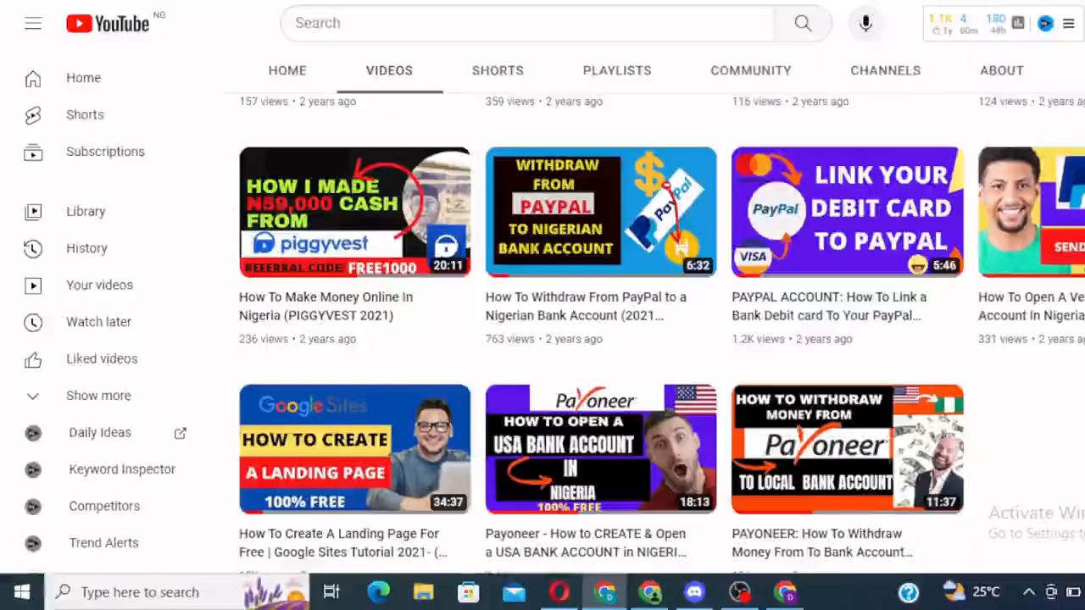
scroll("up", 3)
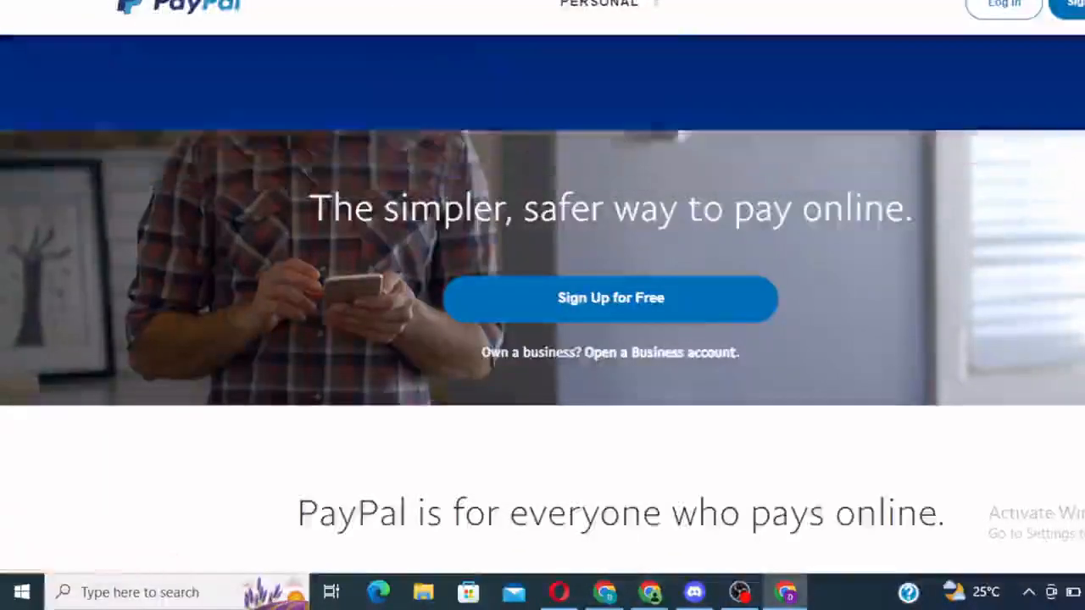
Glance at the Personal menu, then start the 'Open a Business account' sign-up from the homepage
left_click(438, 6)
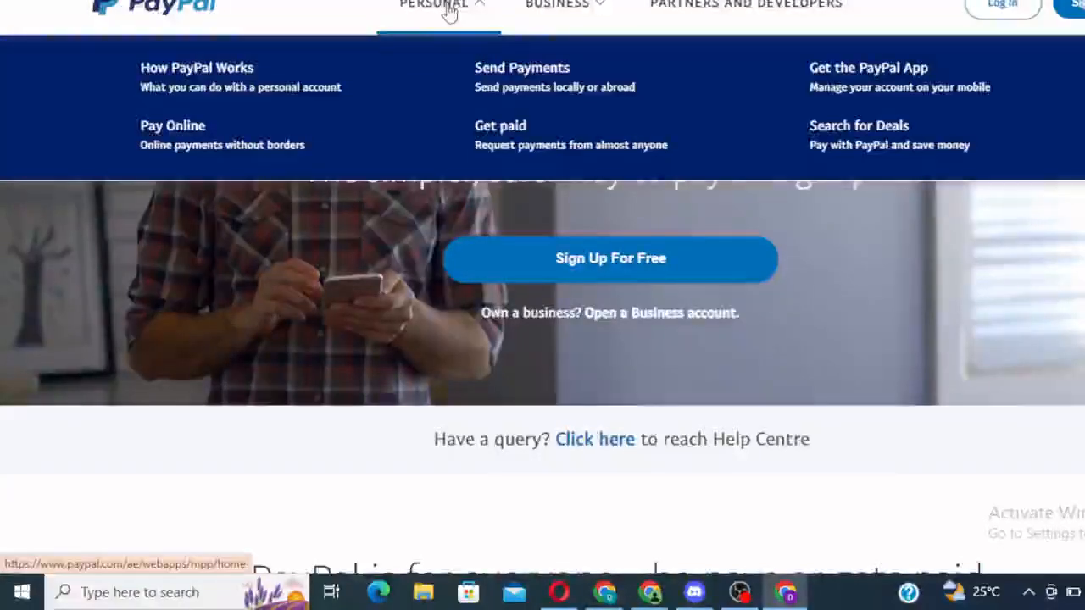
left_click(556, 6)
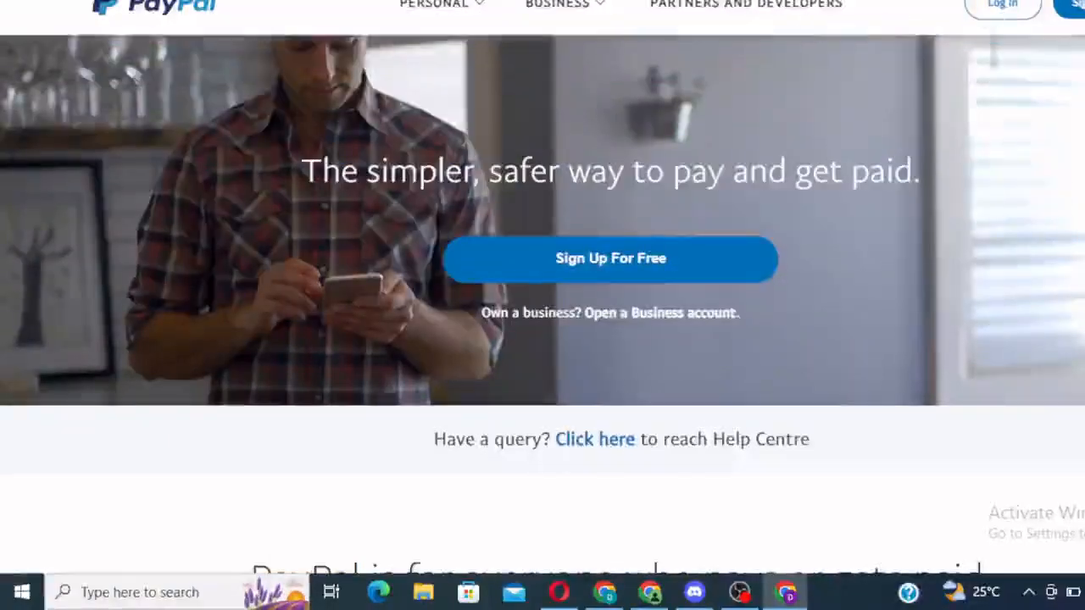
left_click(593, 439)
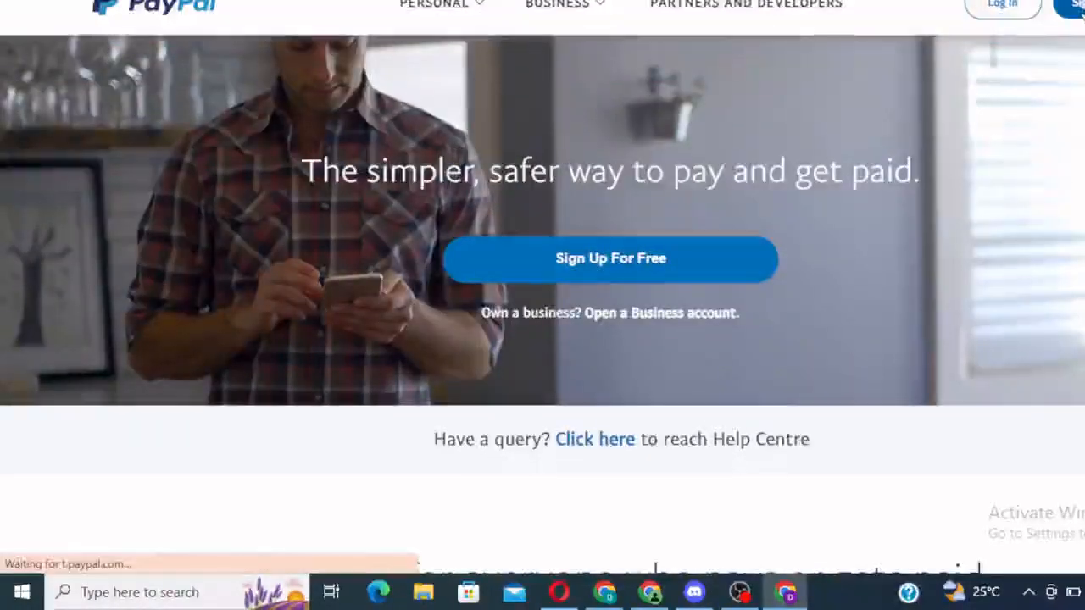
Select Business Account and continue to the business sign-up page asking for an email
left_click(610, 258)
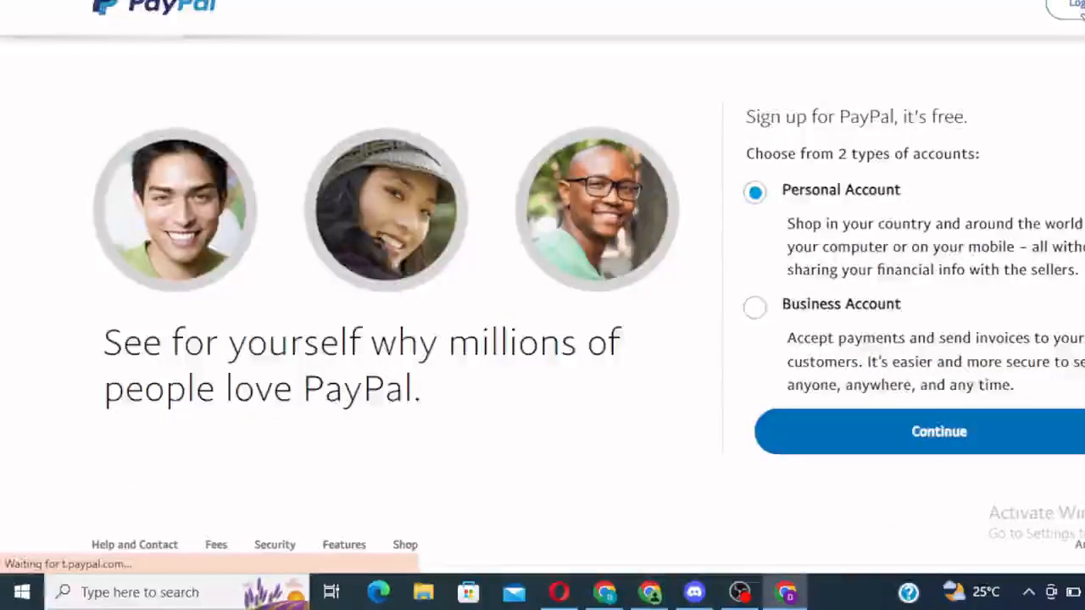
scroll("down", 3)
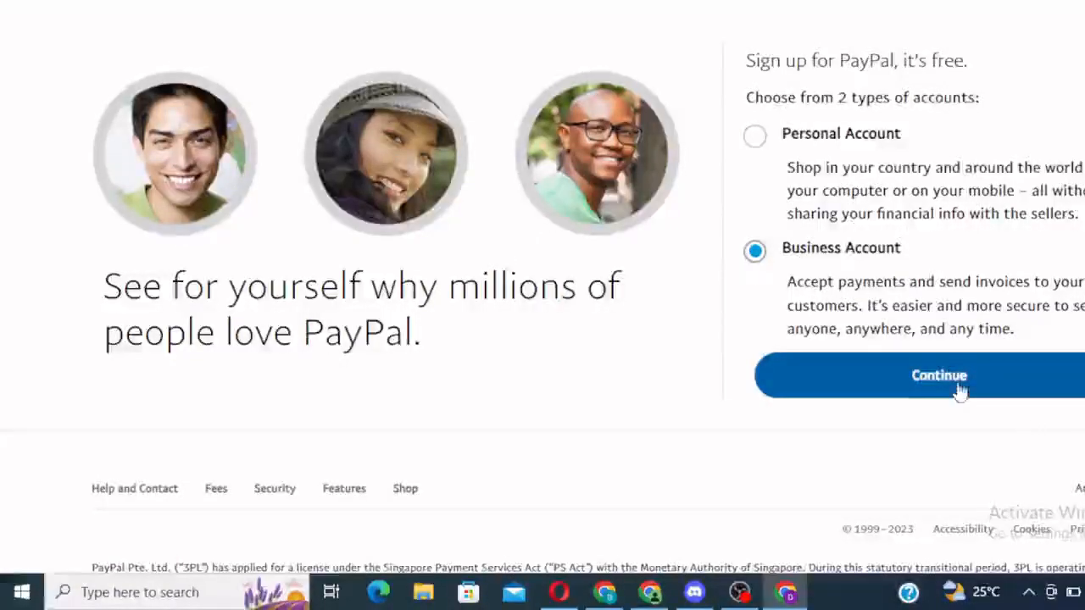
left_click(939, 376)
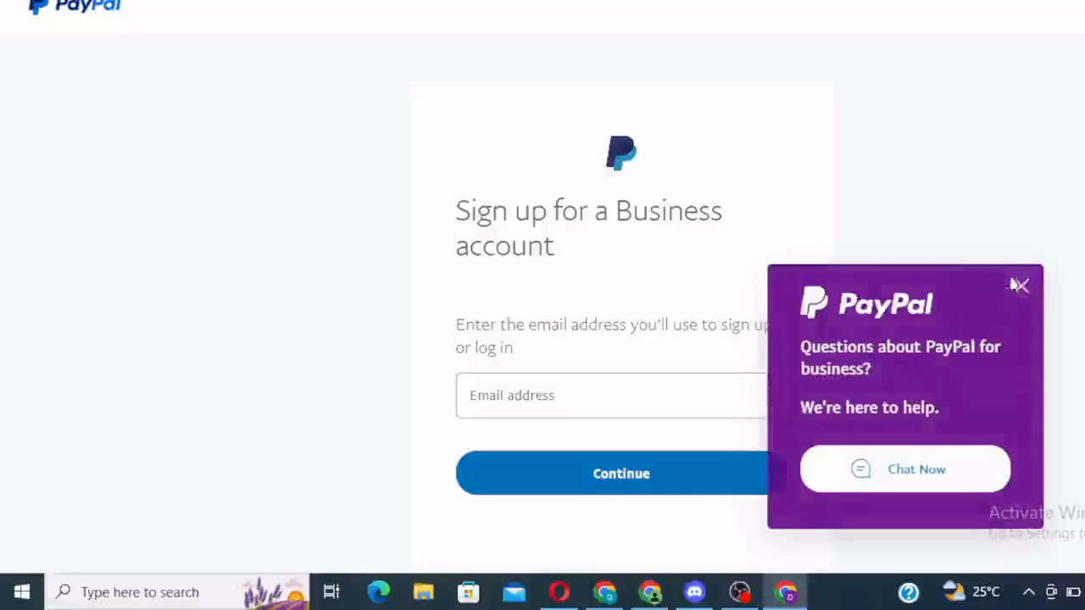
Enter the Gmail sign-up address, fixing the 'gmil' typo to 'gmail.com', and continue to the password step
left_click(1020, 285)
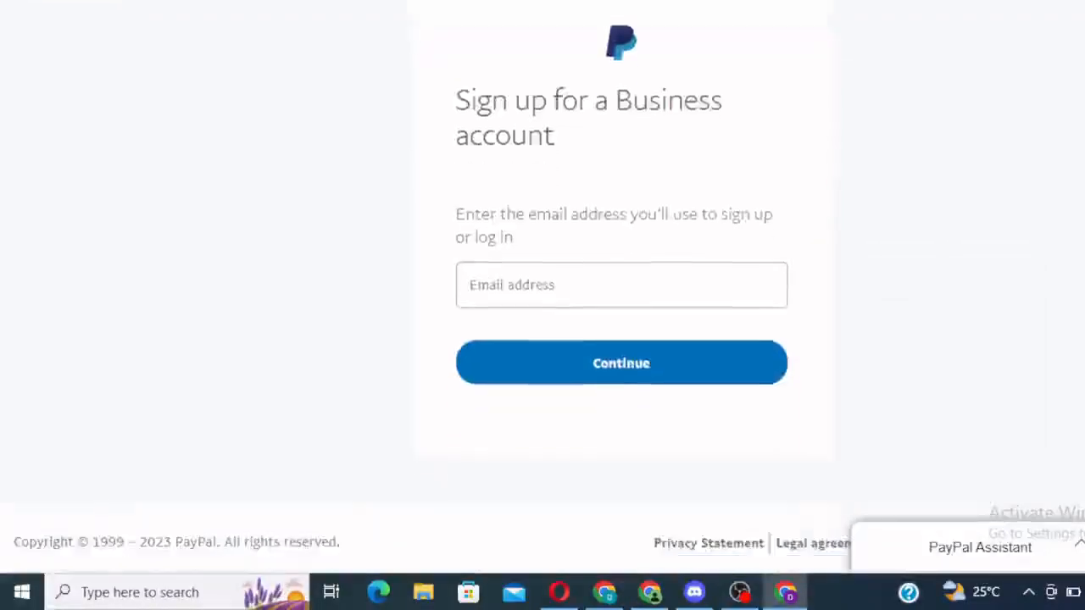
left_click(620, 284)
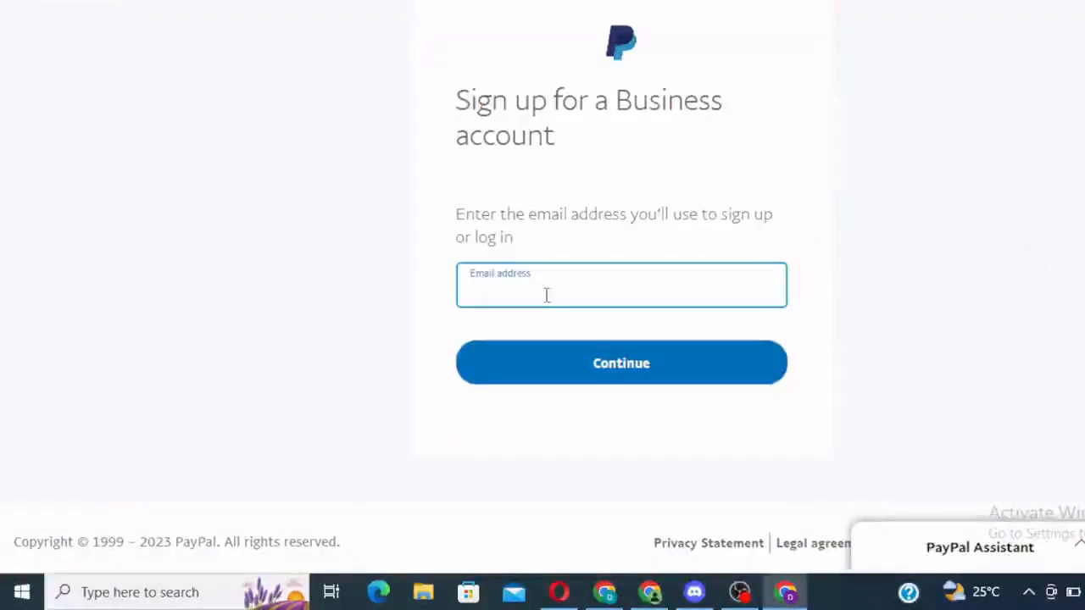
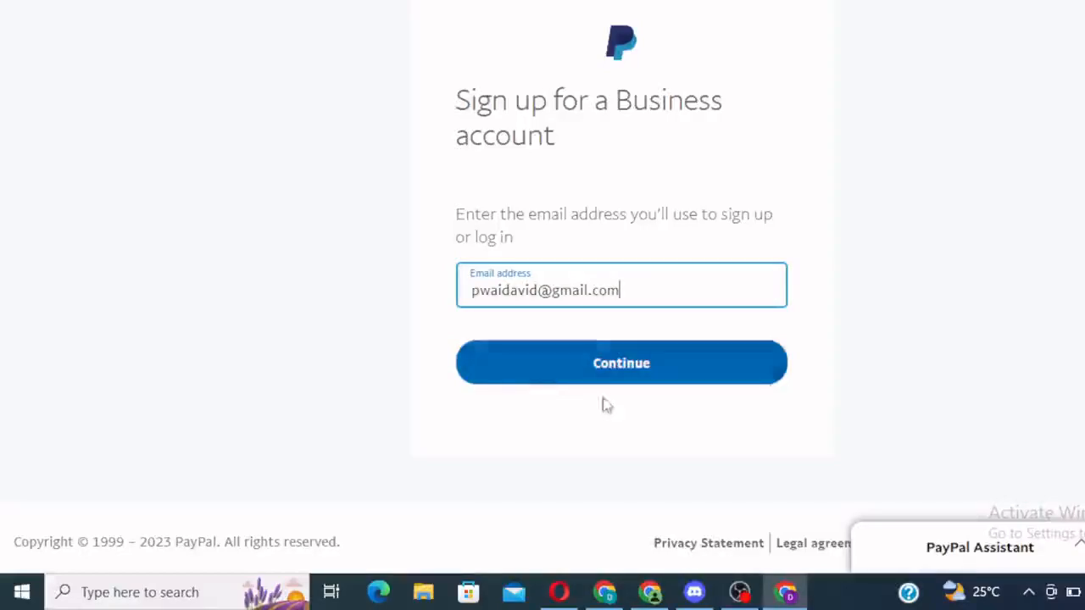
left_click(621, 363)
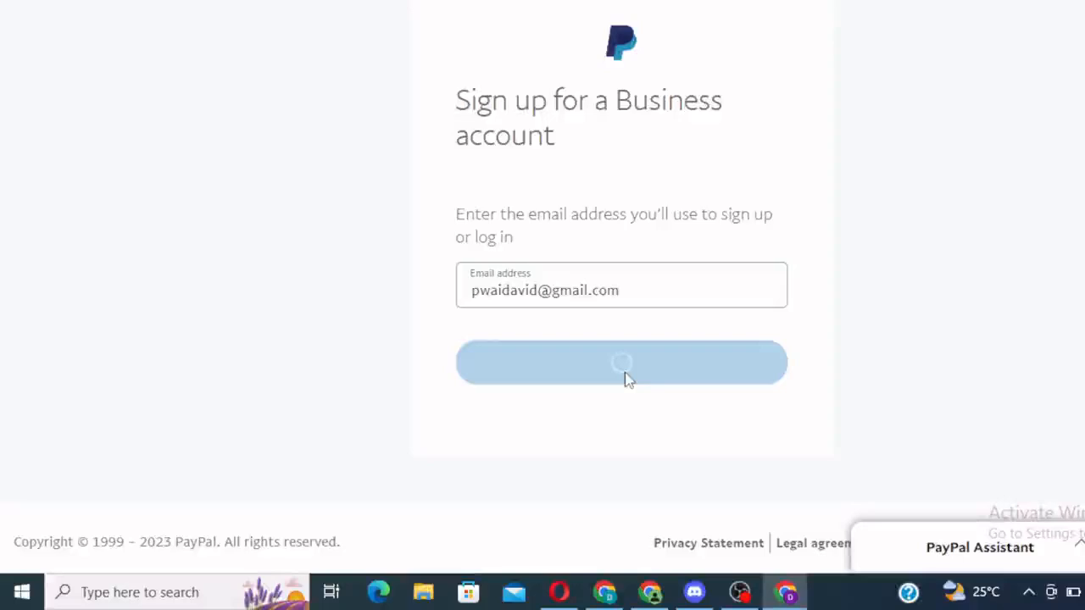
left_click(620, 363)
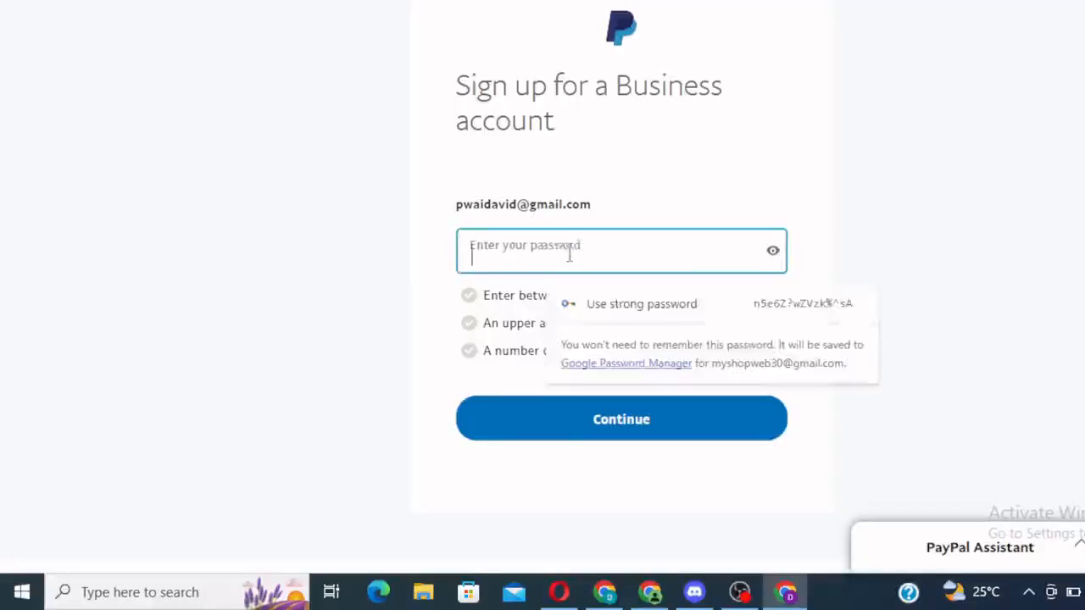
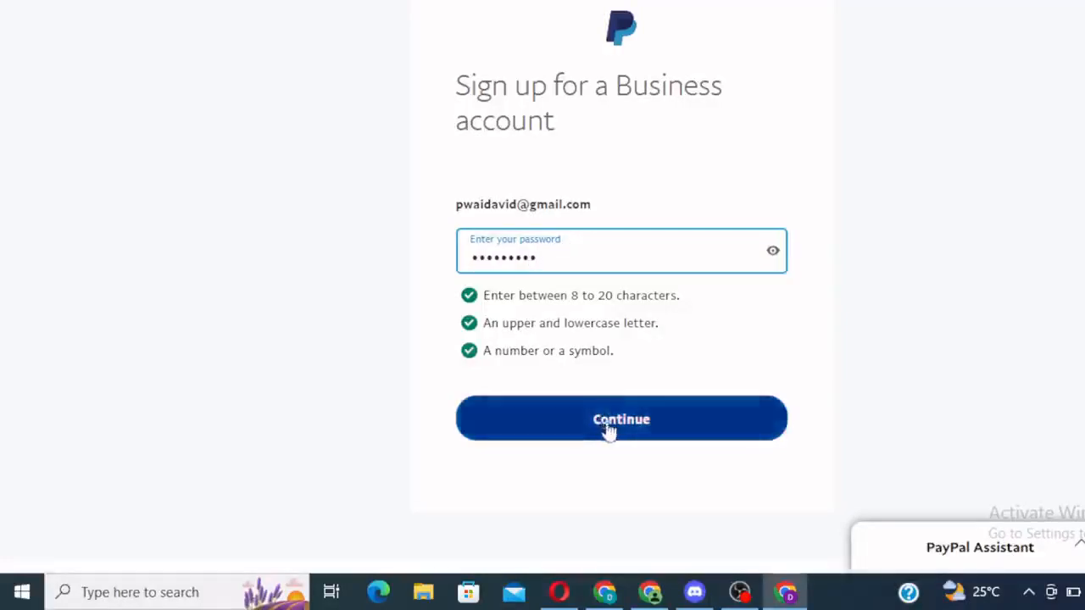
left_click(620, 418)
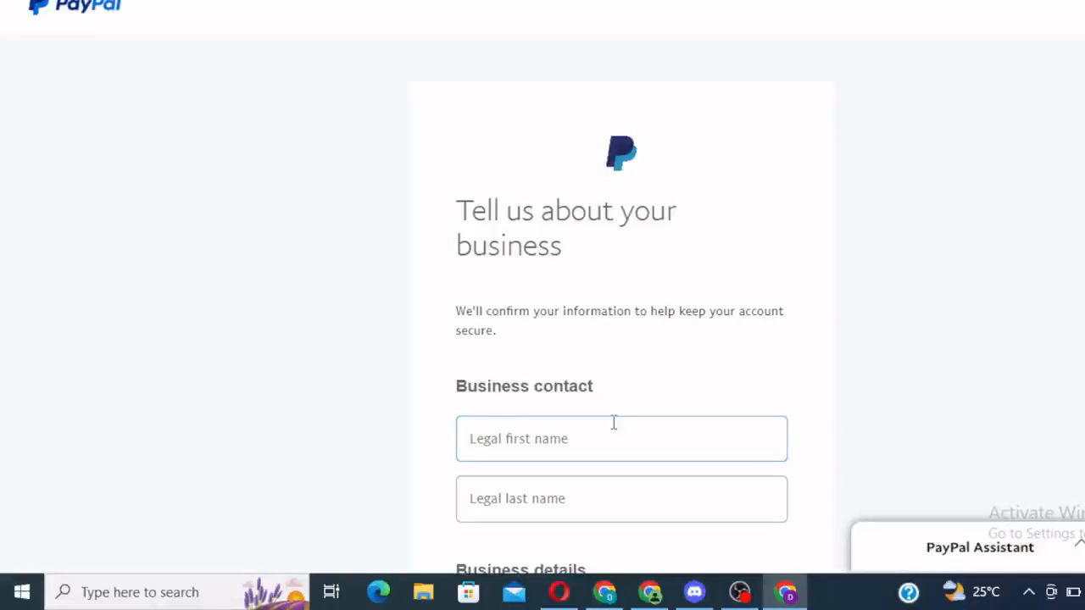
scroll("down", 3)
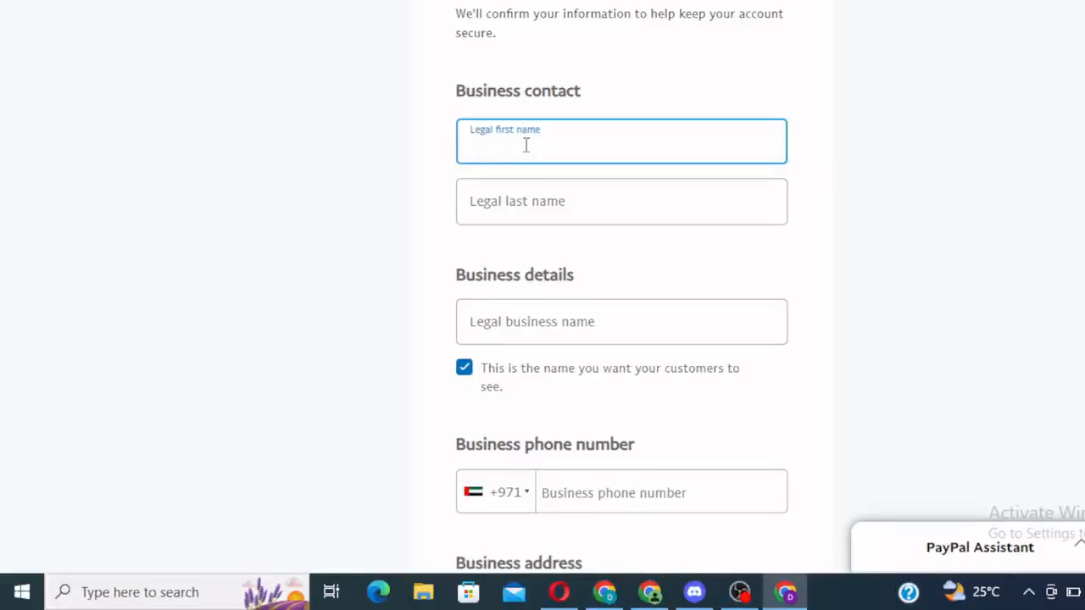
type("Fa")
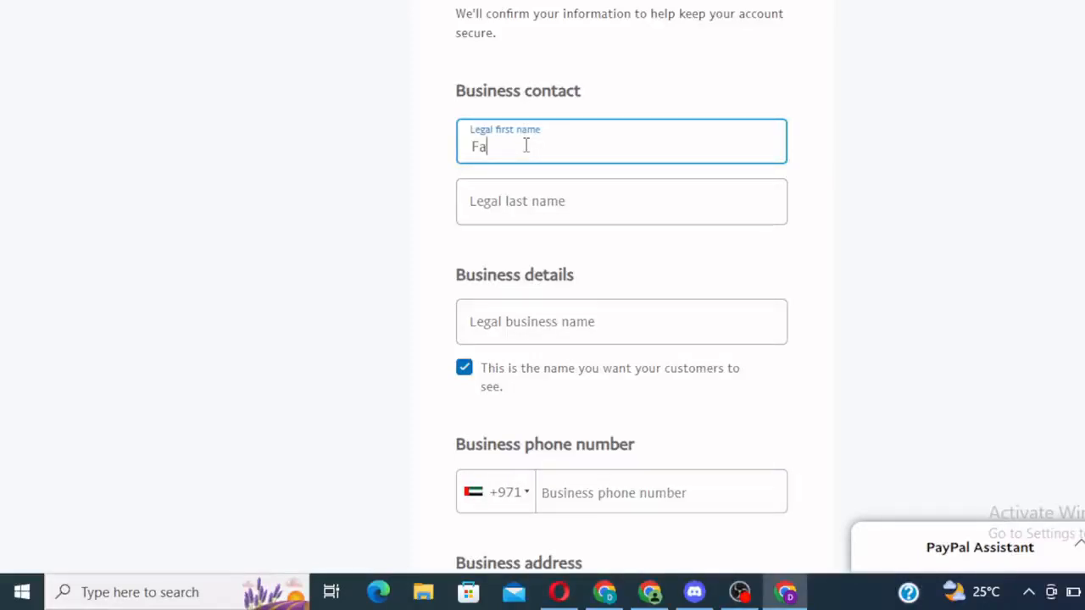
type("shion House")
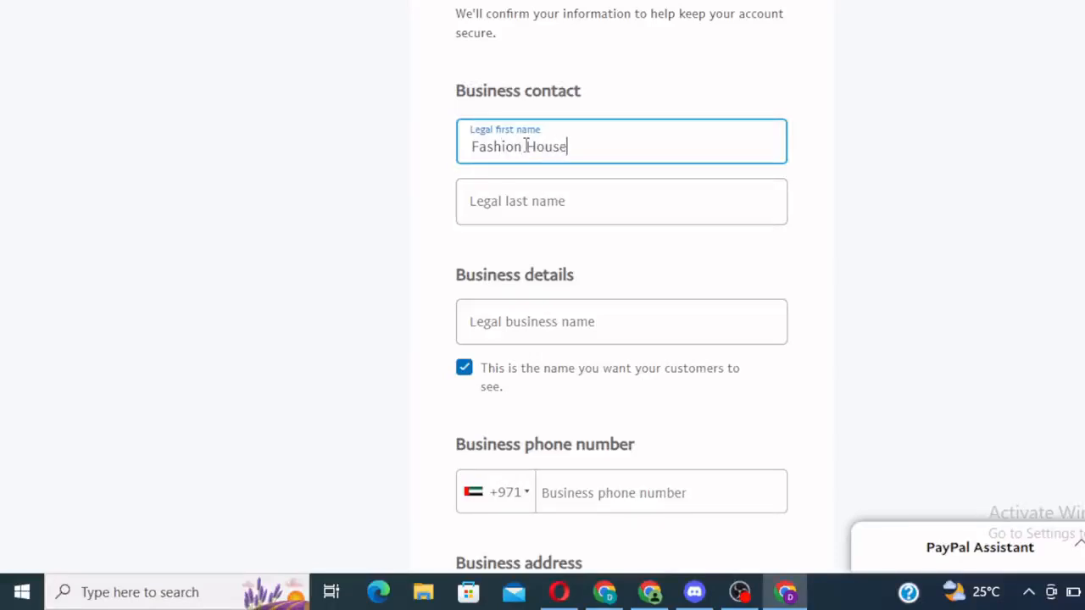
left_click(620, 200)
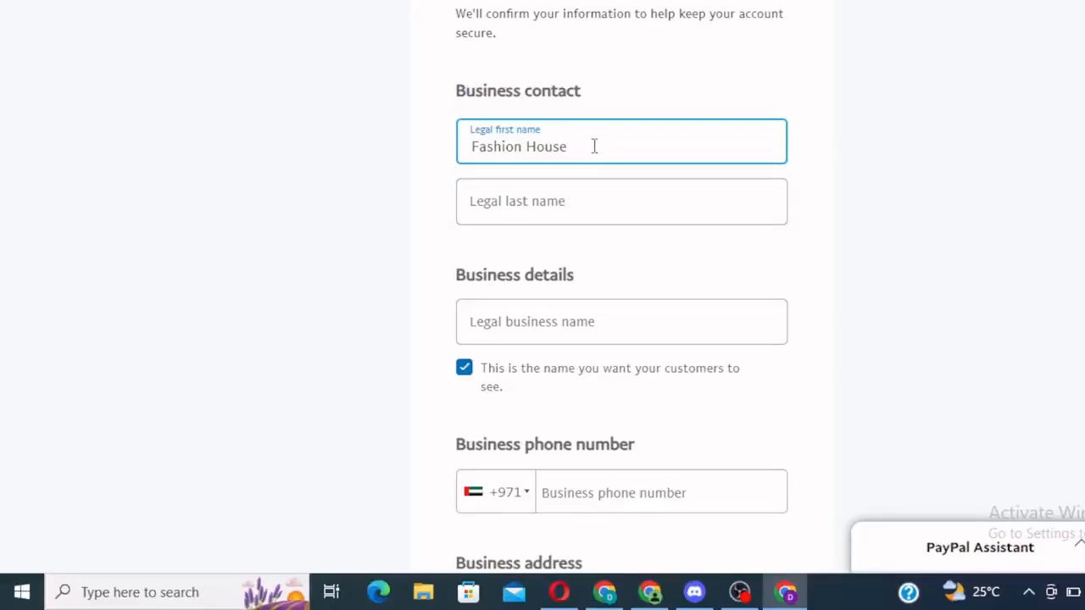
double_click(519, 146)
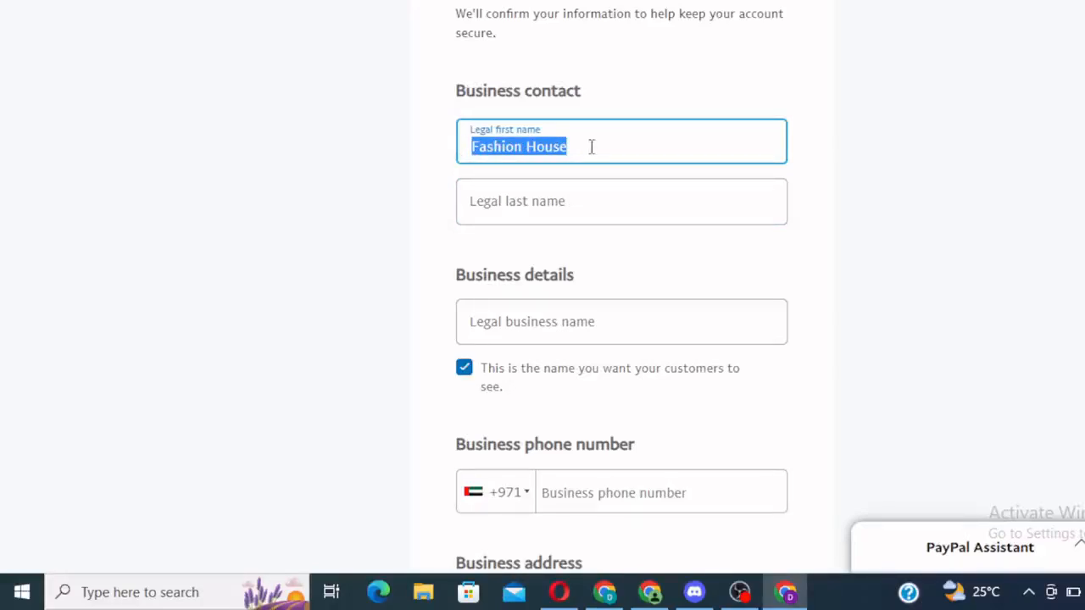
type("David")
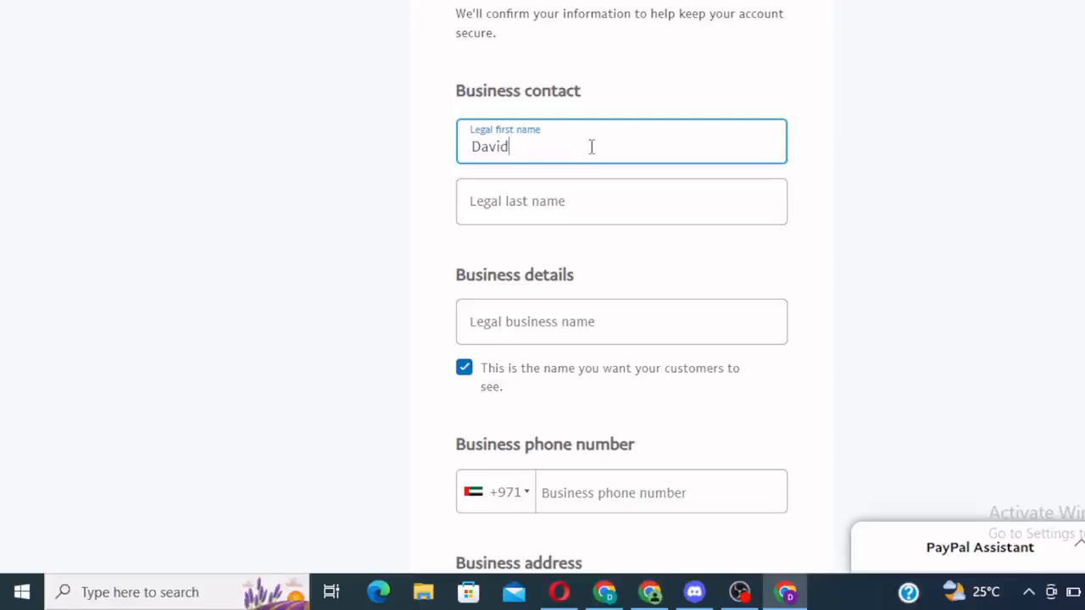
left_click(621, 200)
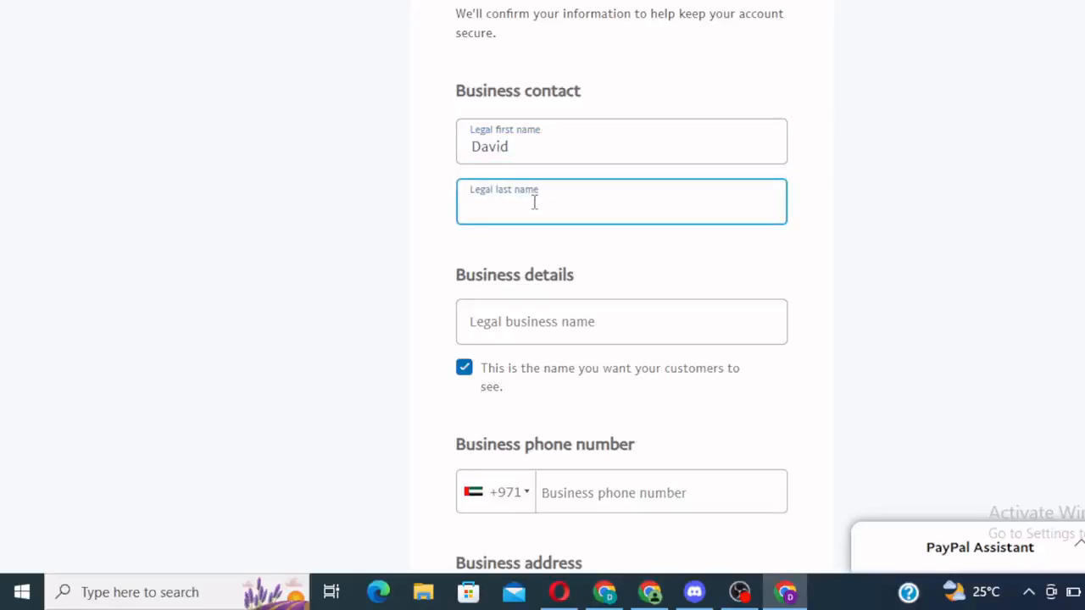
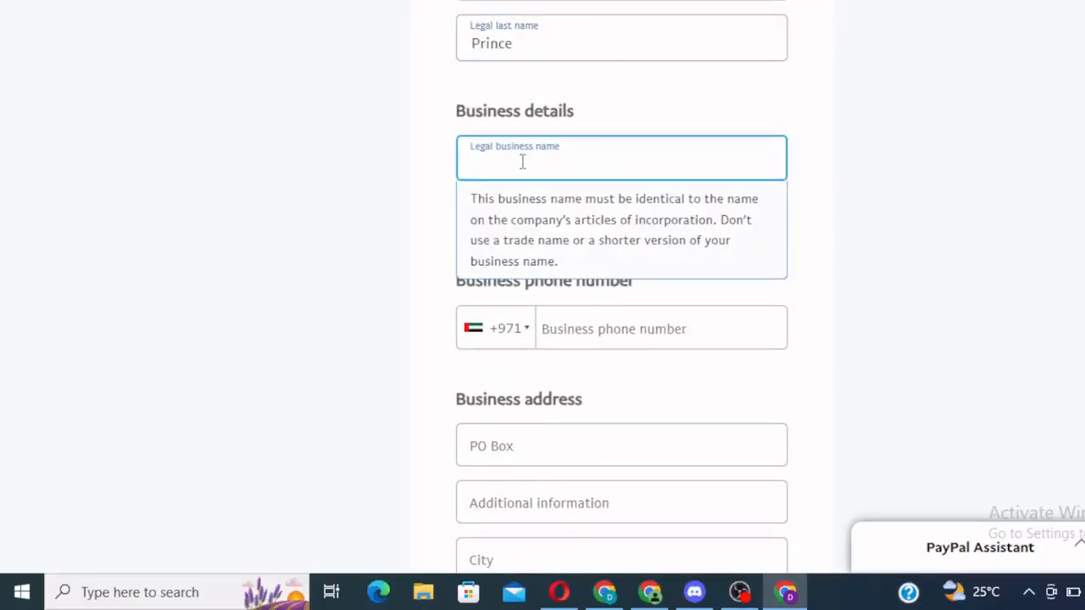
type("Fashion H")
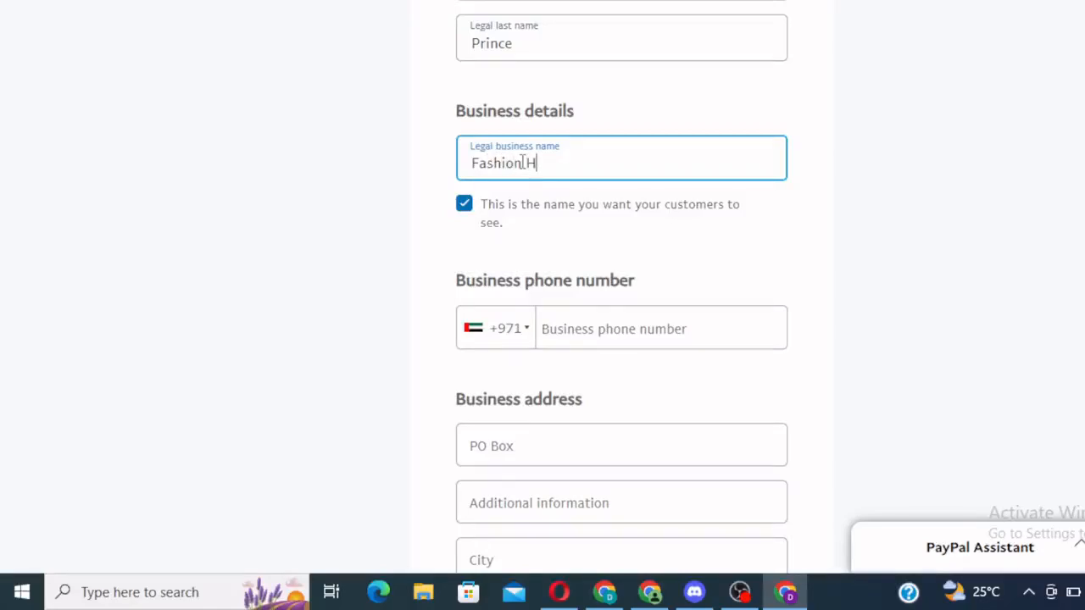
type("ouse")
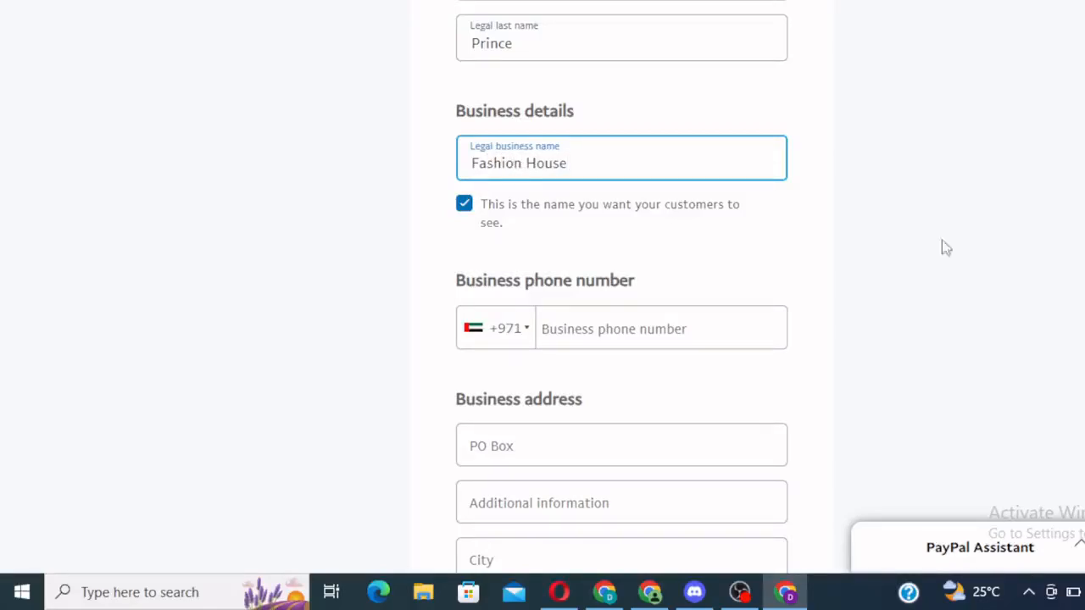
scroll("down", 3)
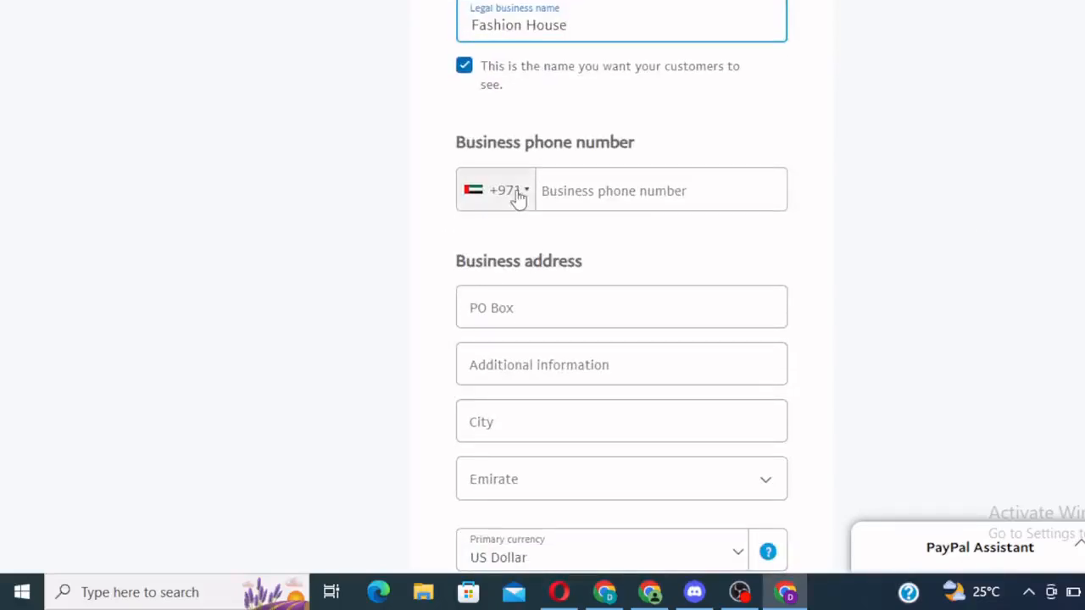
mouse_move(522, 193)
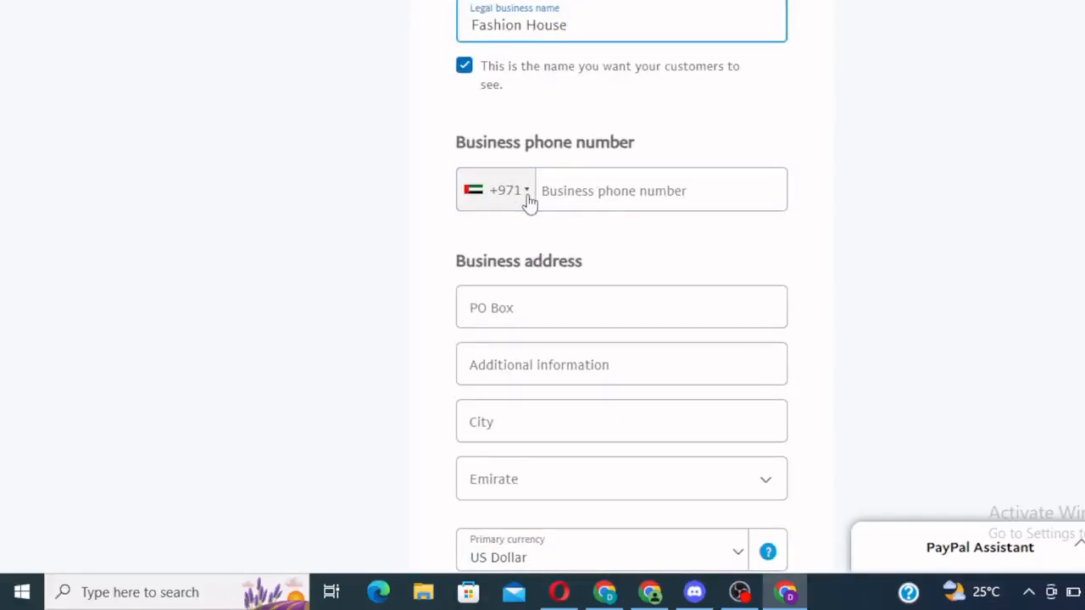
Set the business phone country code to Nigeria +234
left_click(506, 190)
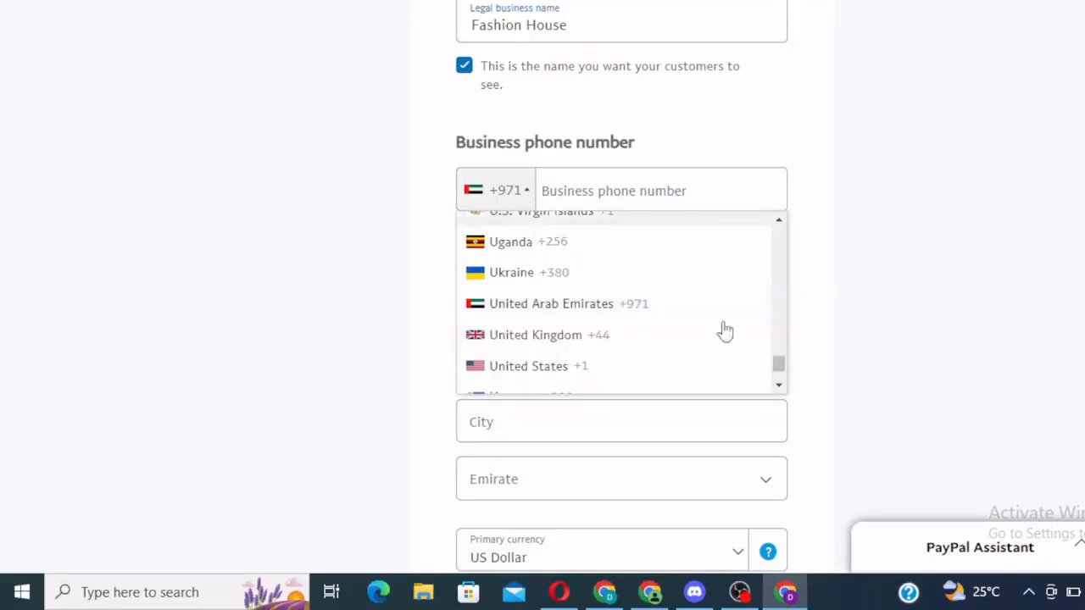
scroll("up", 3)
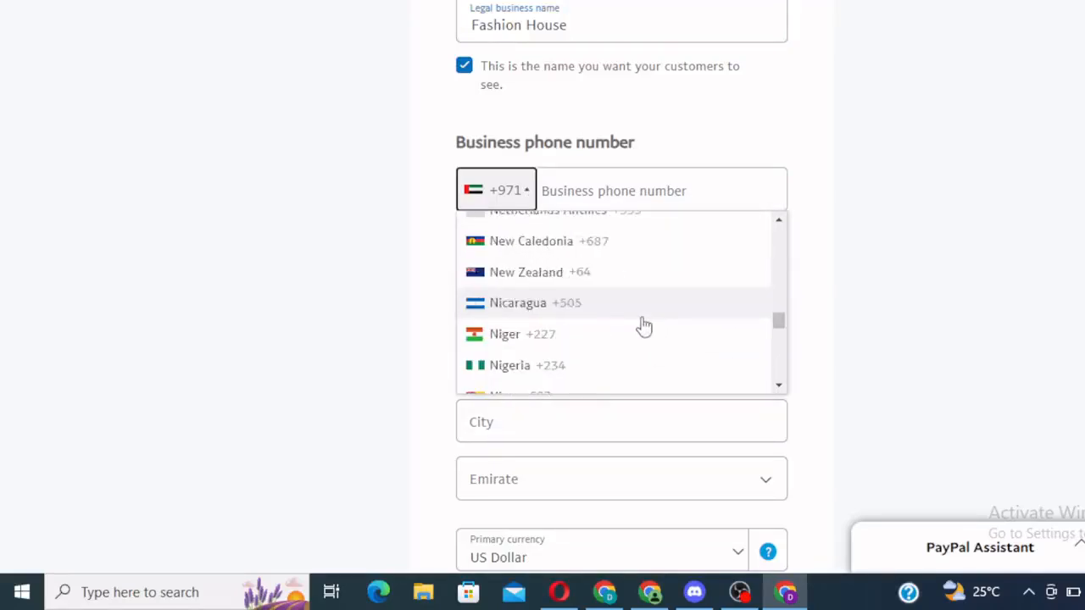
scroll("down", 3)
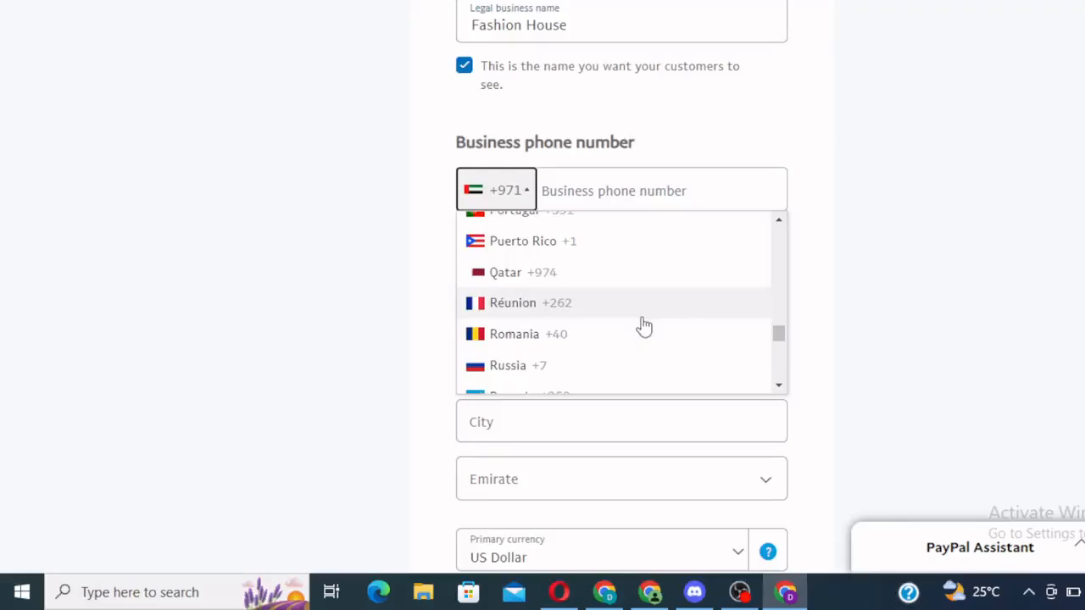
scroll("down", 3)
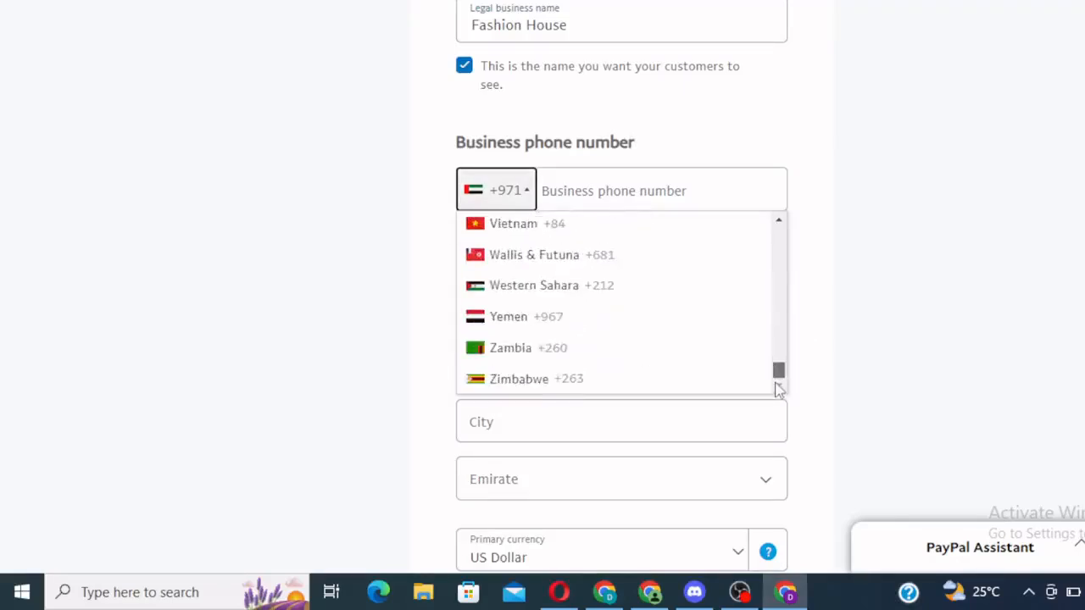
scroll("up", 3)
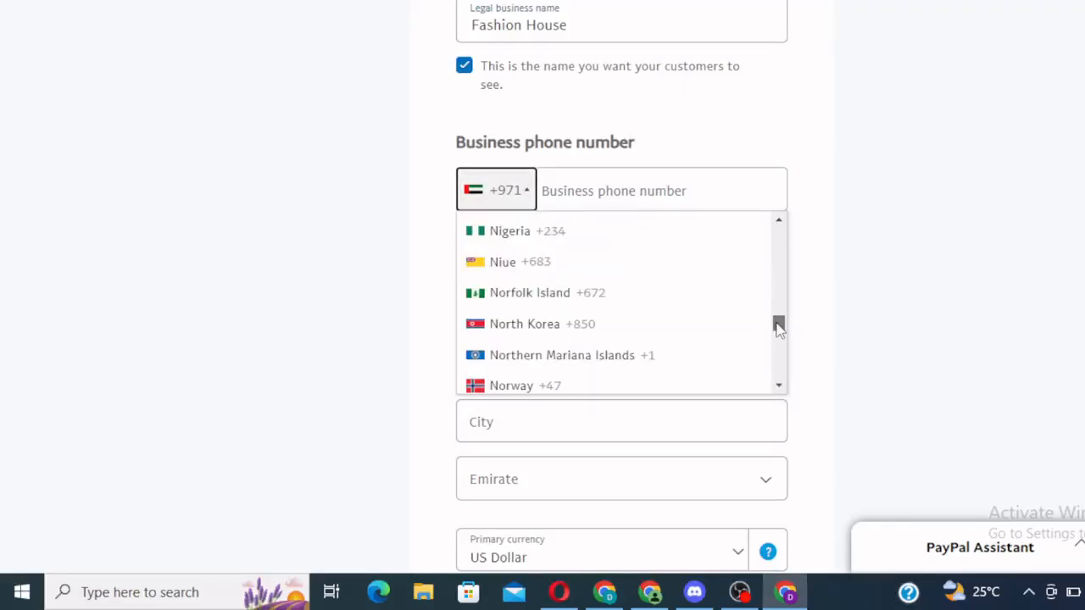
left_click(508, 231)
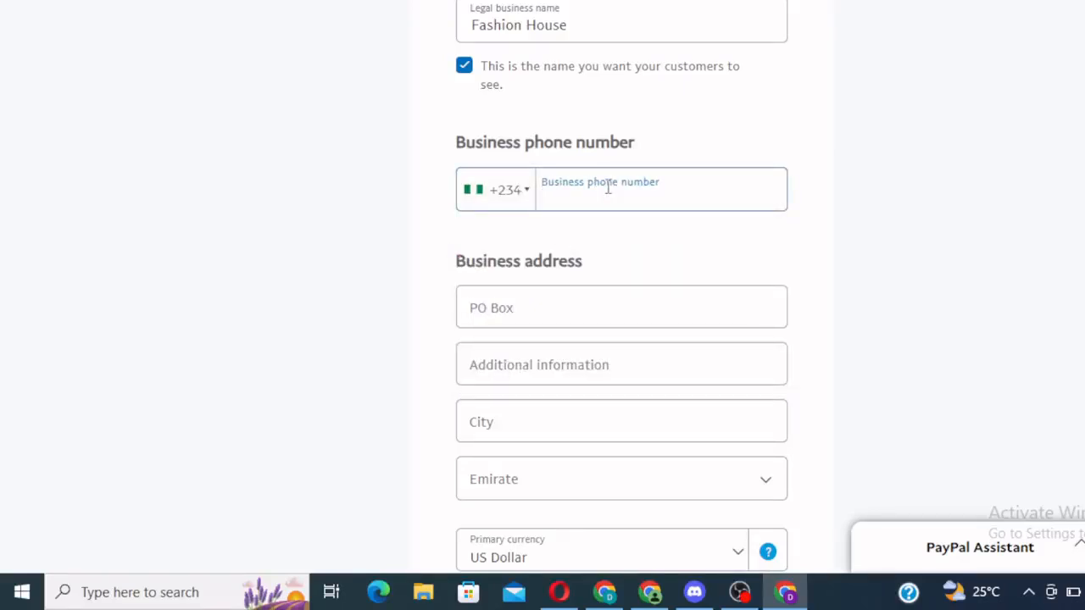
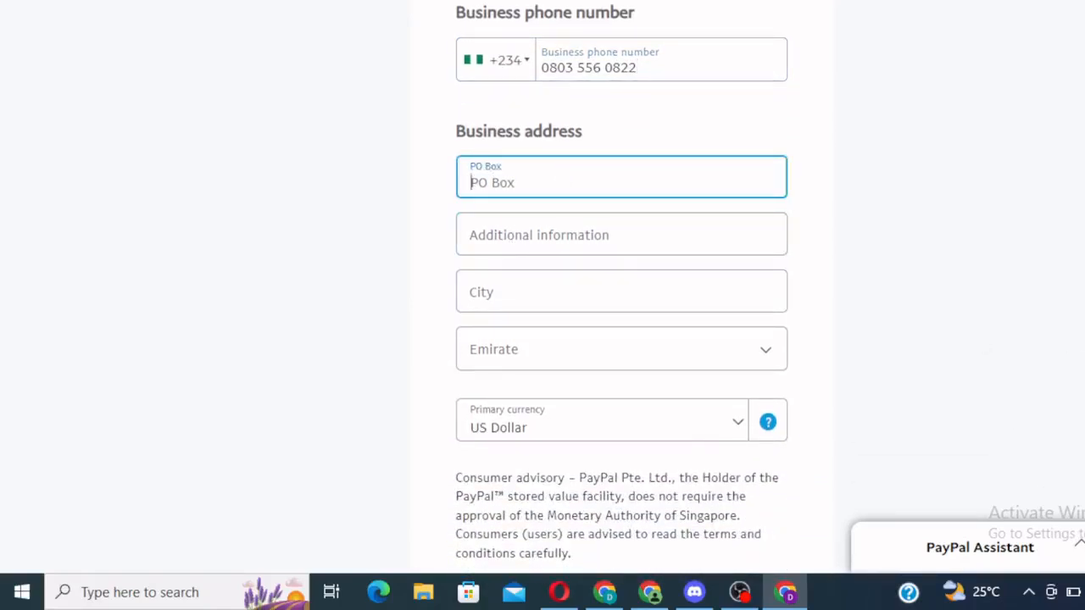
scroll("down", 3)
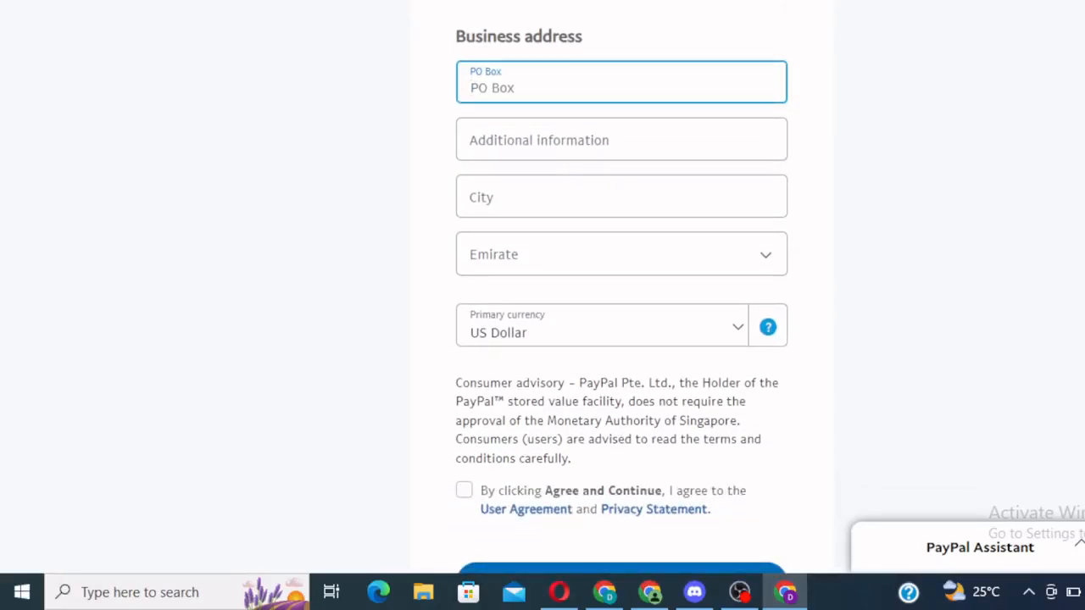
mouse_move(546, 284)
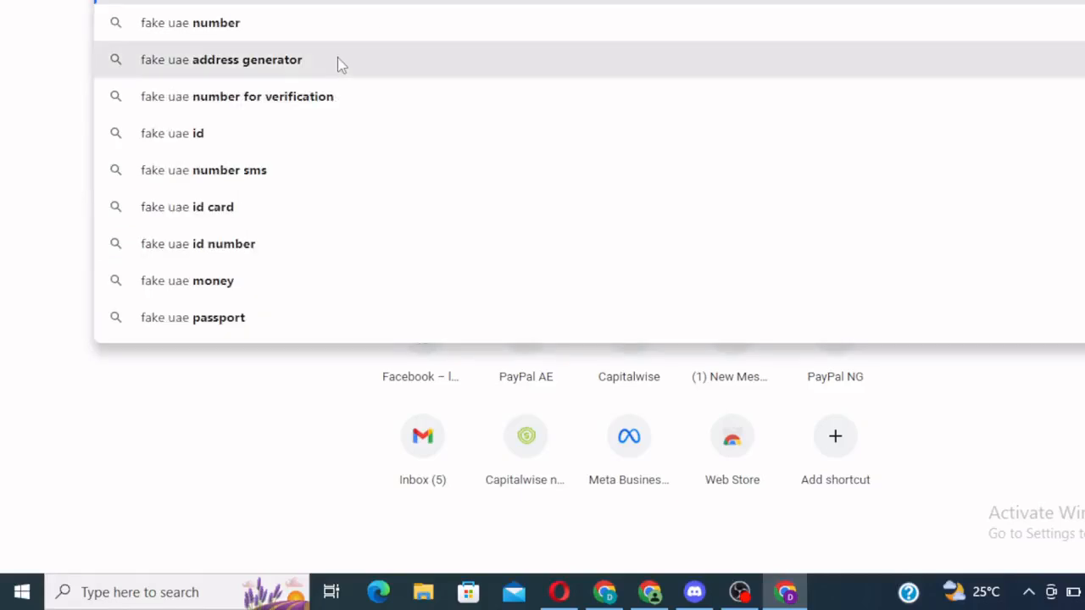
Search 'fake uae address generator' and open the bestrandoms Random Address In Emirates page
left_click(220, 60)
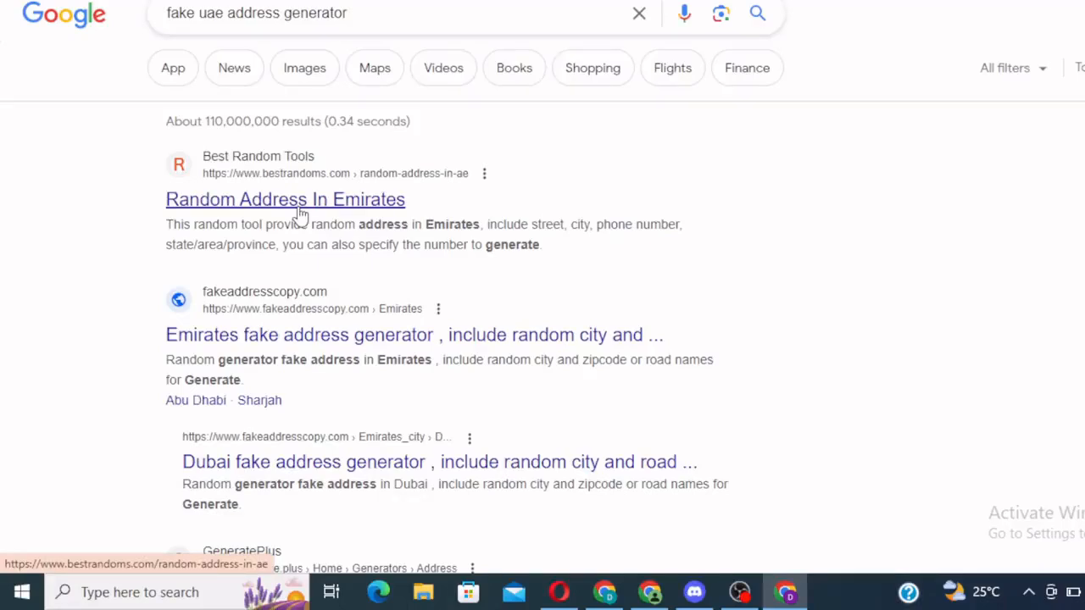
left_click(285, 200)
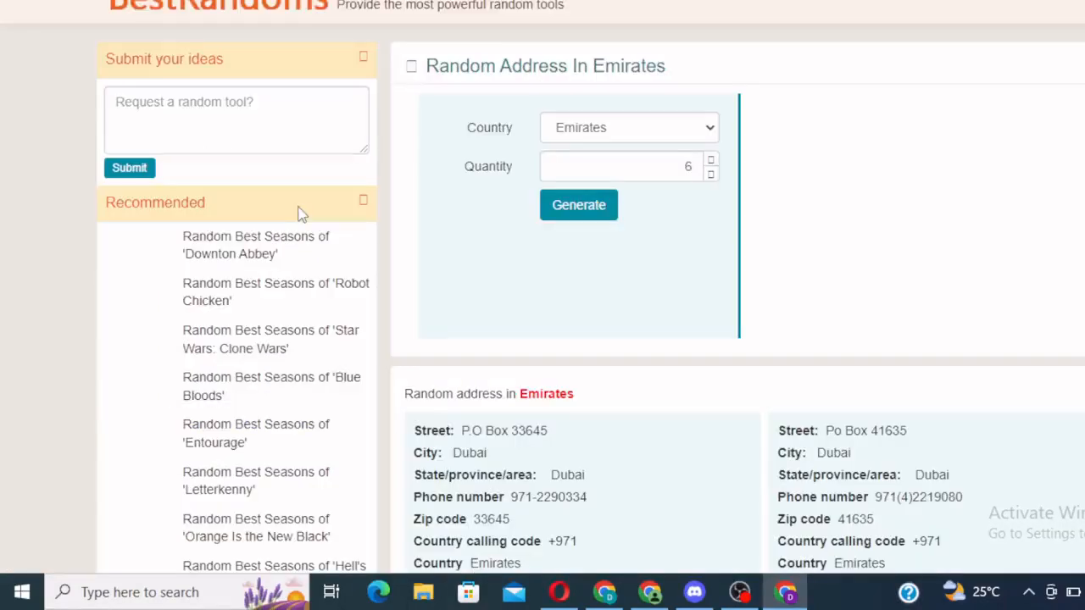
scroll("down", 3)
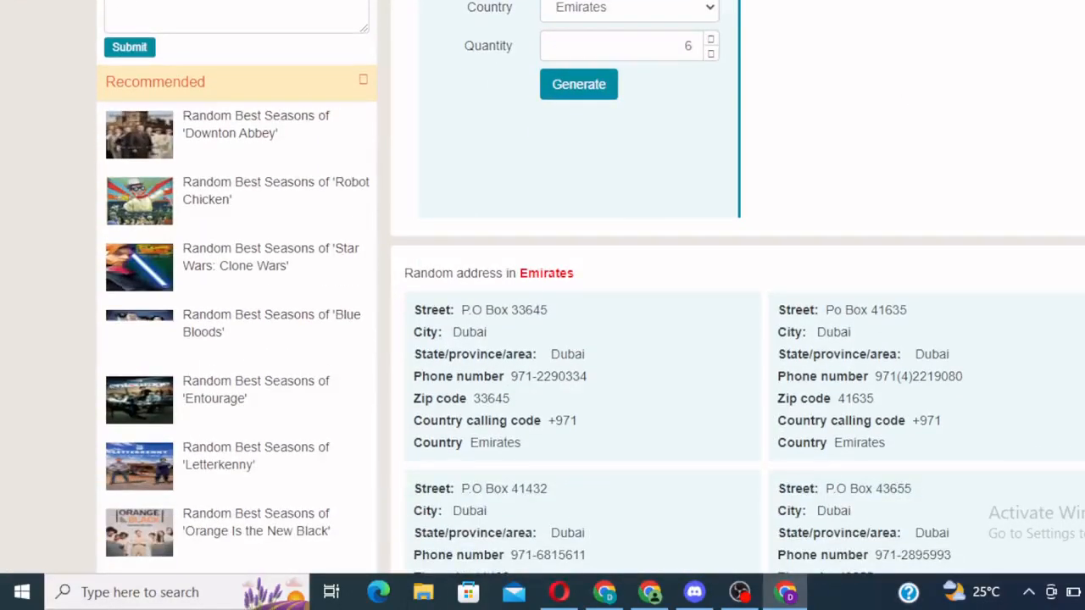
scroll("down", 3)
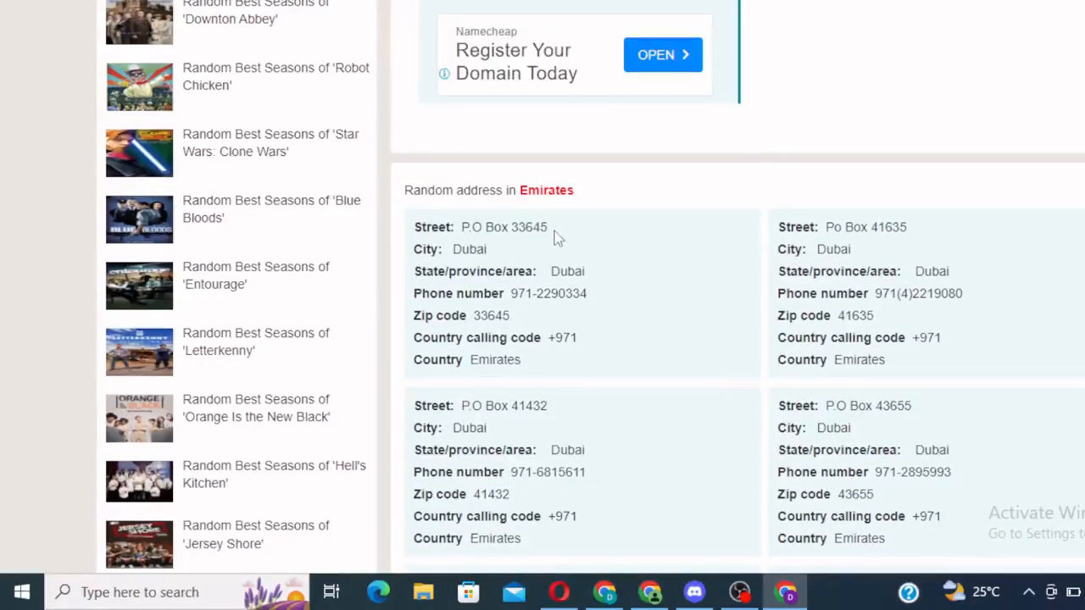
Select and copy the PO Box number 33645 from the first generated address
double_click(529, 227)
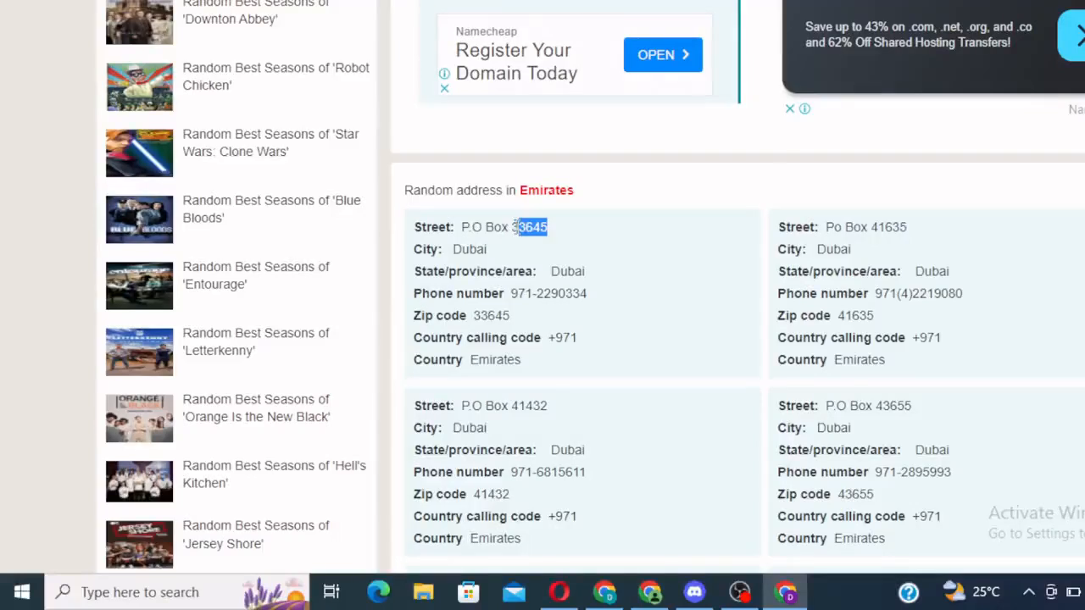
right_click(529, 227)
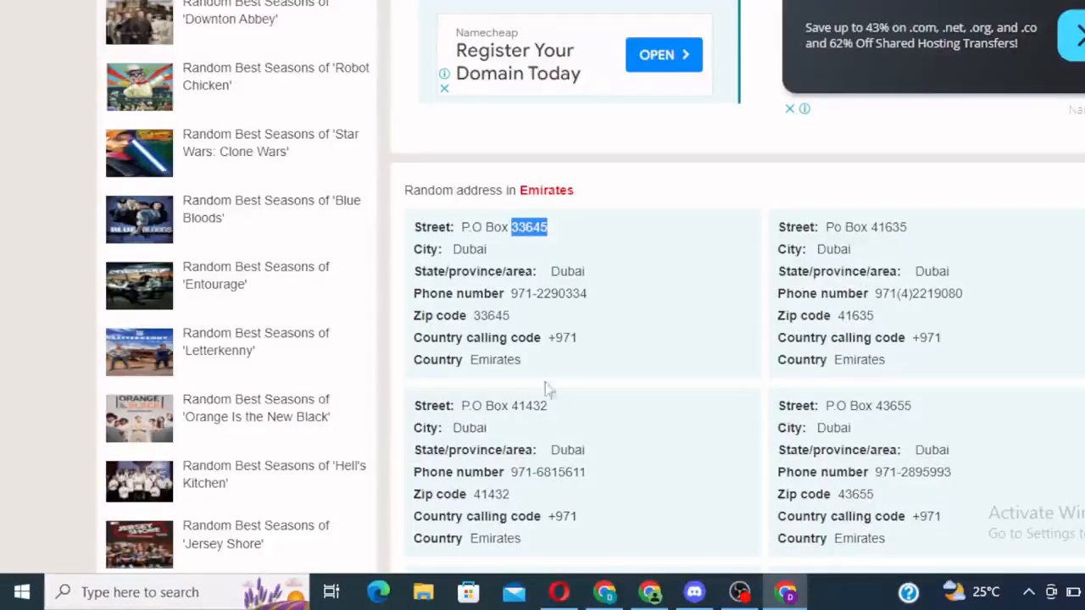
double_click(468, 249)
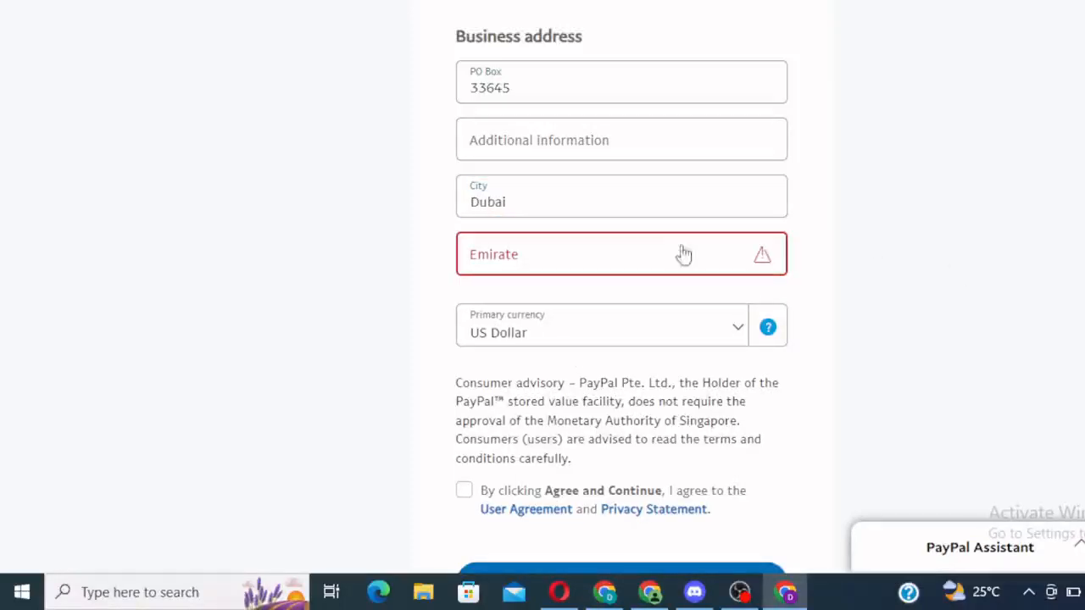
left_click(620, 255)
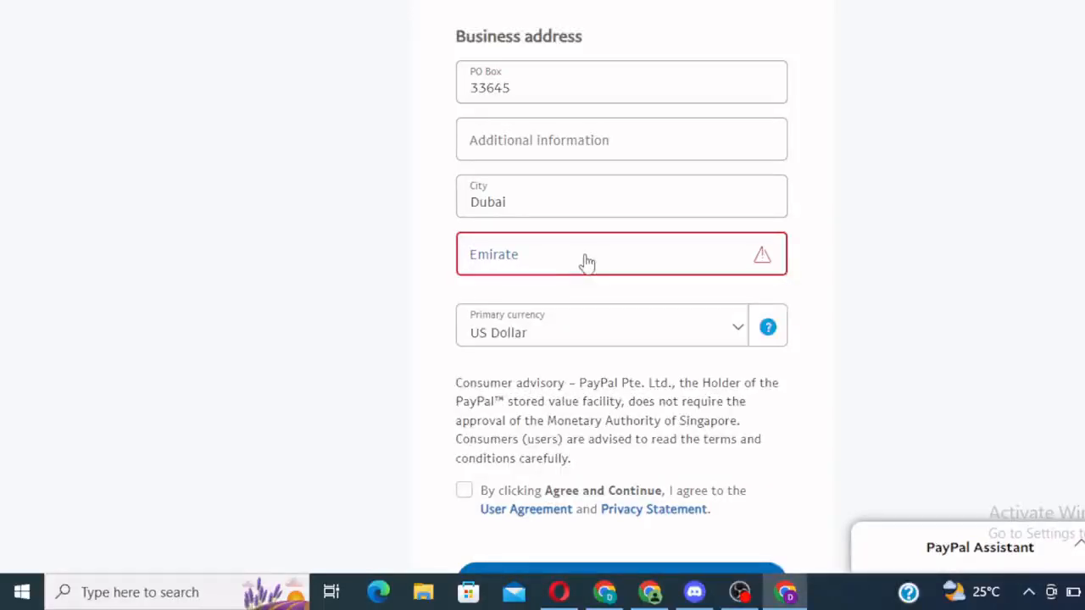
left_click(620, 254)
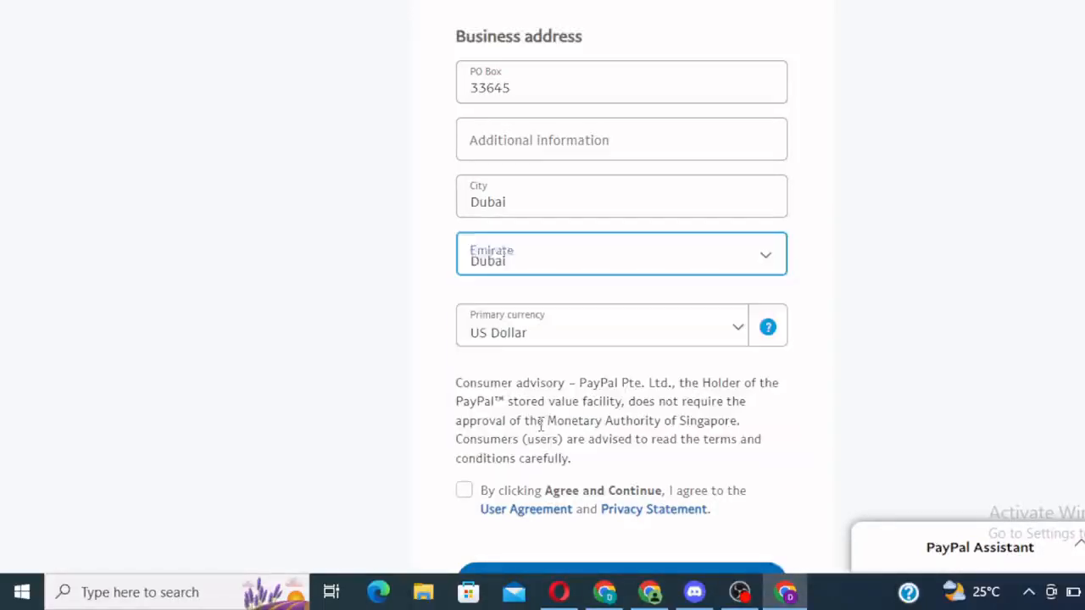
scroll("down", 3)
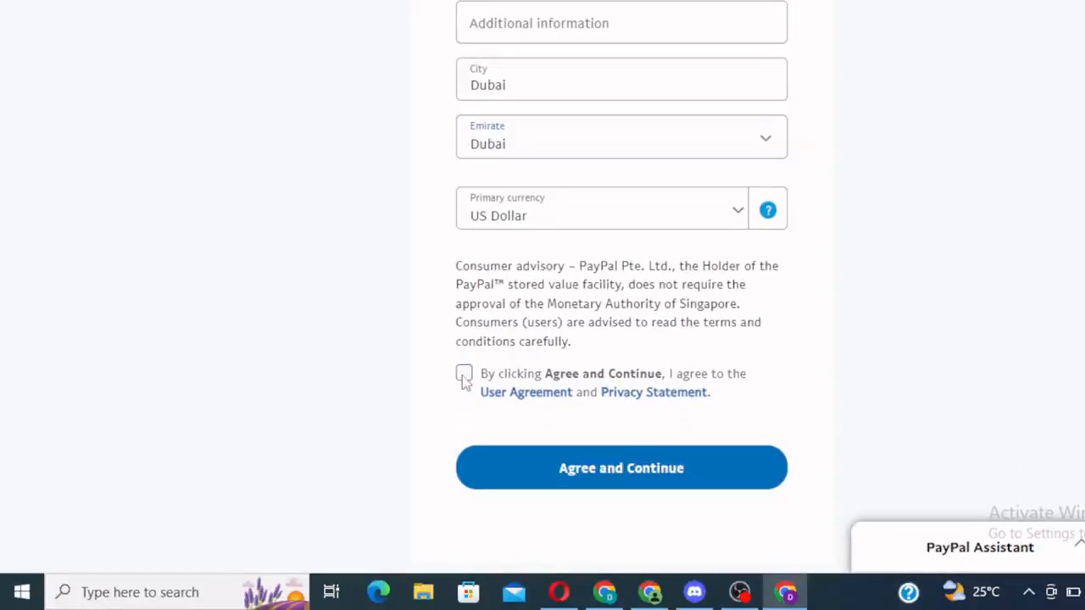
Accept the User Agreement and Privacy Statement and submit the business details
left_click(464, 374)
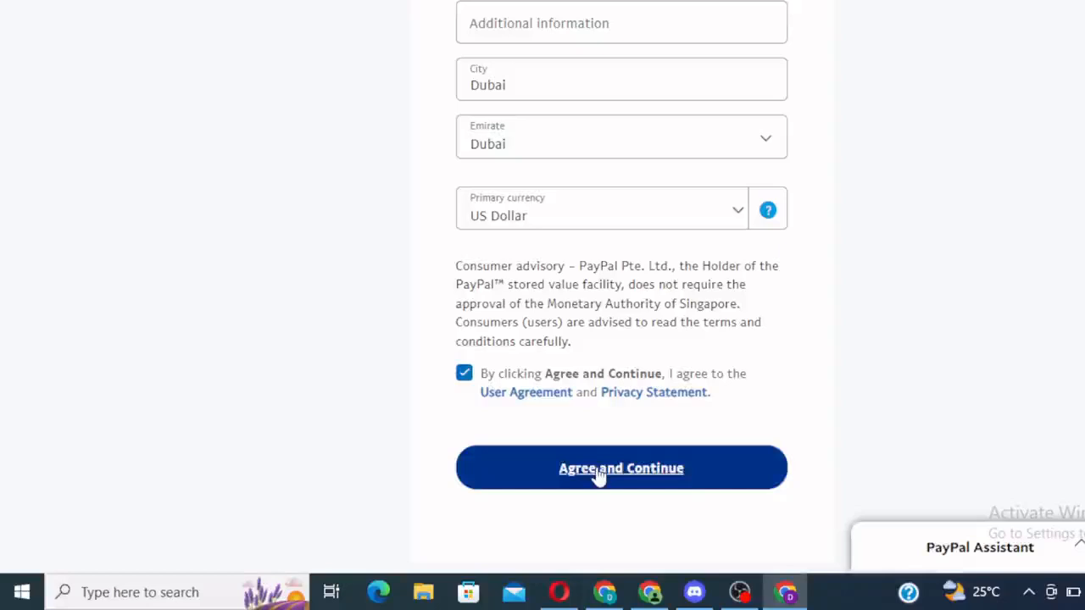
left_click(620, 468)
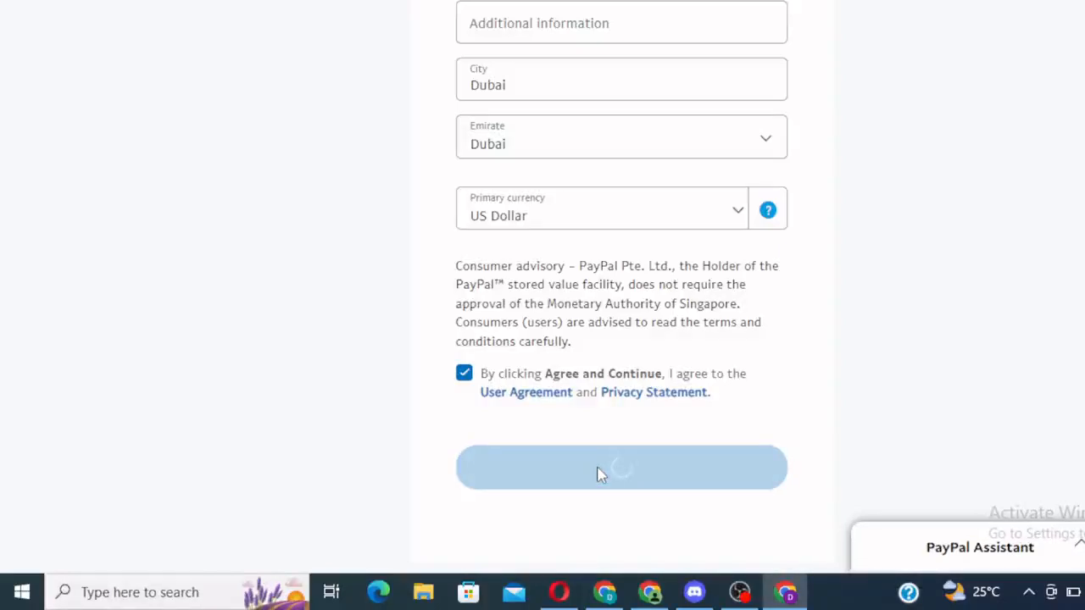
left_click(620, 468)
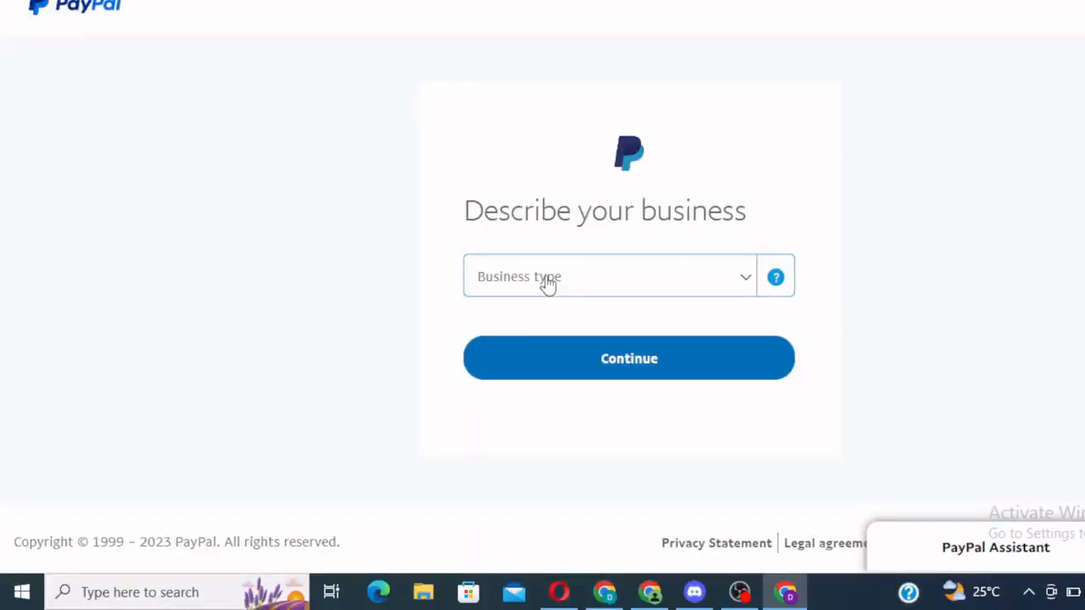
Set the business type to Individual/Sole Proprietorship
left_click(607, 276)
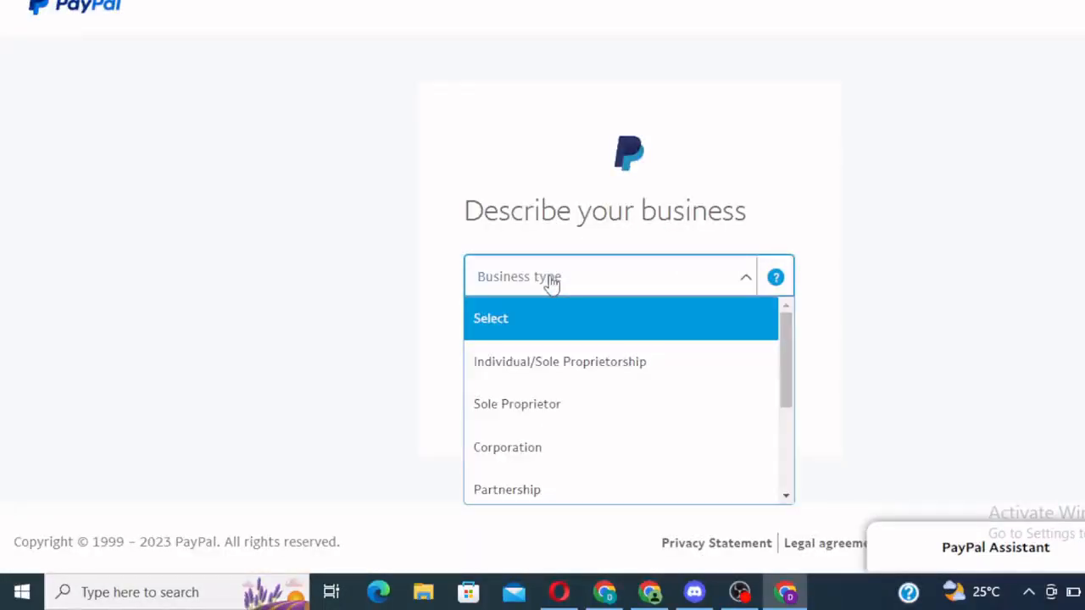
left_click(560, 361)
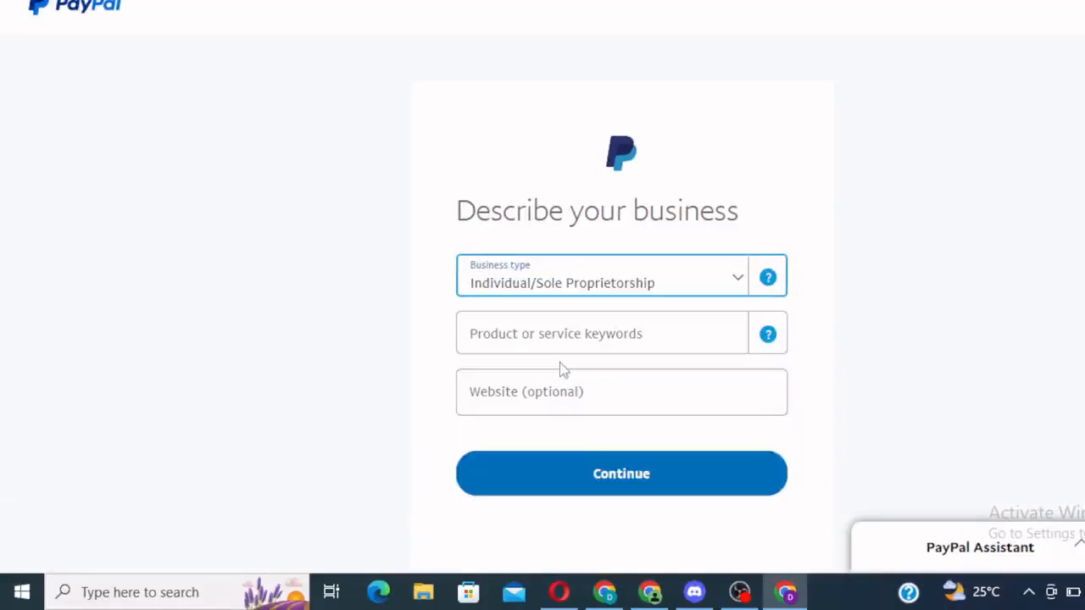
mouse_move(737, 288)
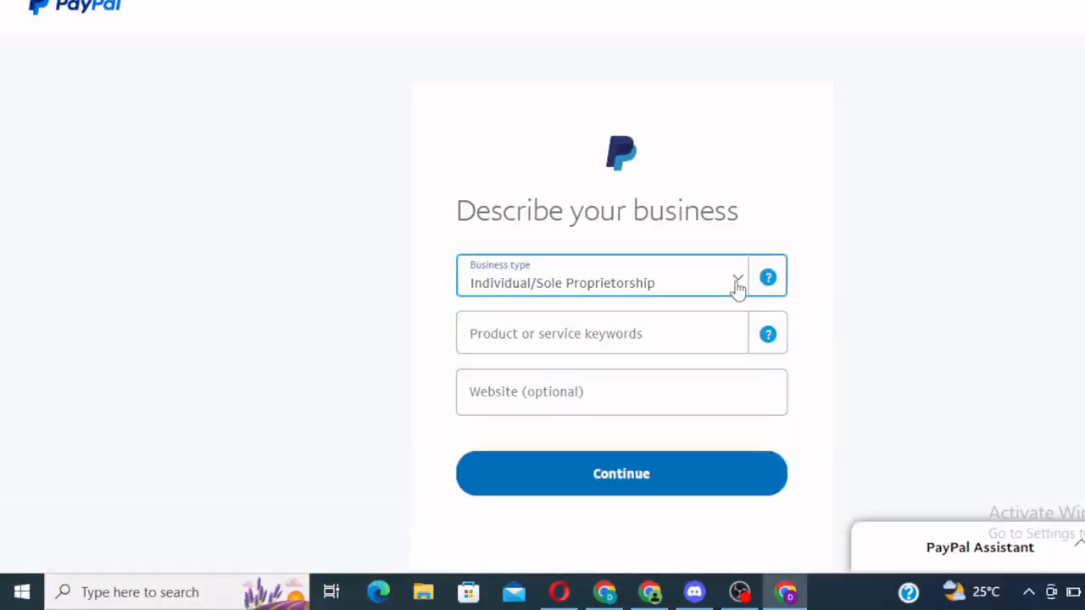
Enter 'fashion' and 'retail' keywords and choose Miscellaneous and Specialty Retail Shops as the category
left_click(602, 332)
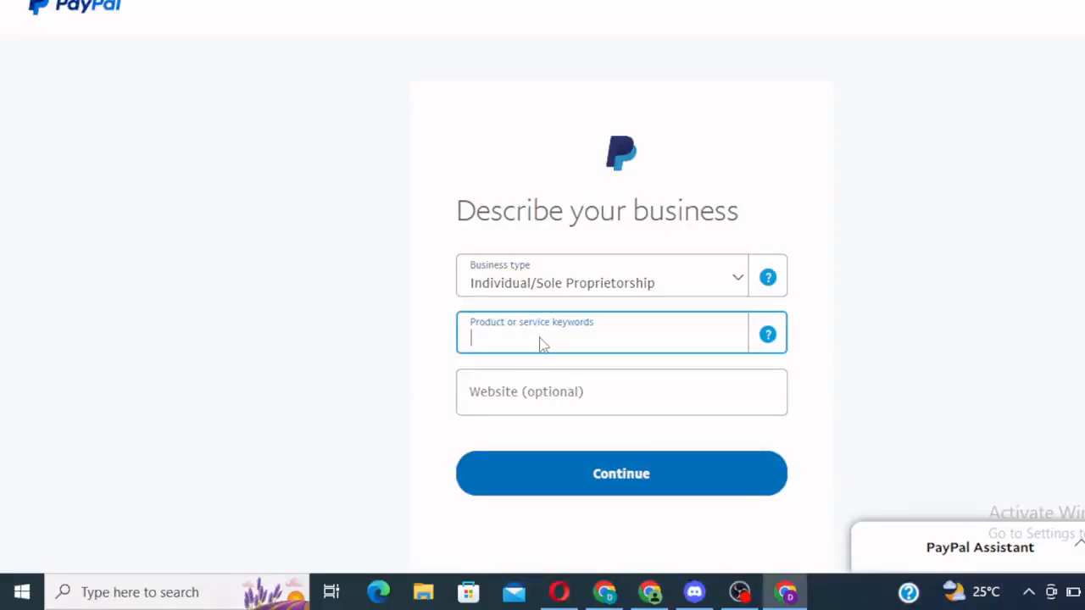
type("fashi")
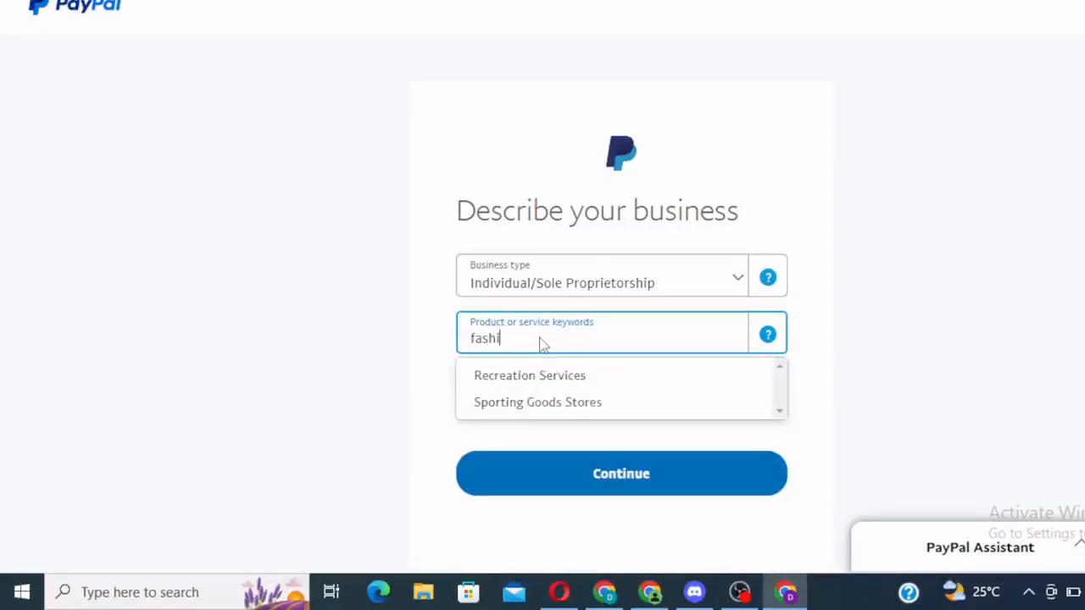
type("on")
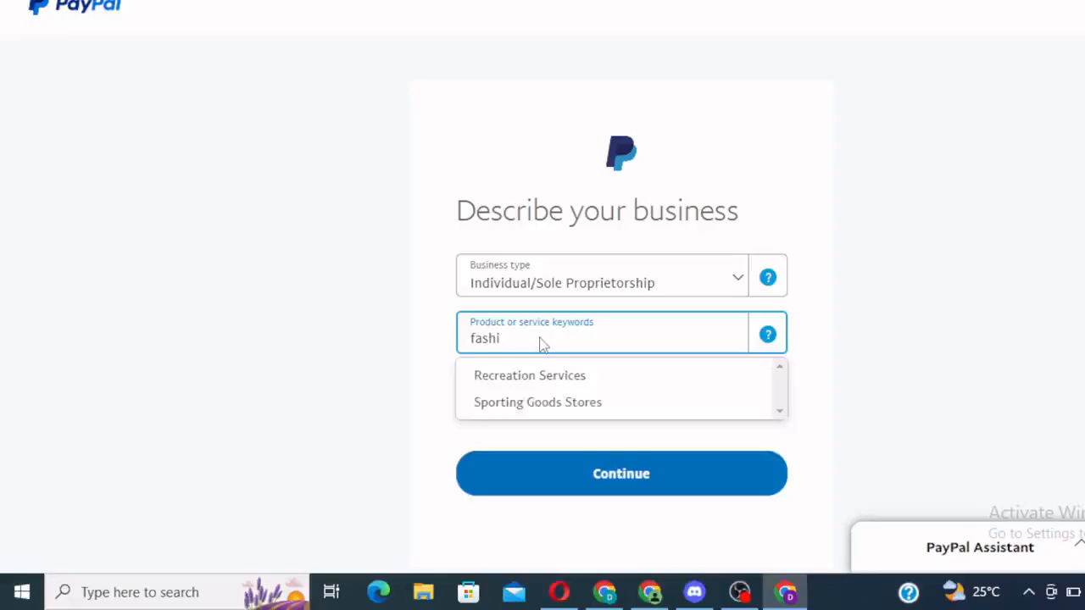
type("re")
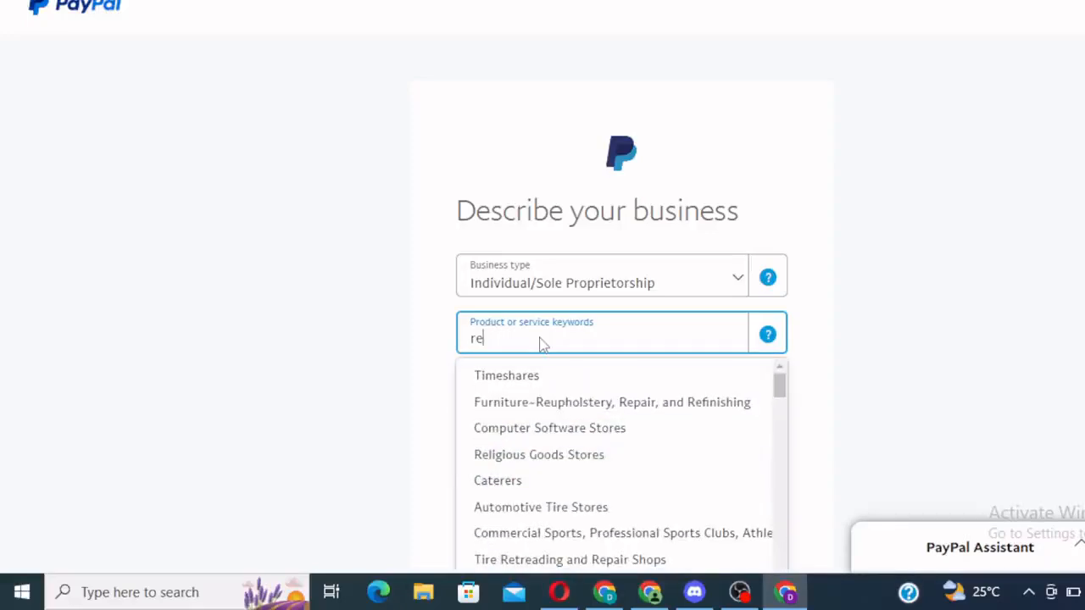
type("y")
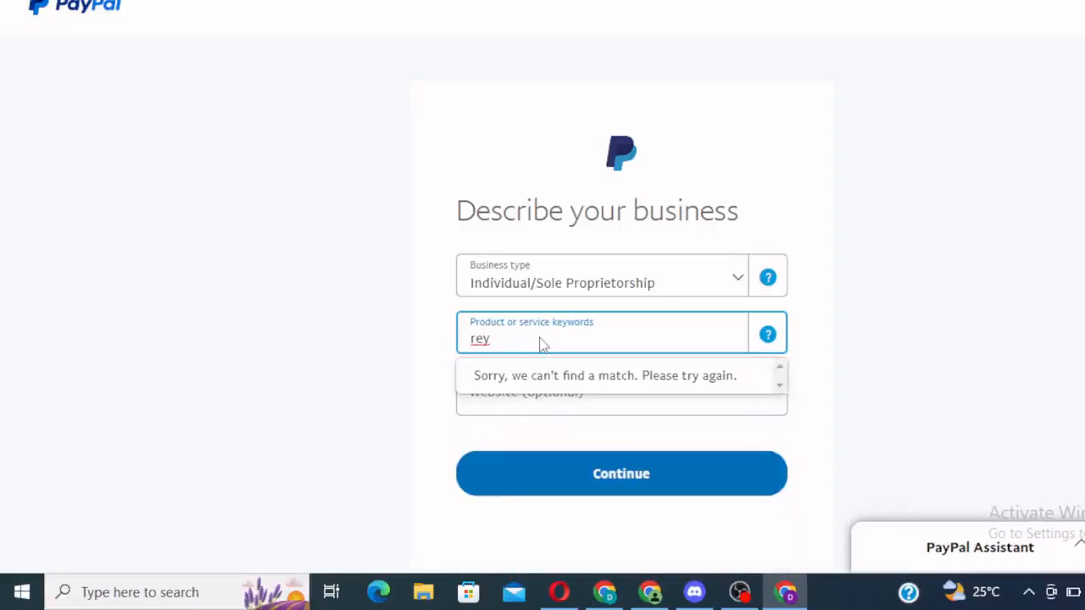
type("reti")
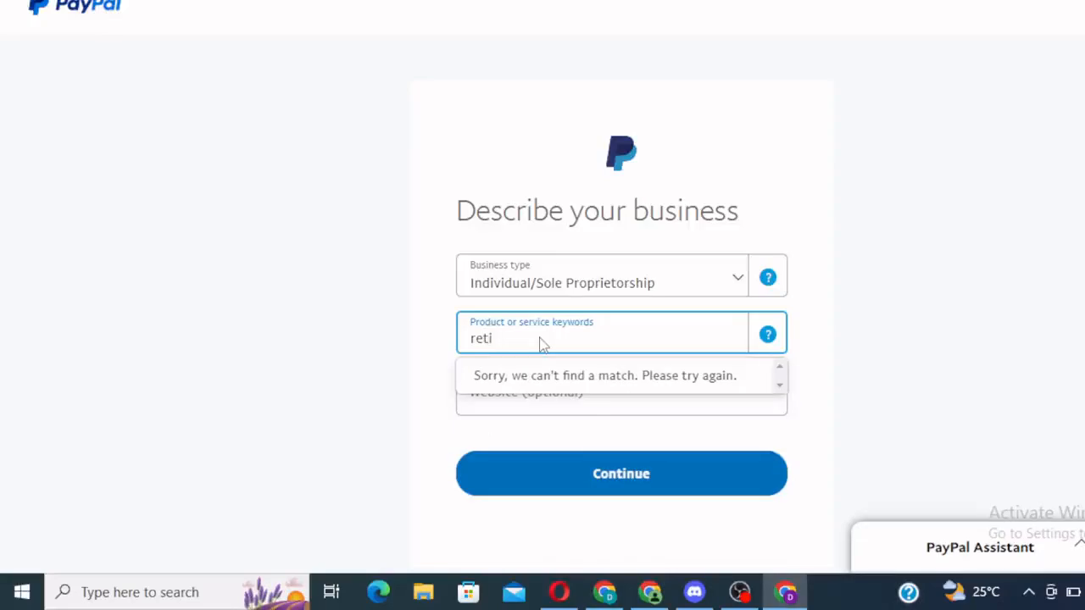
type("a")
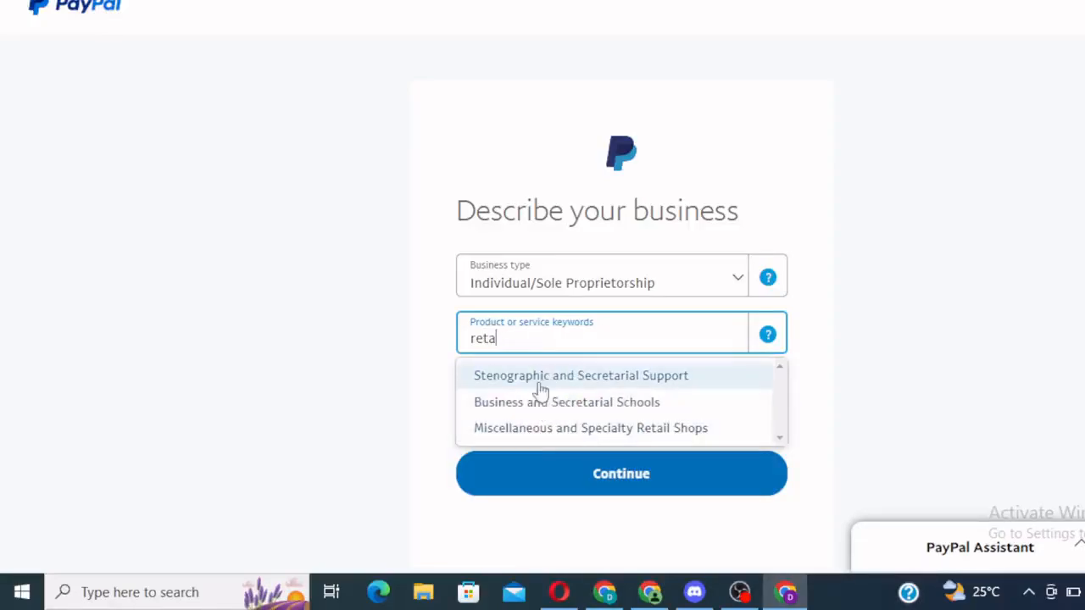
type("il")
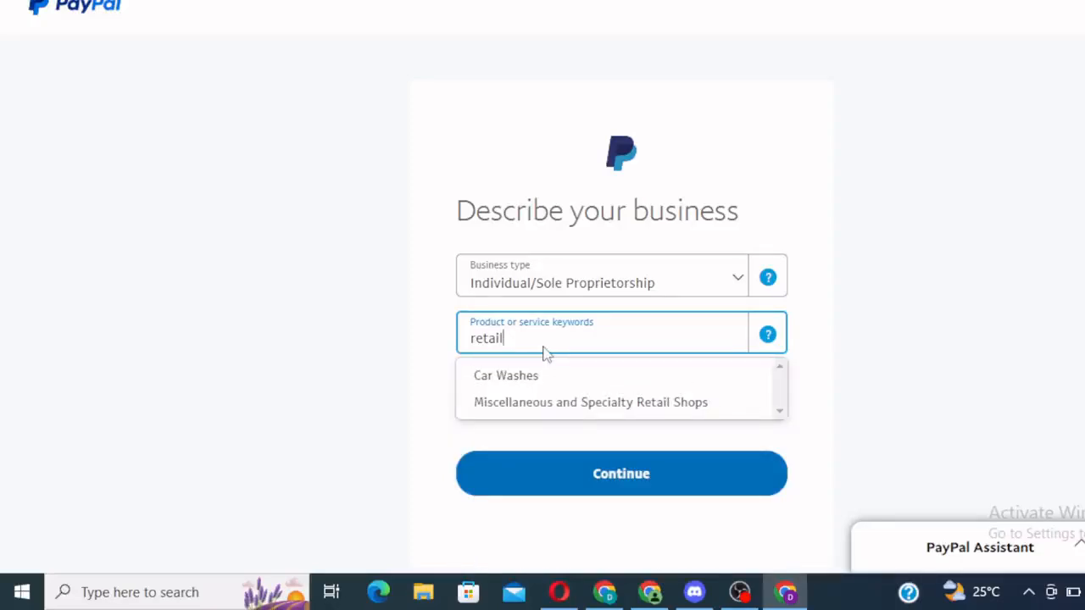
left_click(590, 402)
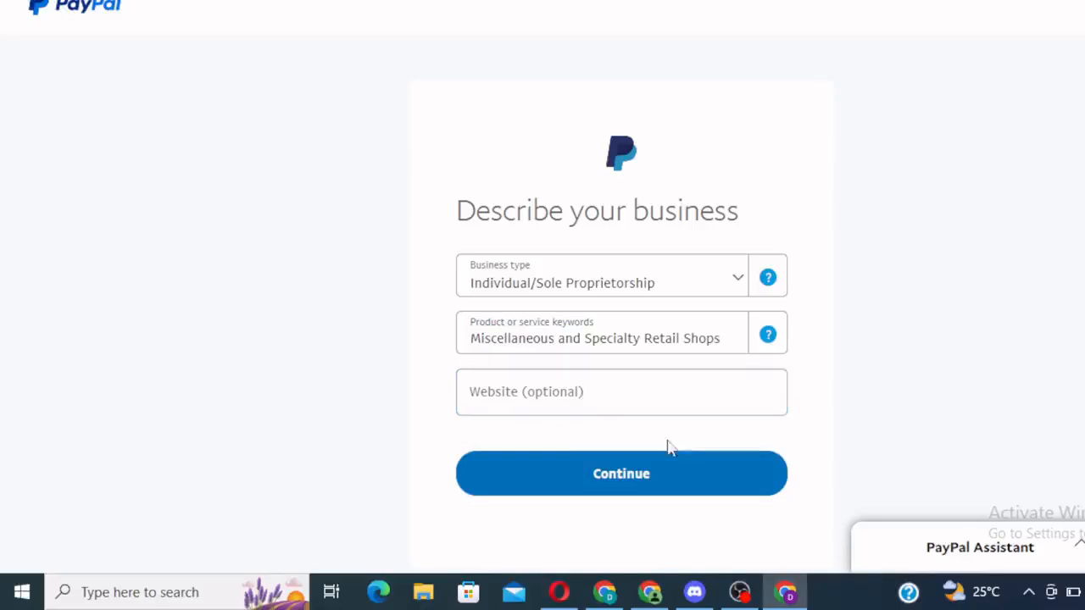
mouse_move(621, 483)
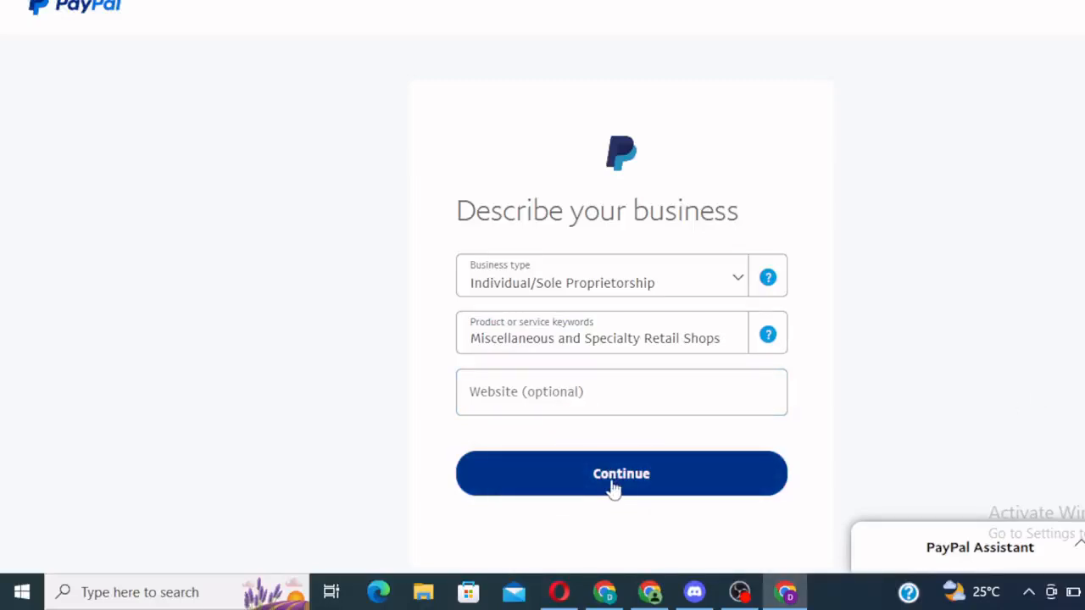
Send the business description and continue to personal details
left_click(620, 473)
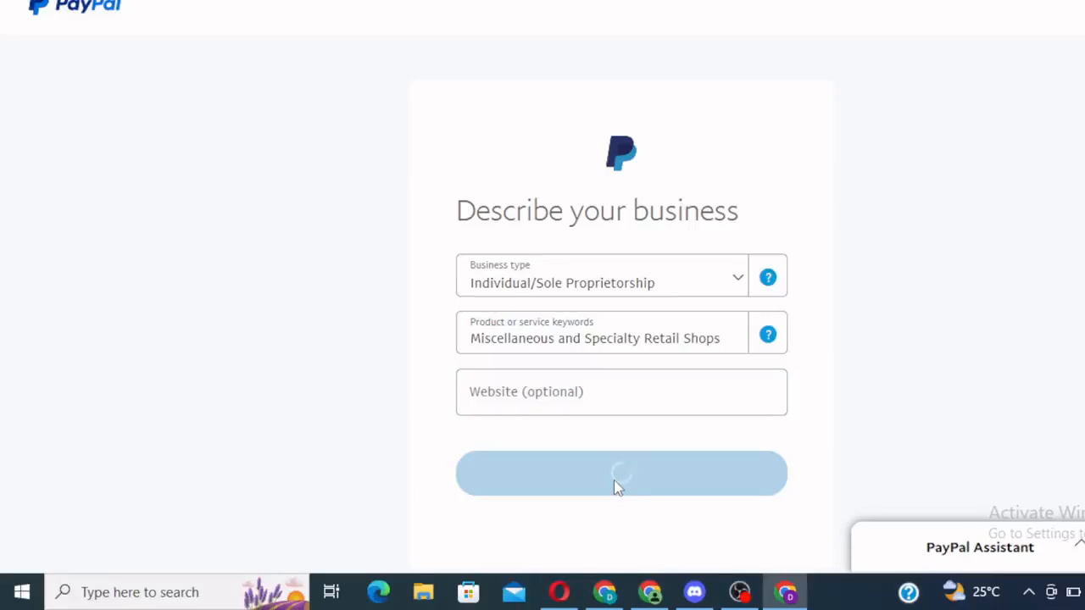
left_click(621, 473)
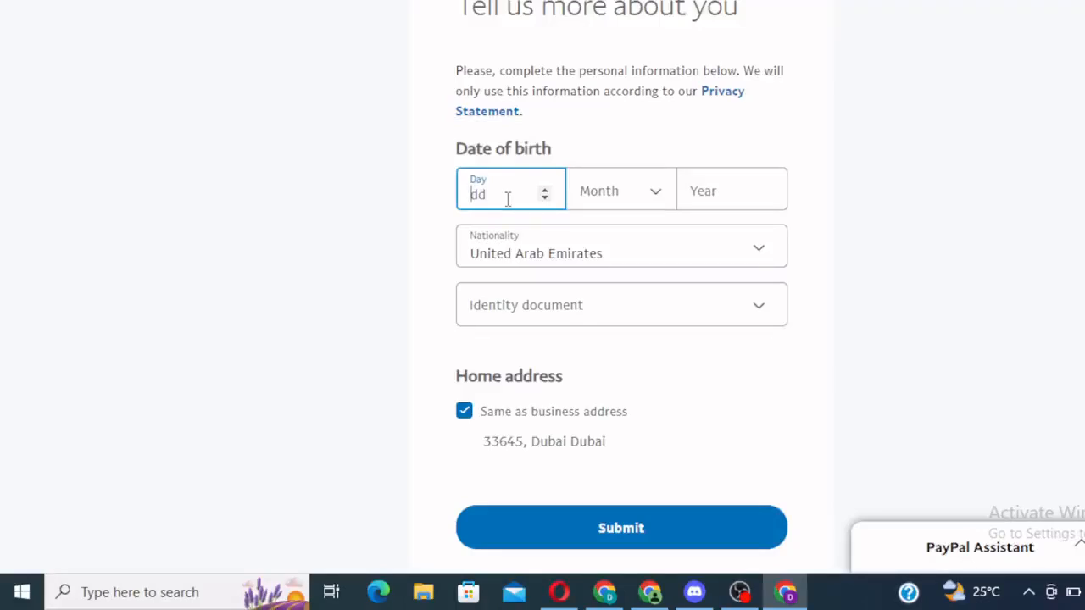
type("20")
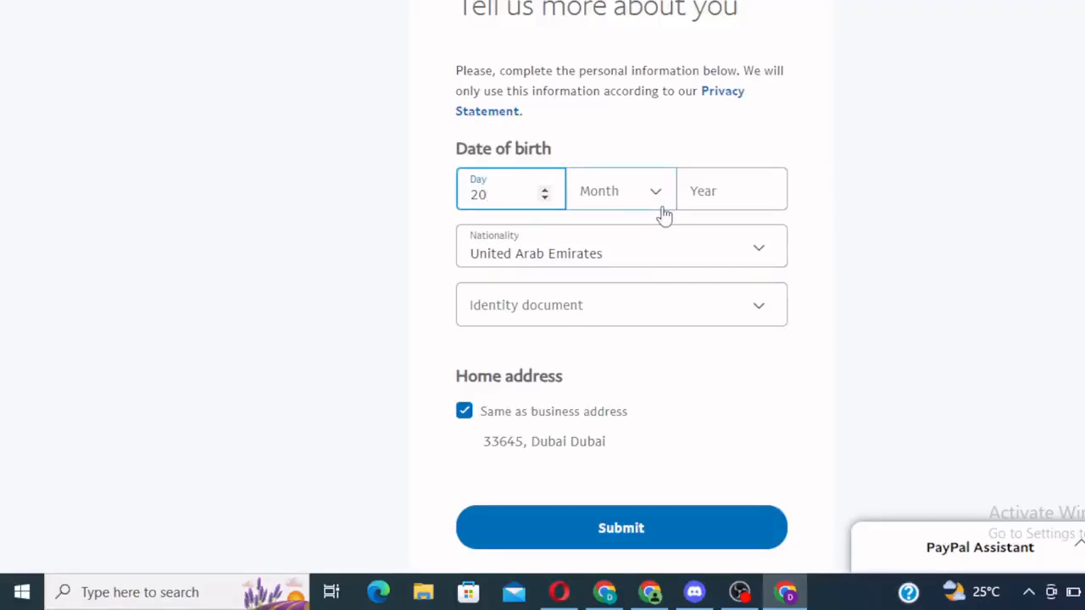
left_click(619, 190)
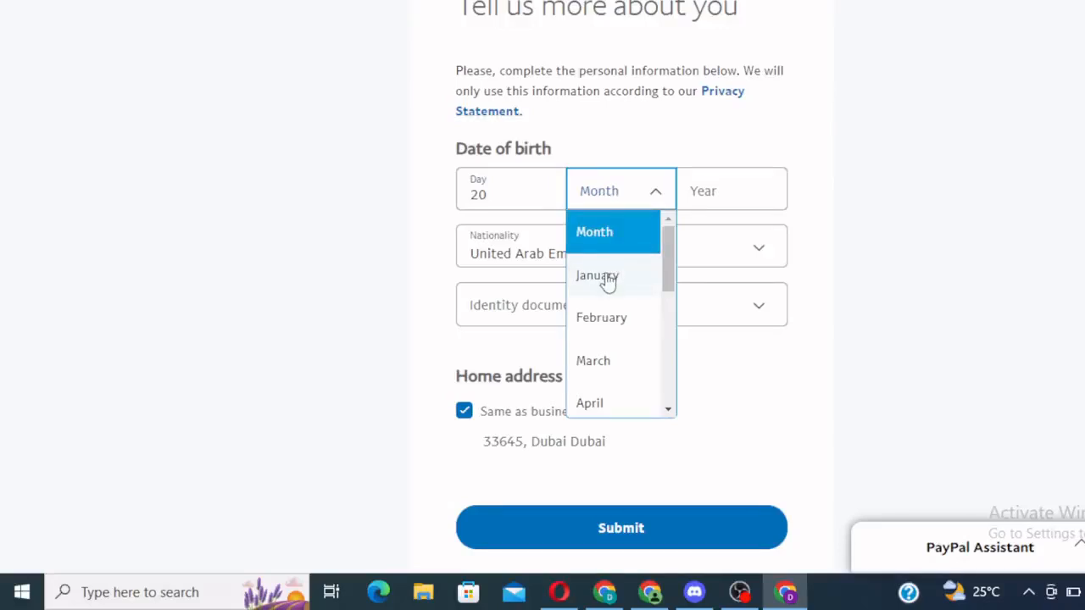
left_click(596, 275)
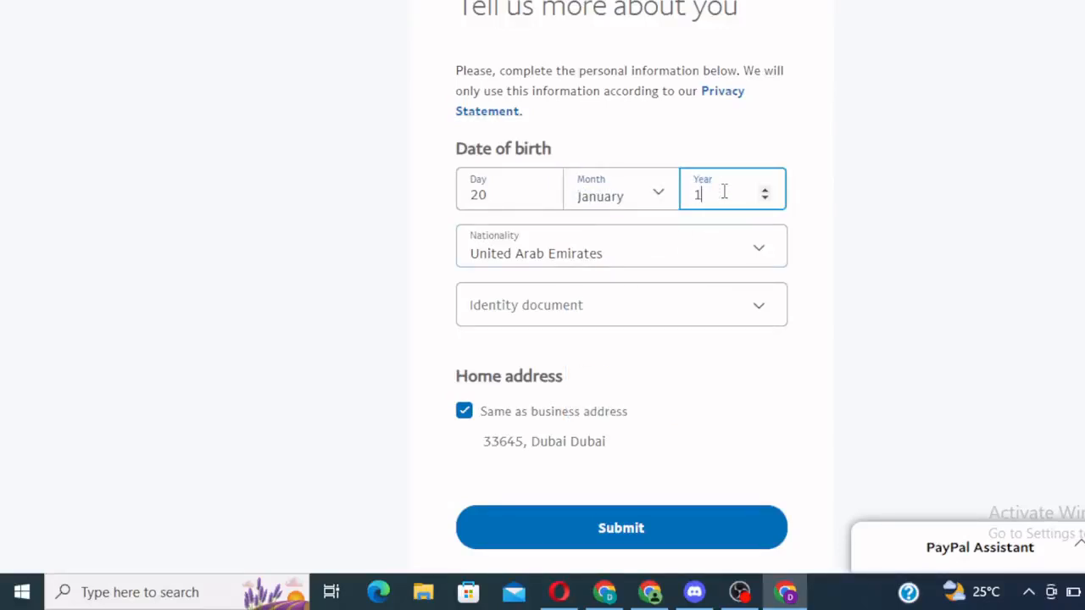
type("999")
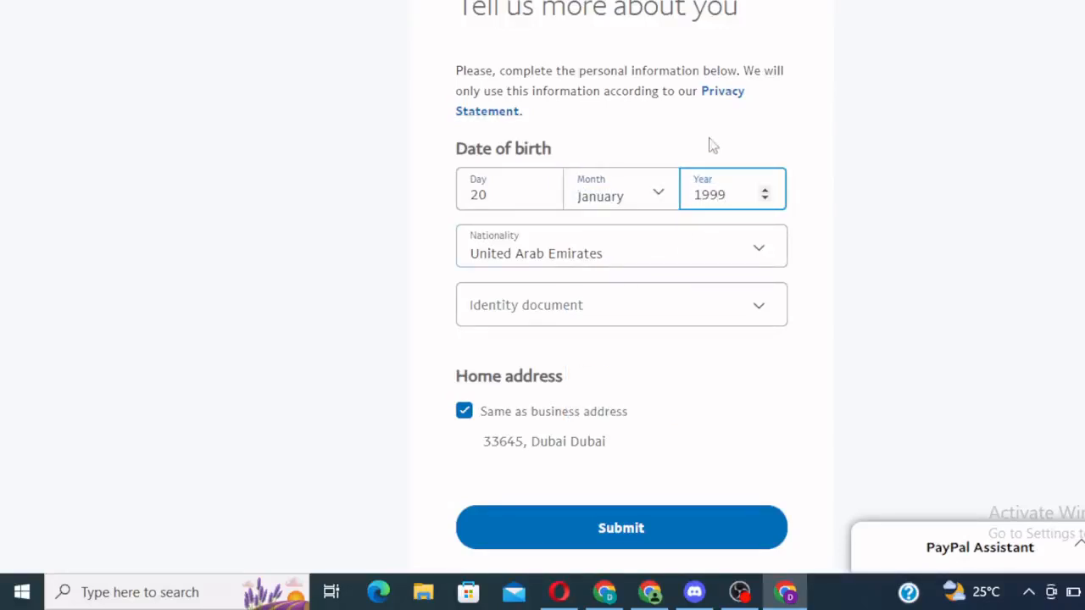
mouse_move(609, 315)
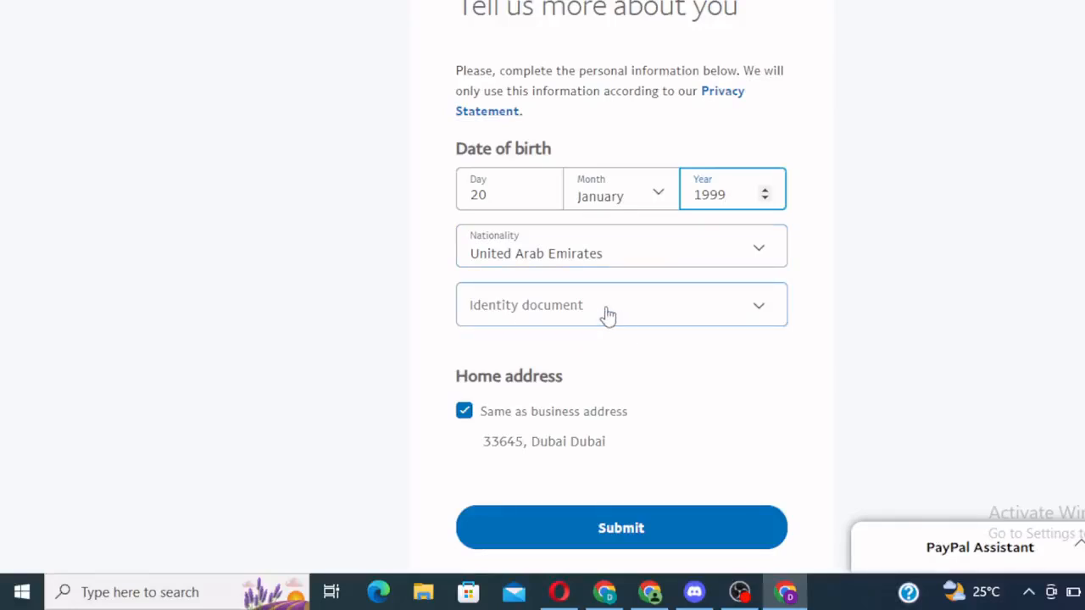
left_click(607, 305)
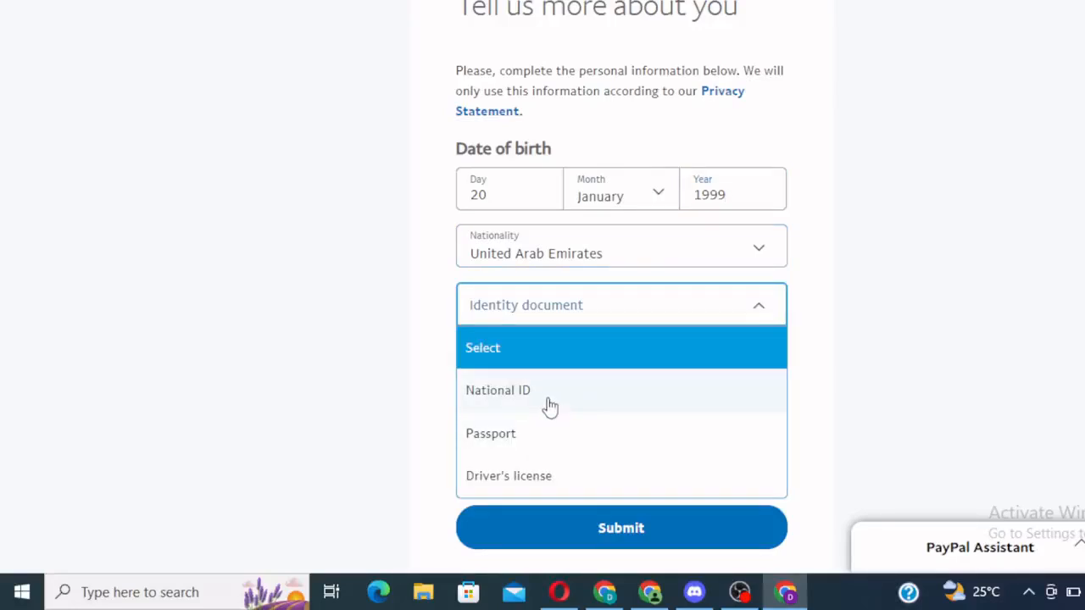
scroll("down", 3)
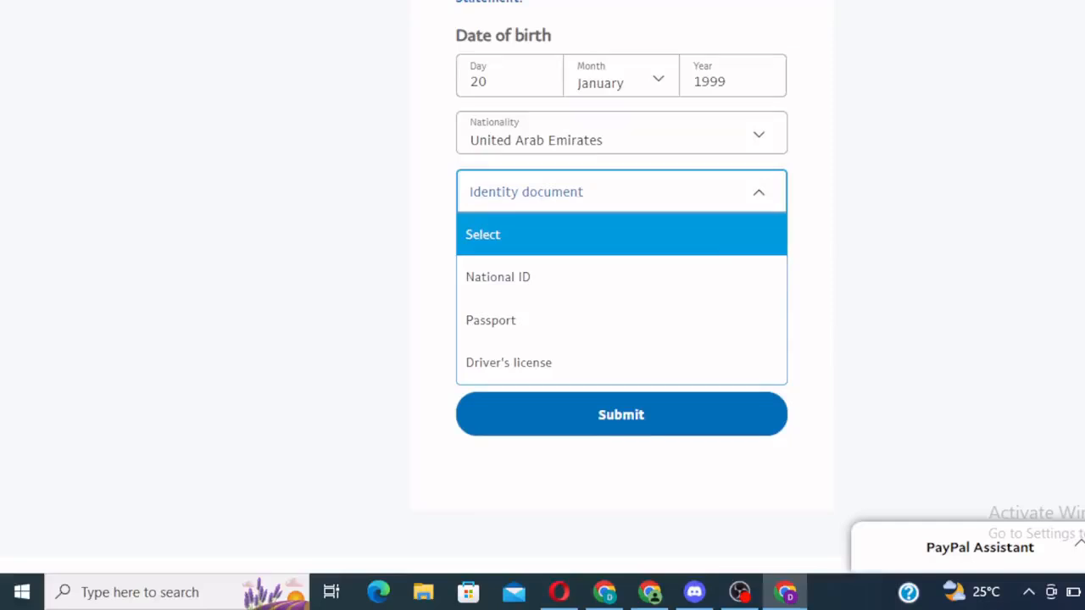
mouse_move(451, 342)
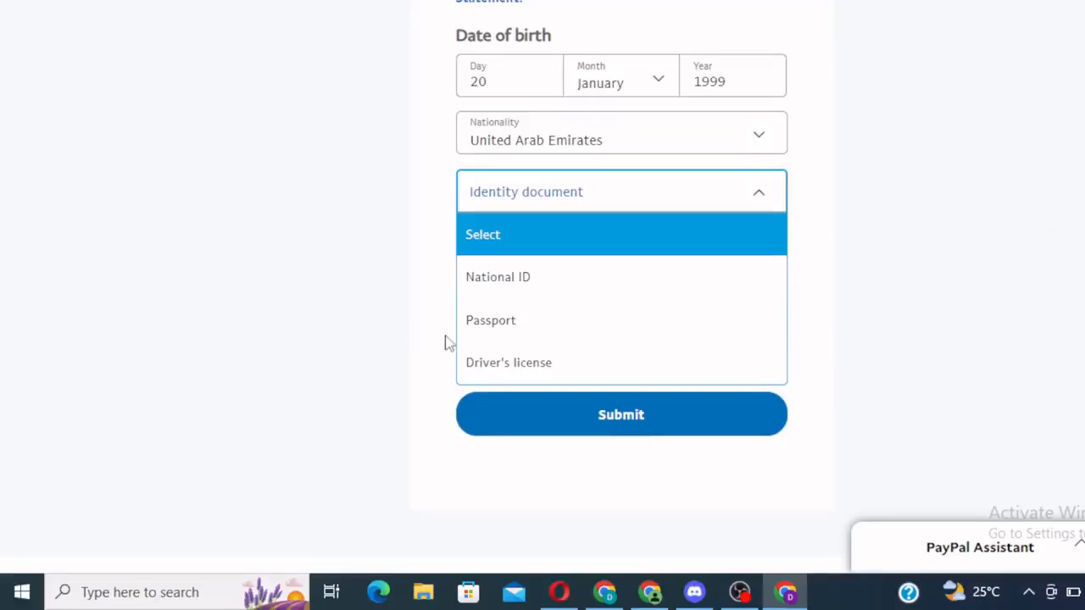
mouse_move(596, 351)
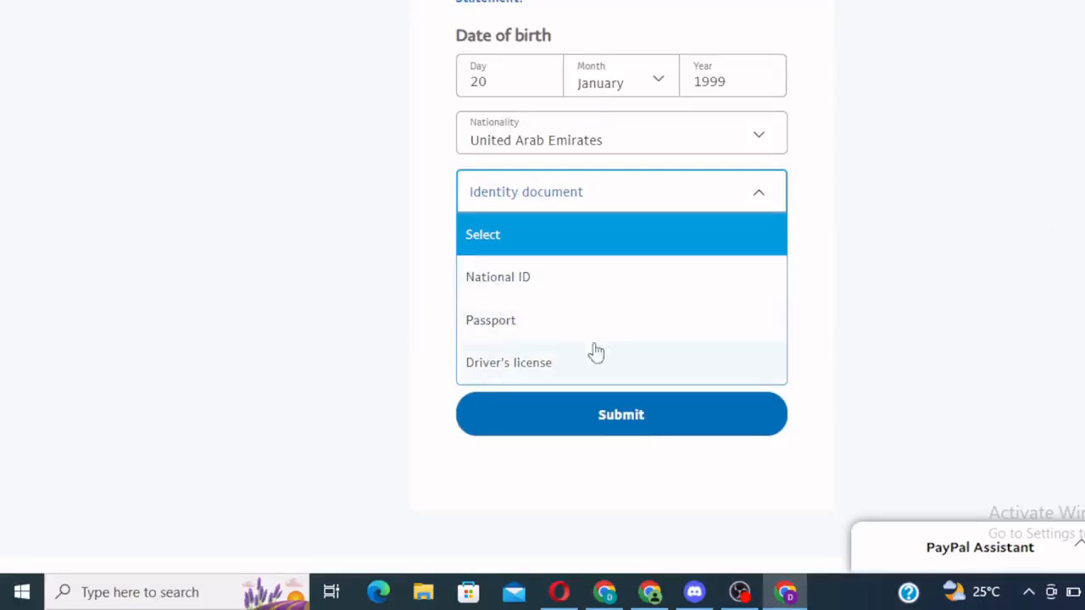
mouse_move(522, 371)
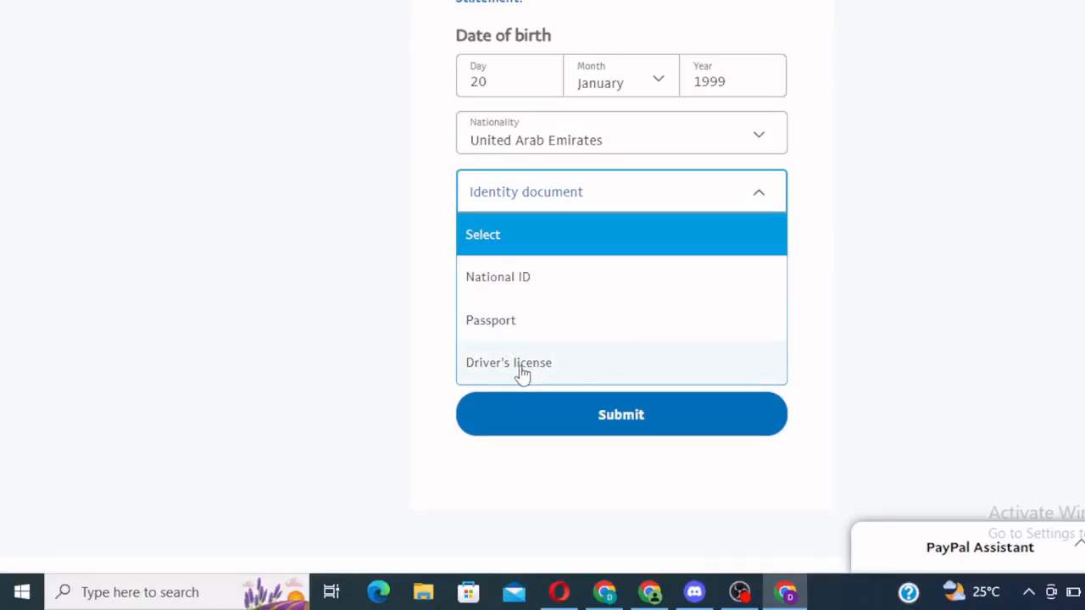
left_click(499, 276)
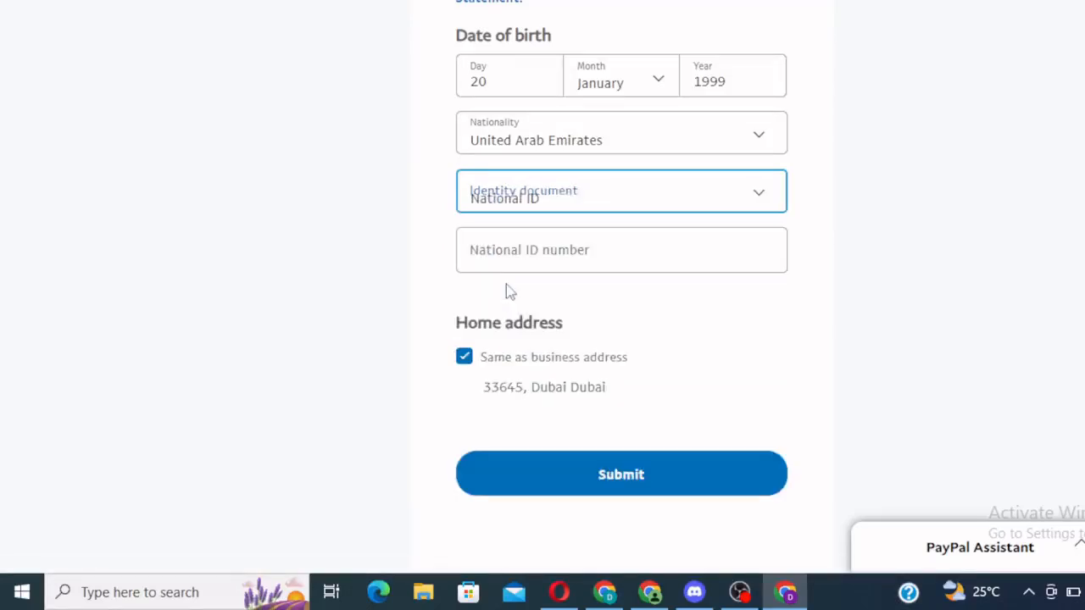
left_click(620, 249)
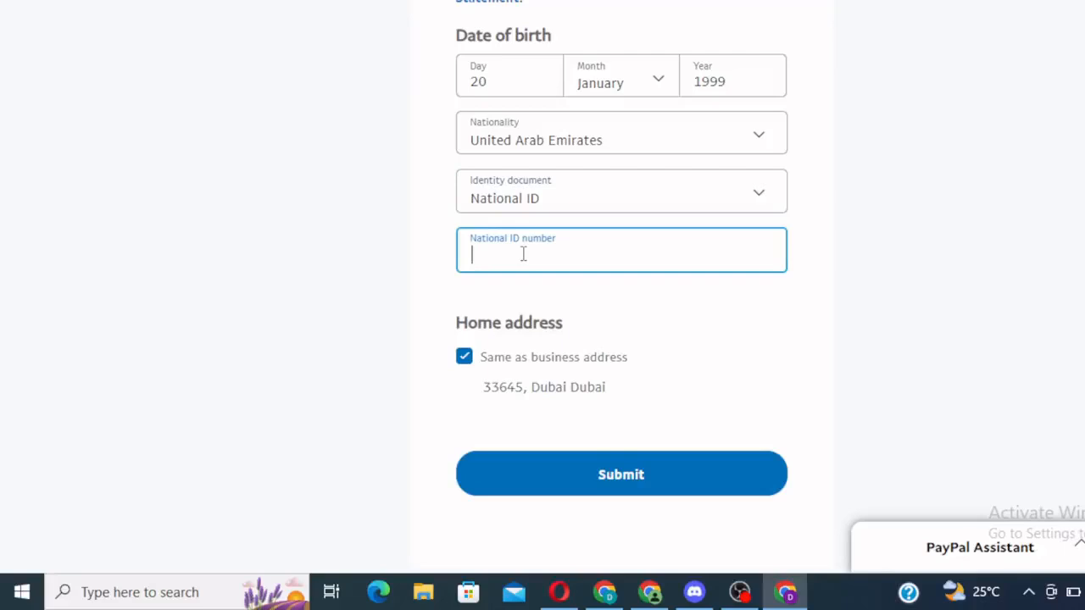
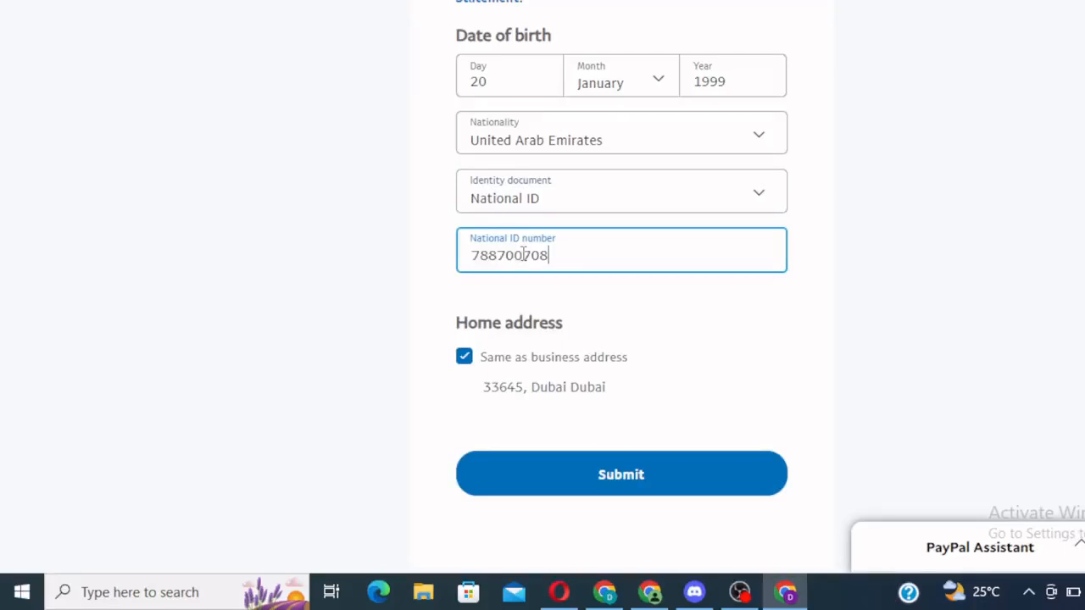
mouse_move(708, 566)
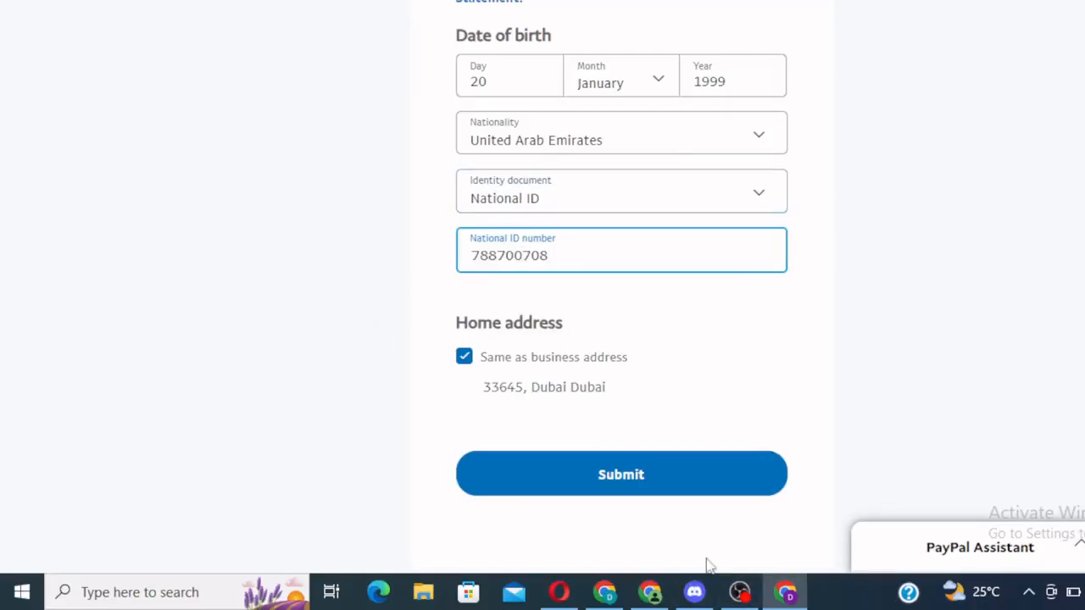
Submit the personal details form
left_click(620, 475)
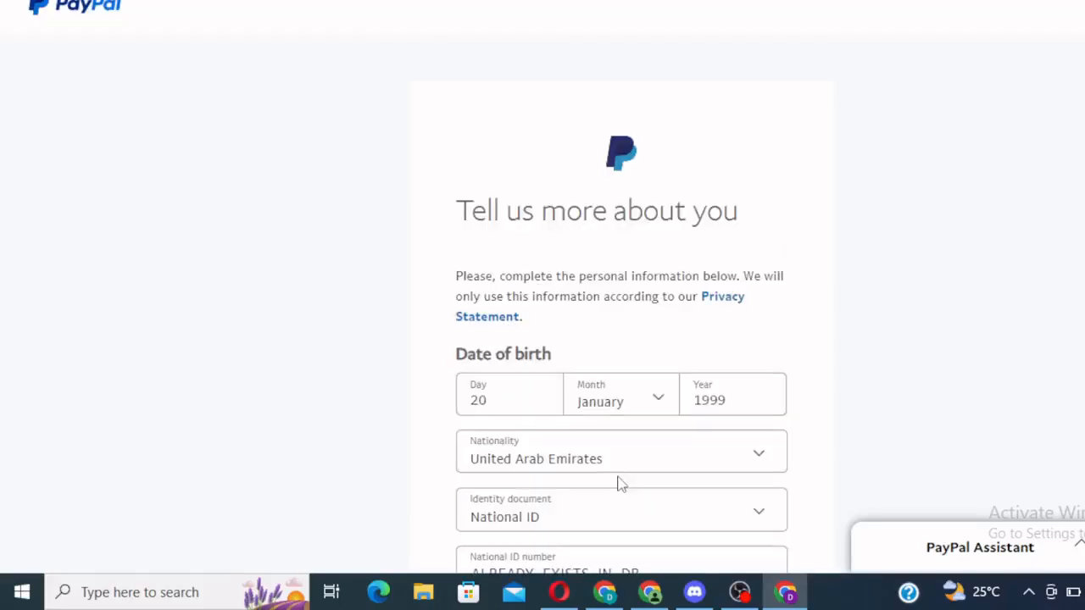
scroll("down", 3)
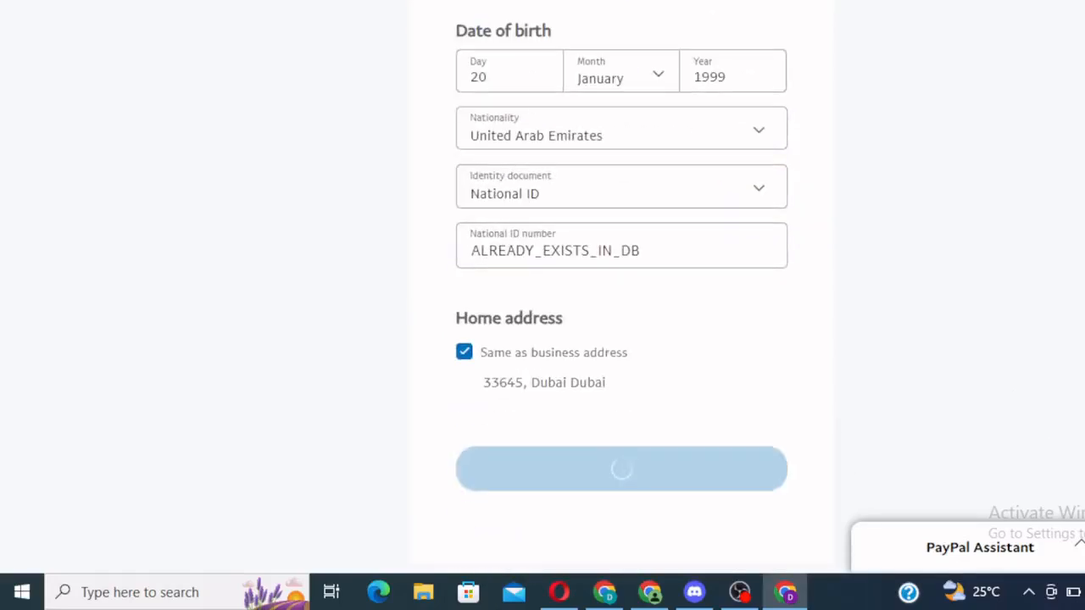
left_click(620, 468)
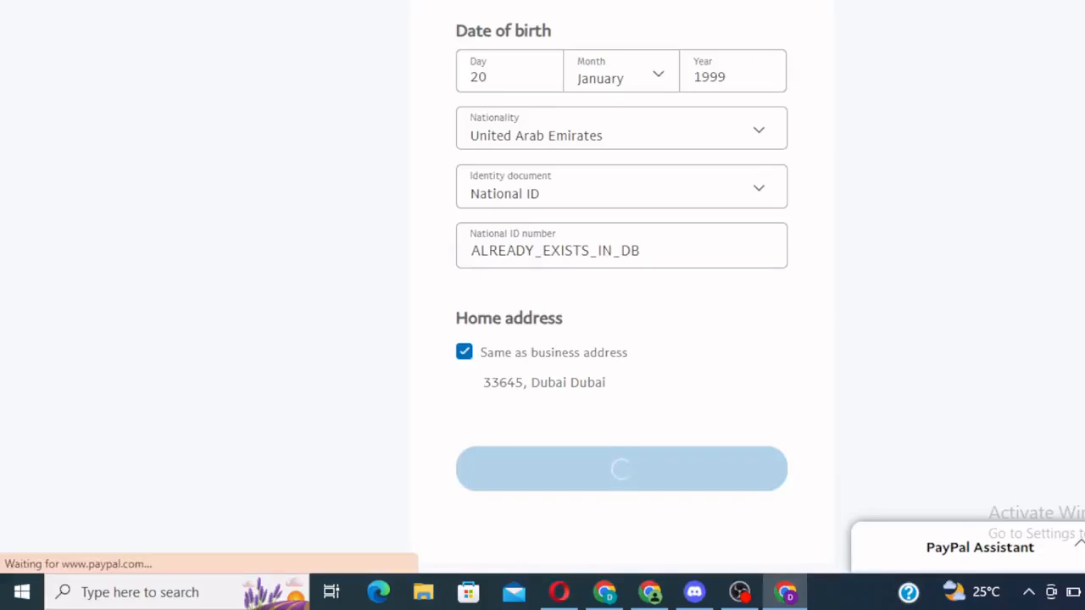
left_click(620, 468)
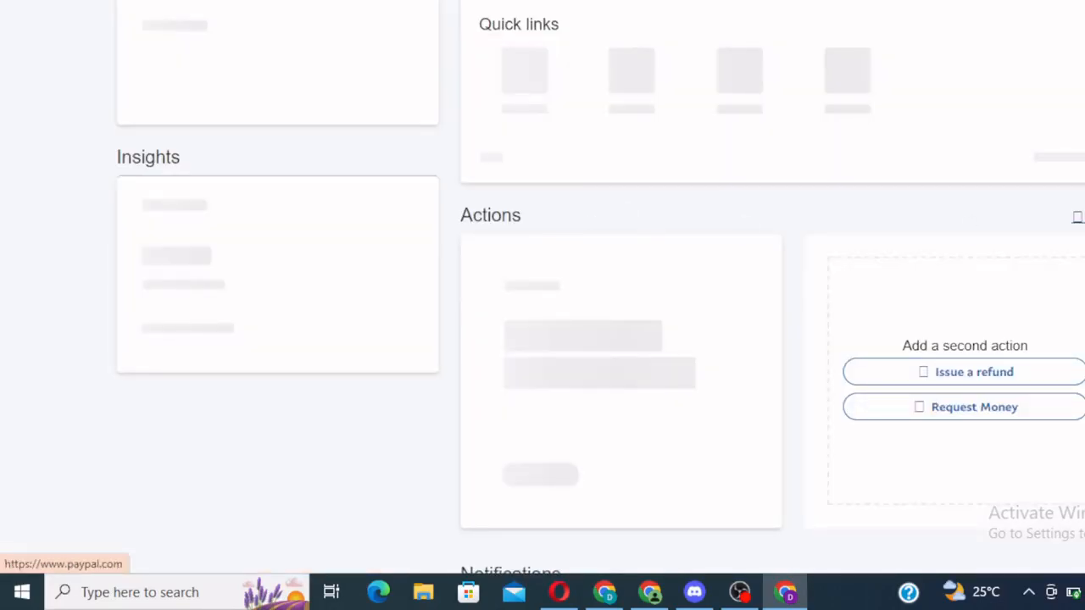
Scroll through the loaded Fashion House business dashboard showing the 0.00 USD balance and notifications
scroll("up", 3)
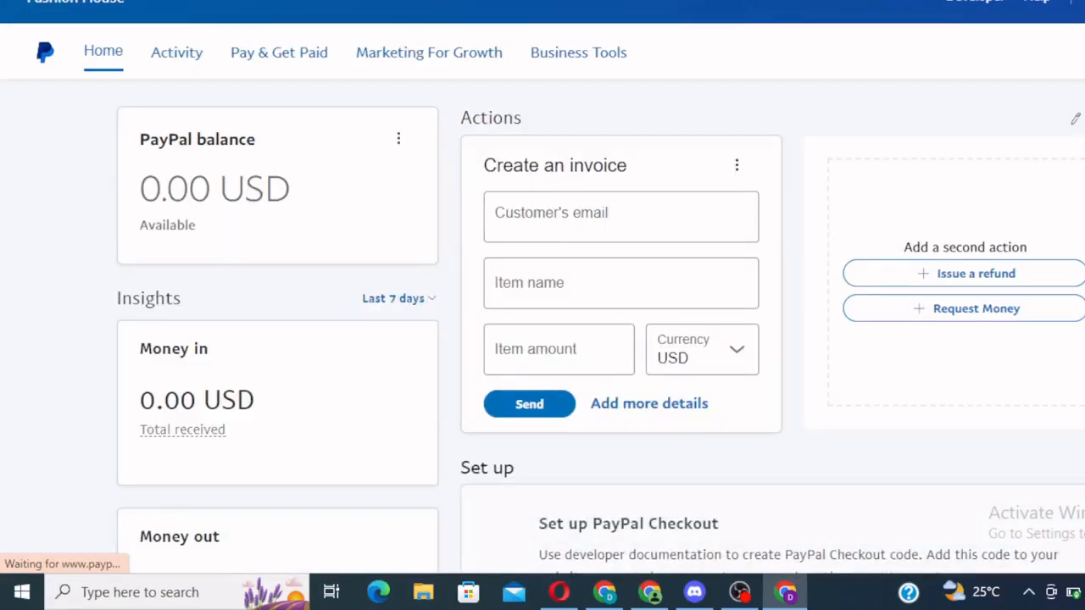
scroll("down", 3)
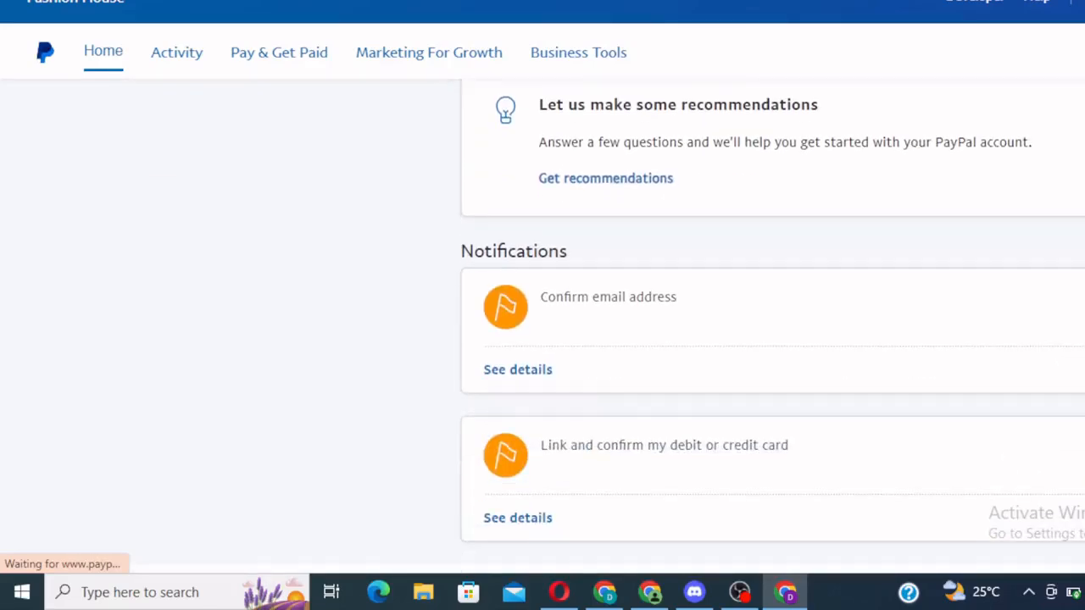
scroll("up", 3)
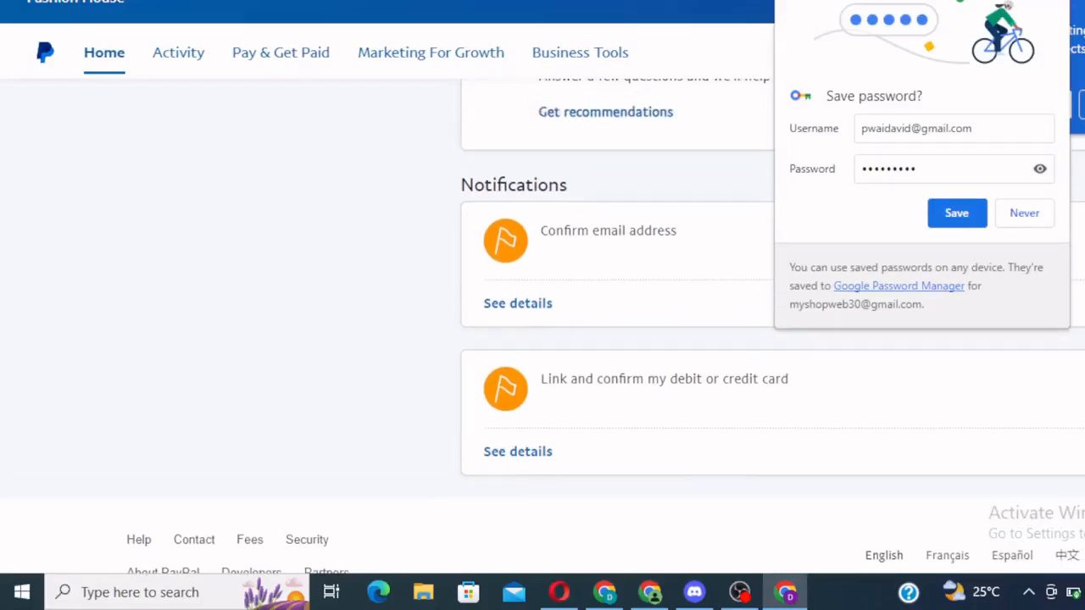
mouse_move(687, 396)
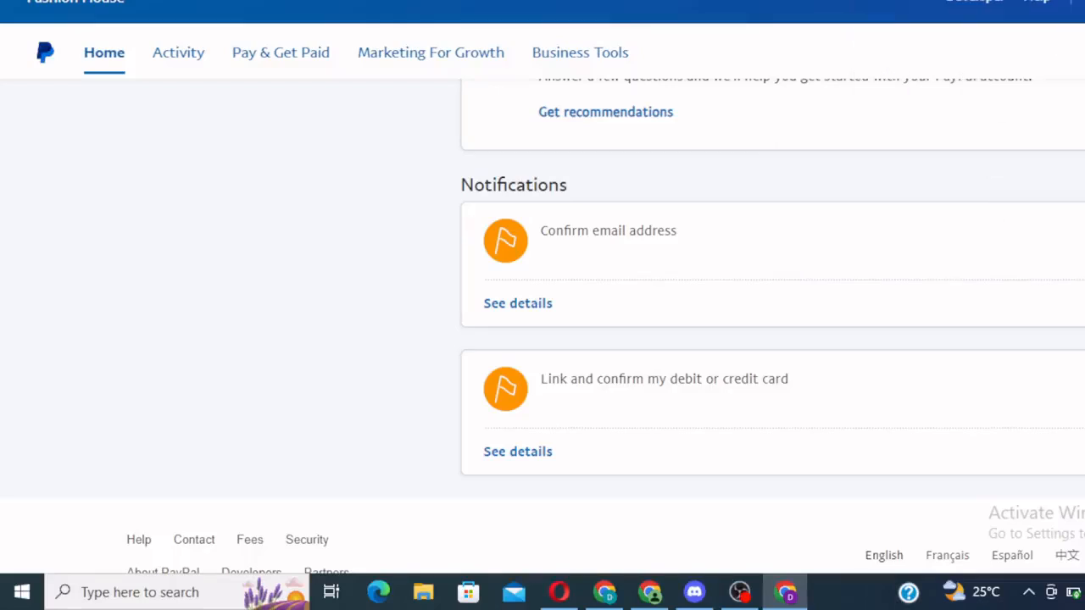
scroll("up", 3)
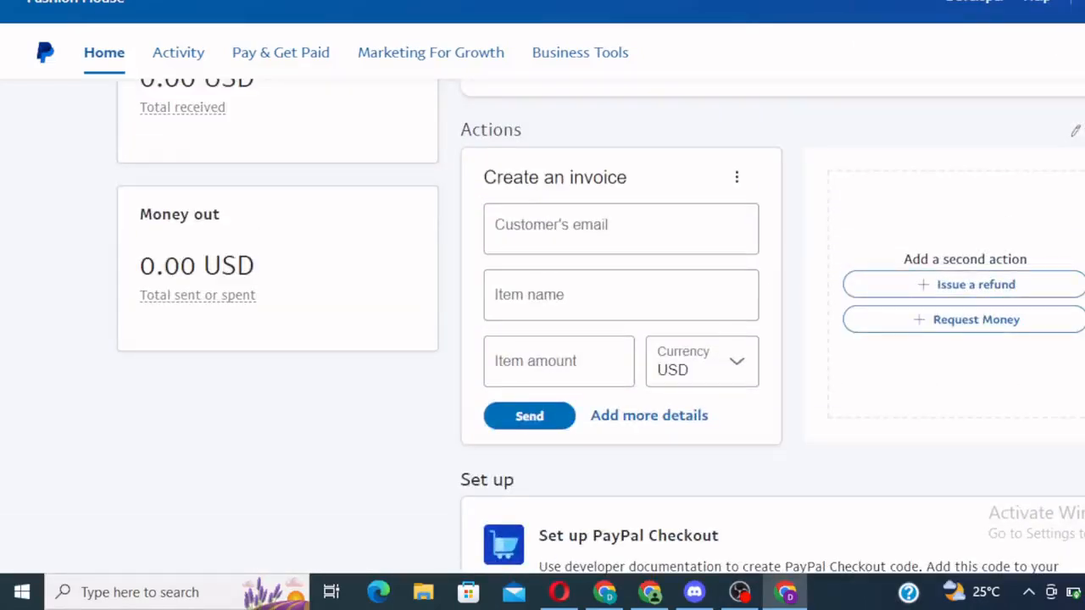
scroll("up", 3)
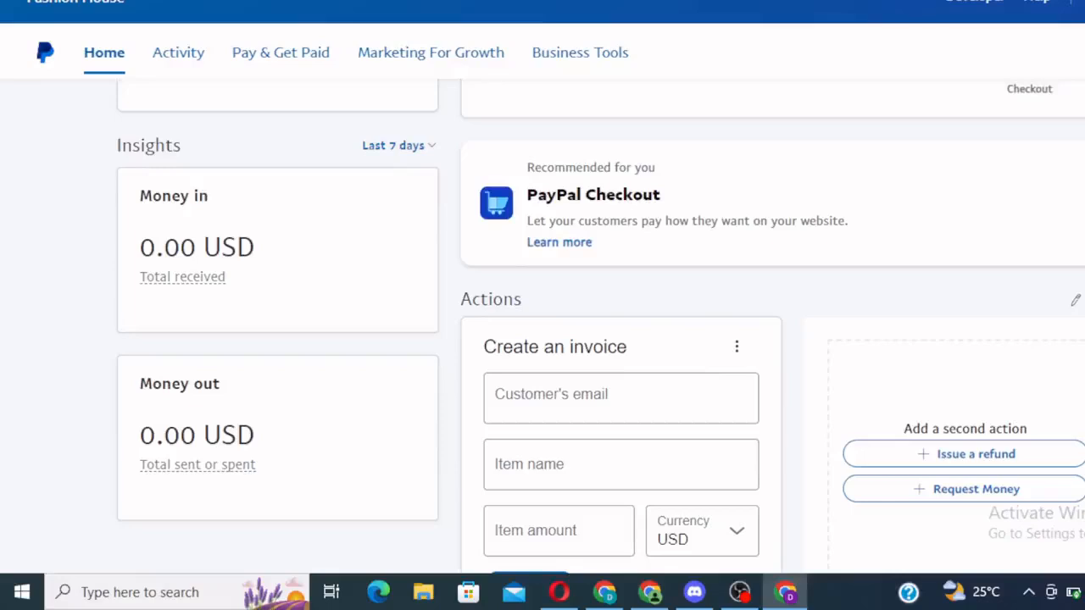